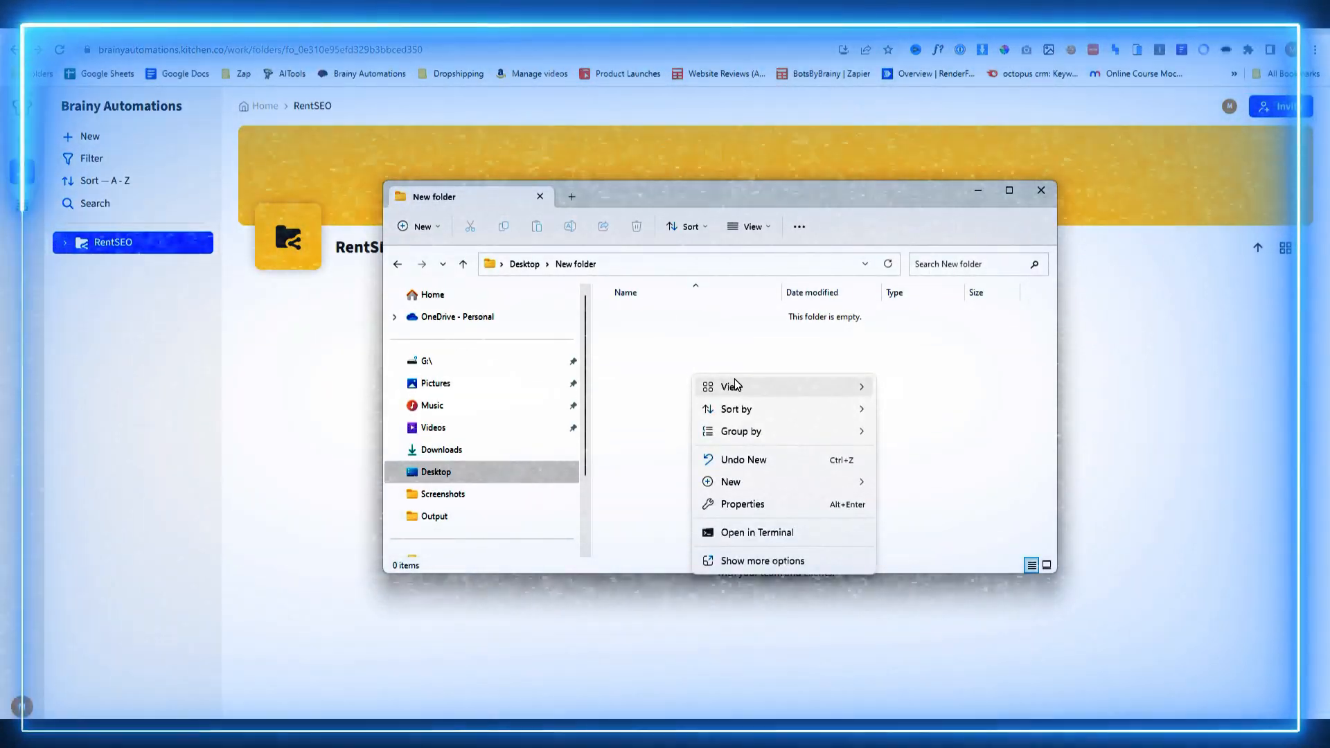
mouse_move(730, 482)
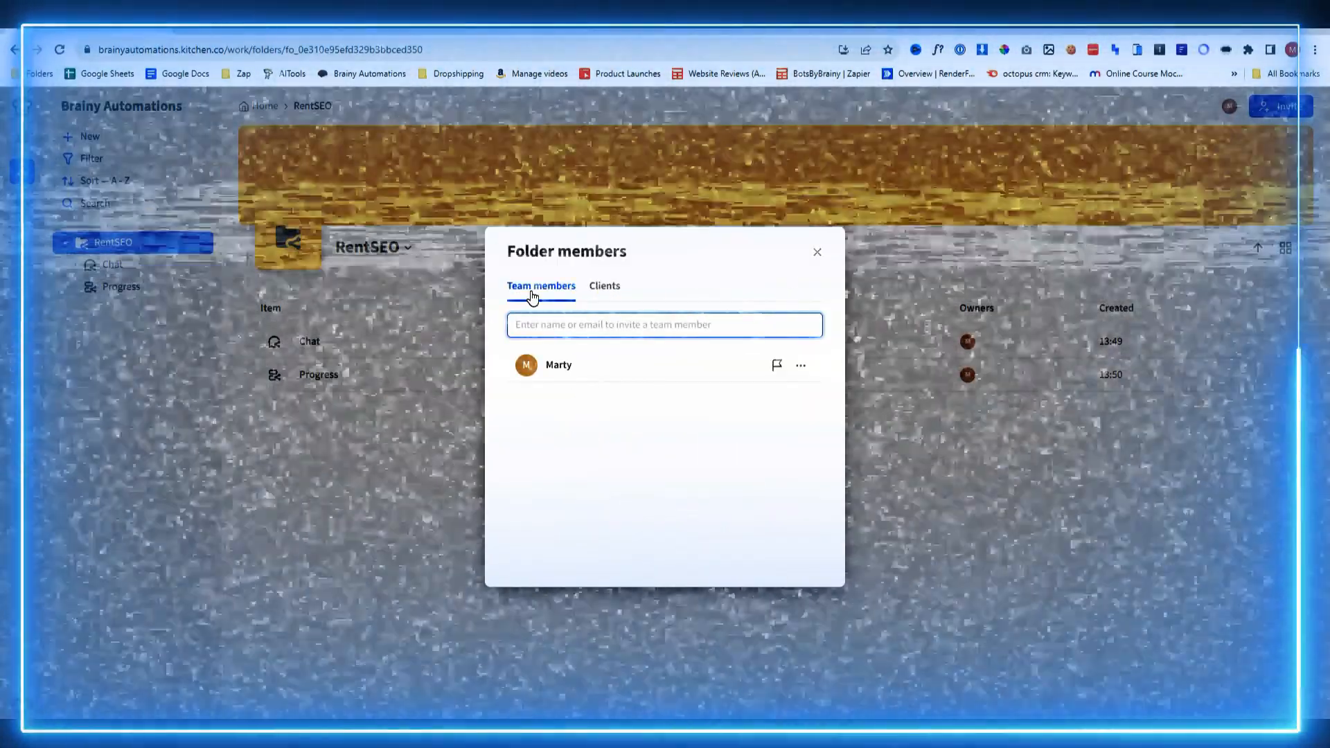
Review the RentSEO folder's Clients members, then return to the workspace home.
left_click(604, 285)
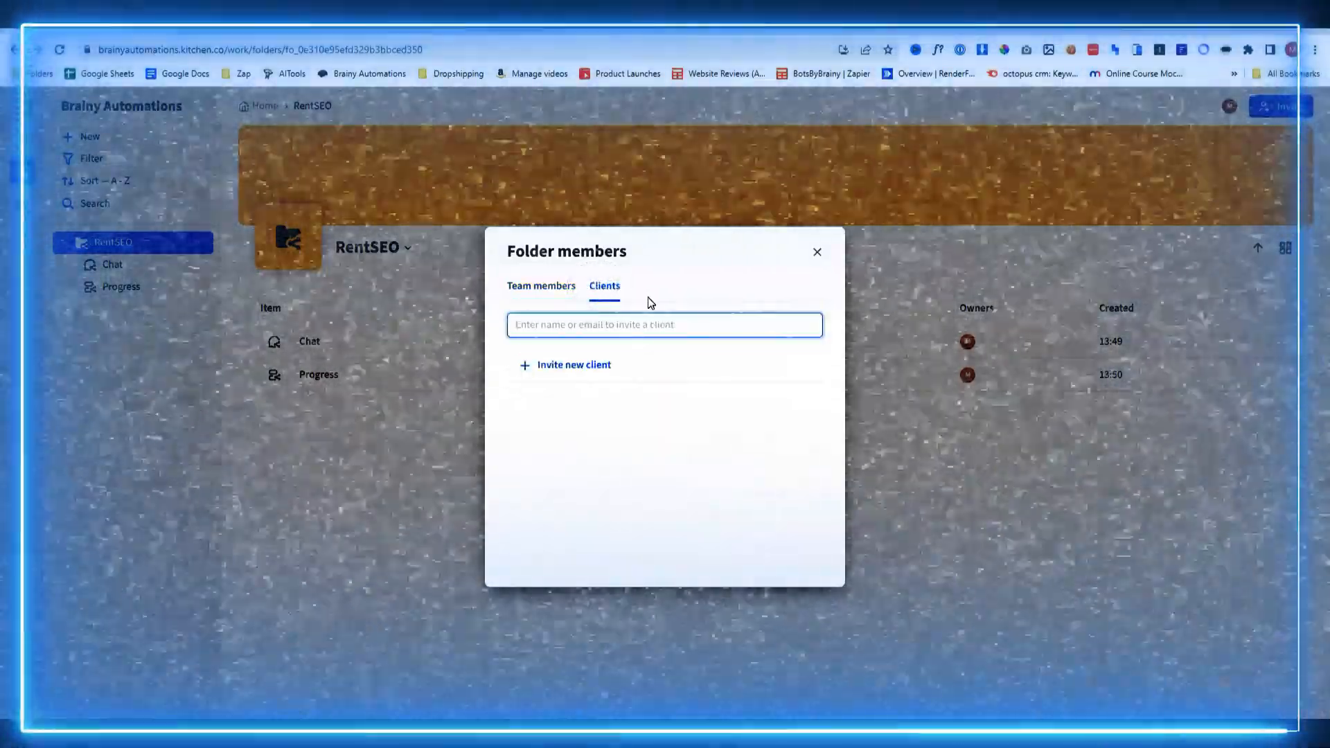
left_click(572, 364)
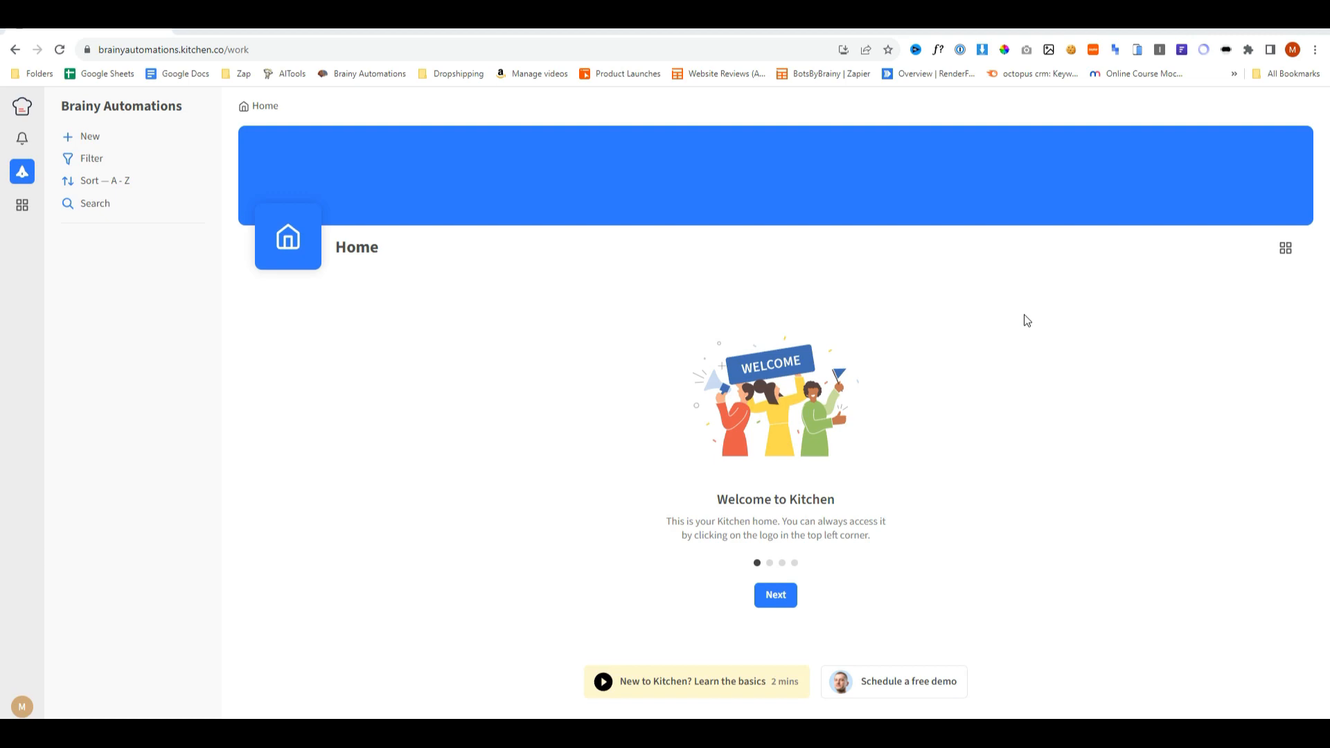
mouse_move(1024, 316)
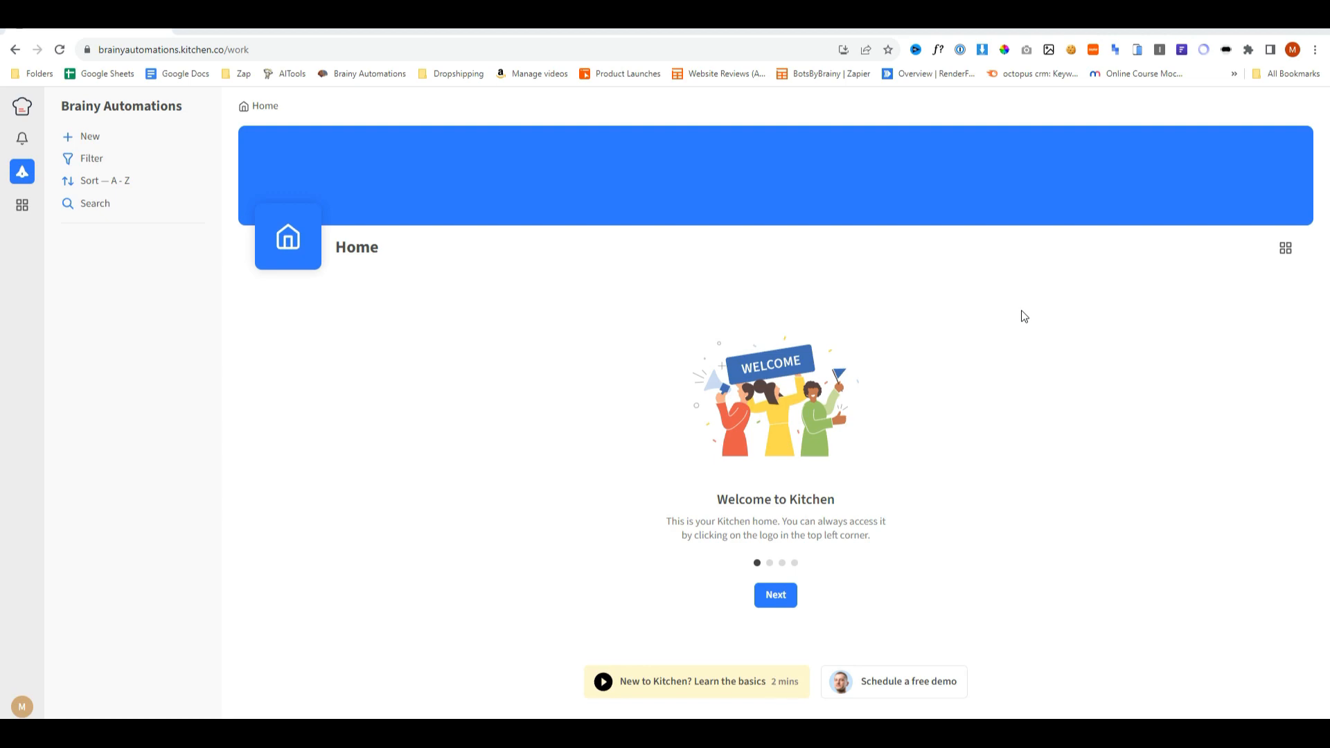
mouse_move(991, 286)
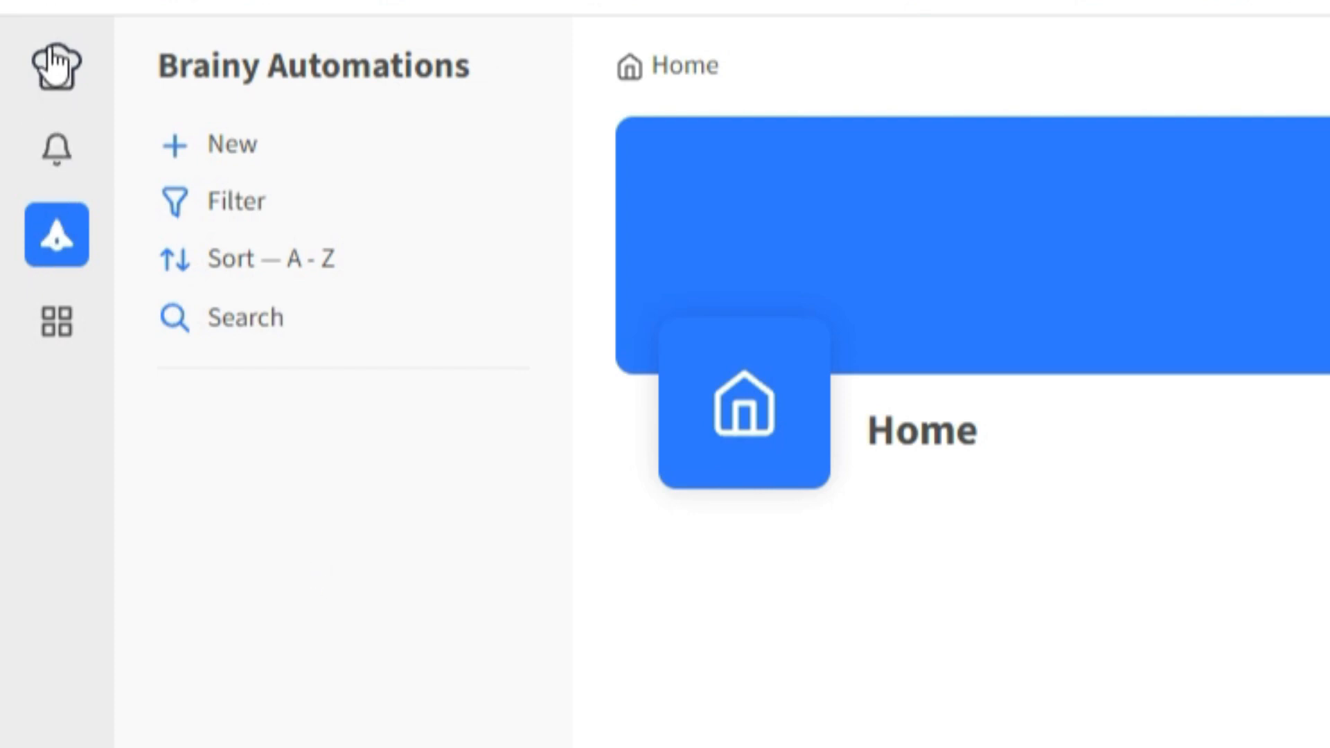
Peek at Notifications and the apps grid, then bring up the + New item-type list.
left_click(58, 150)
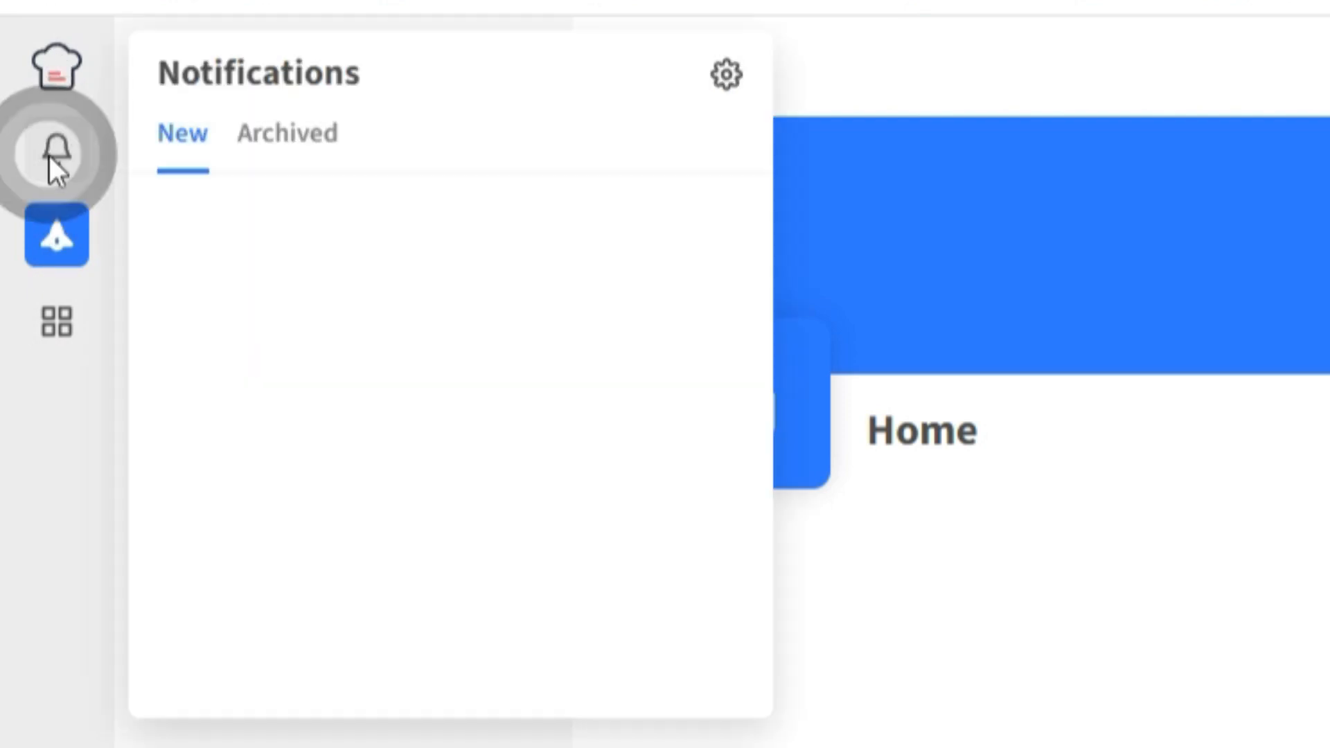
left_click(56, 153)
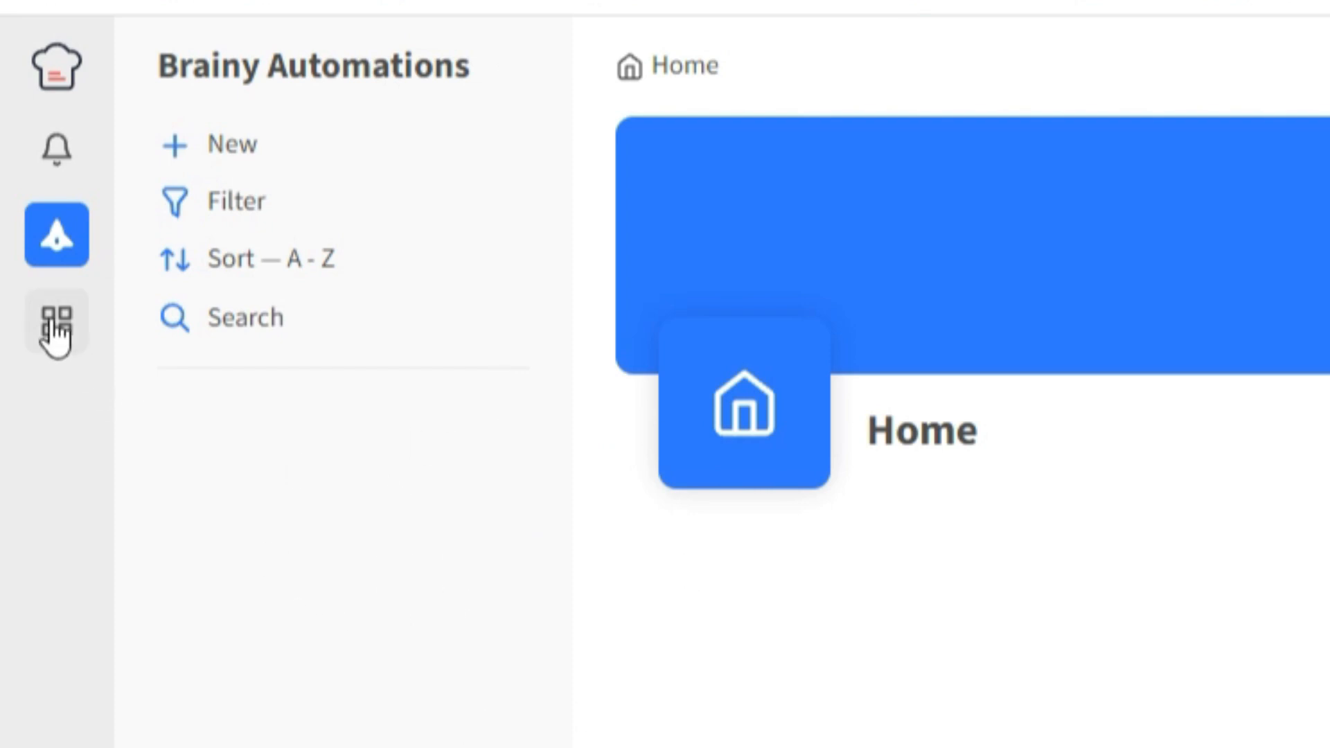
left_click(55, 319)
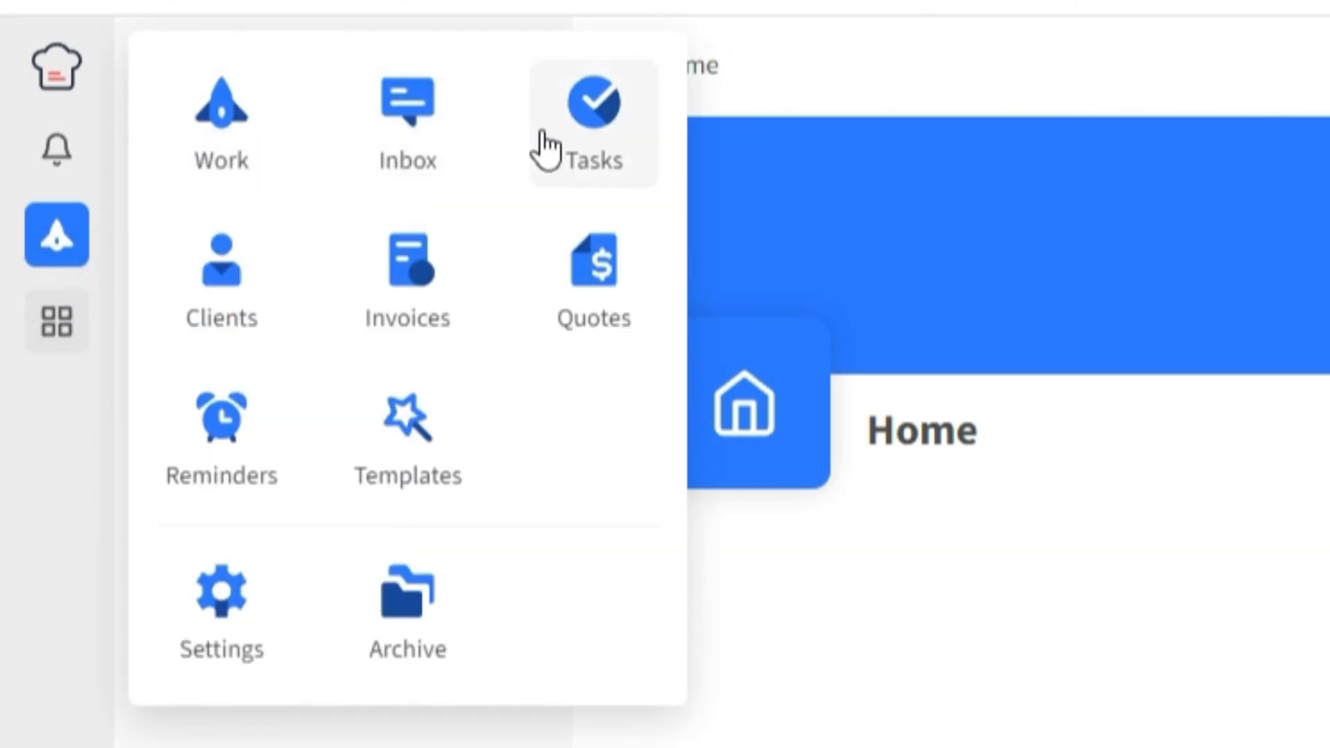
mouse_move(594, 288)
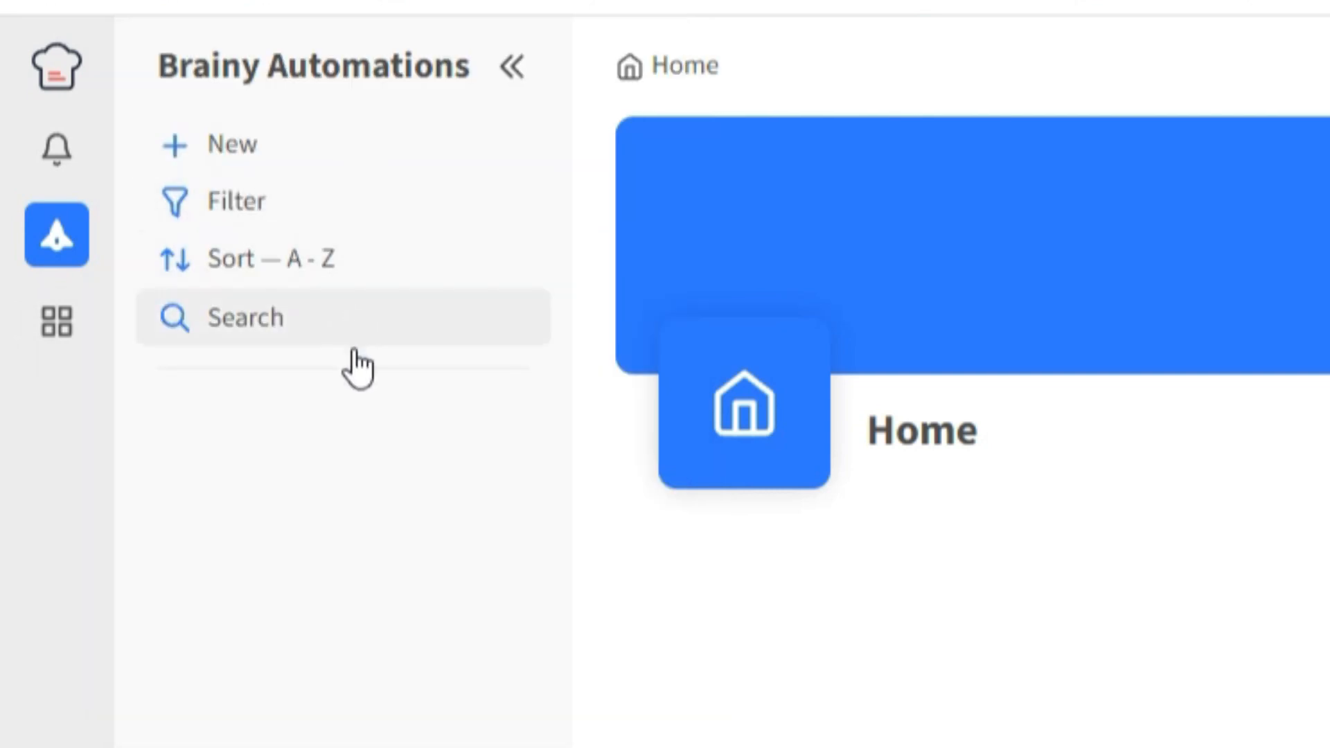
mouse_move(247, 144)
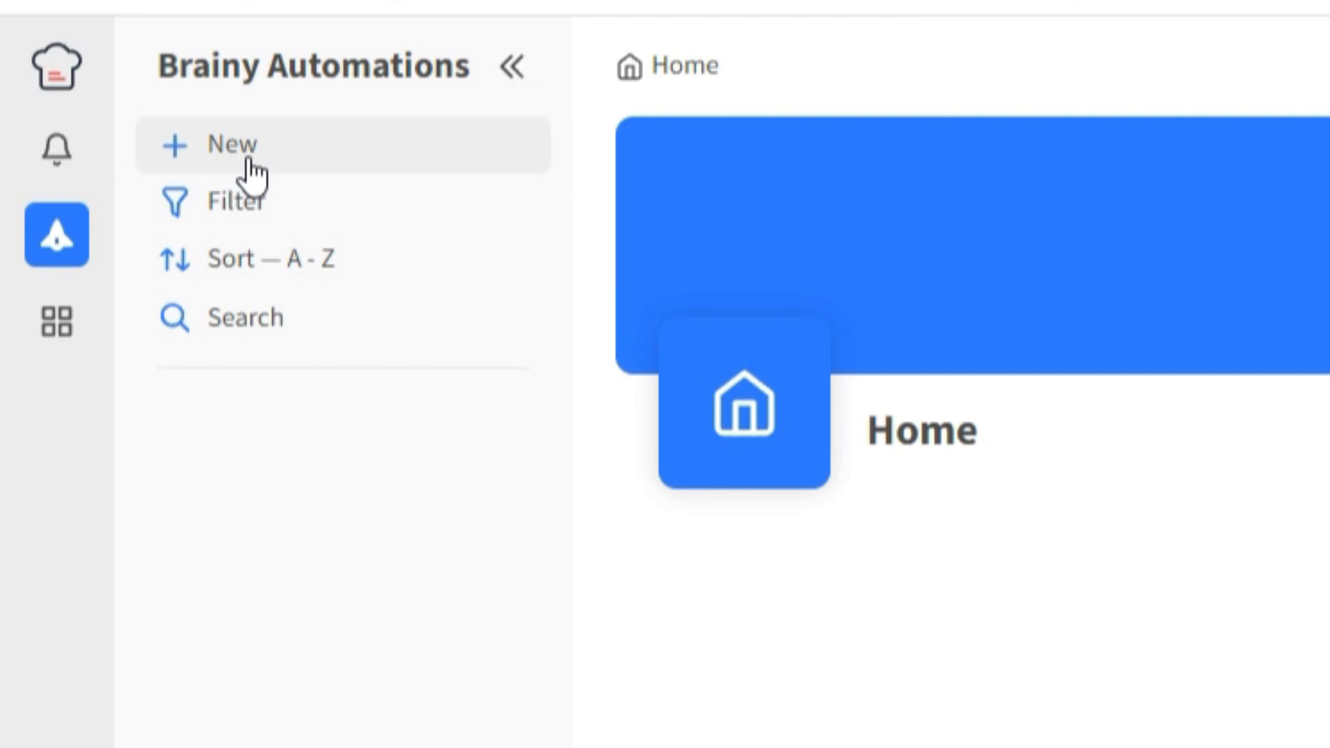
left_click(211, 144)
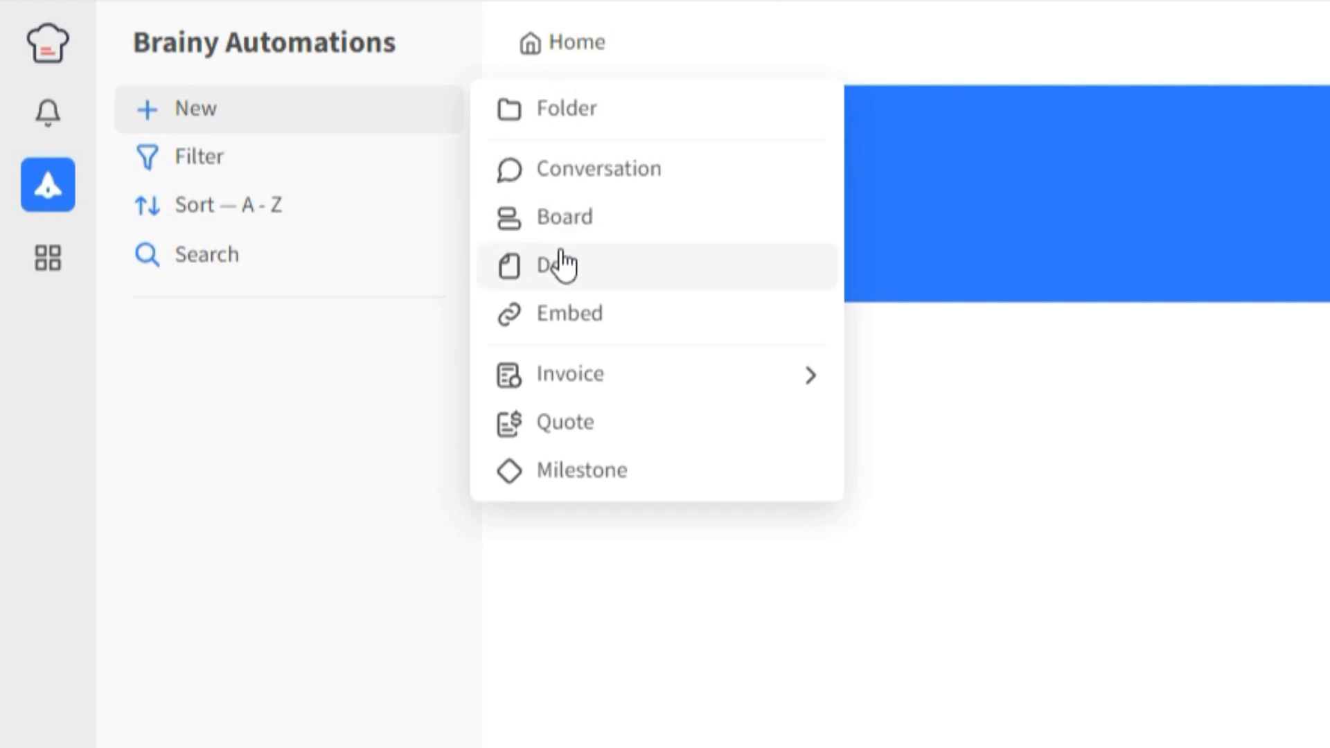
mouse_move(211, 280)
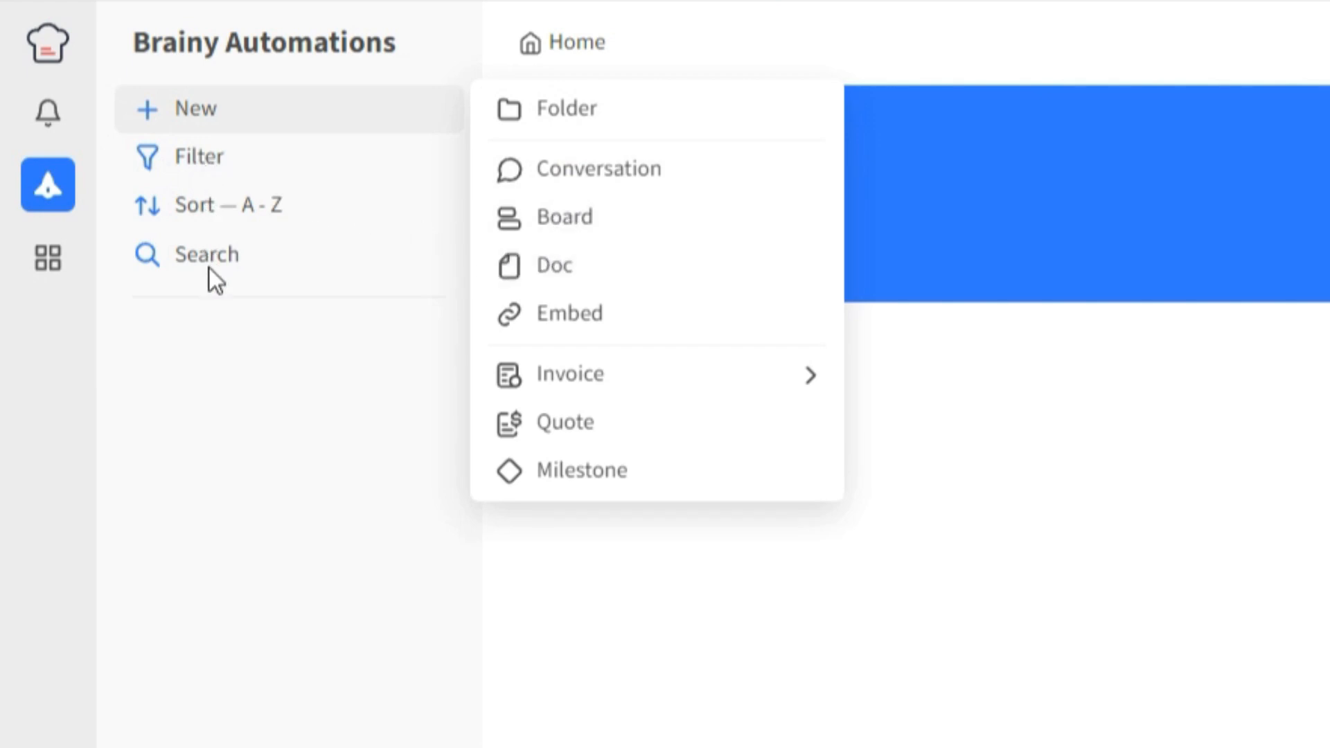
mouse_move(271, 365)
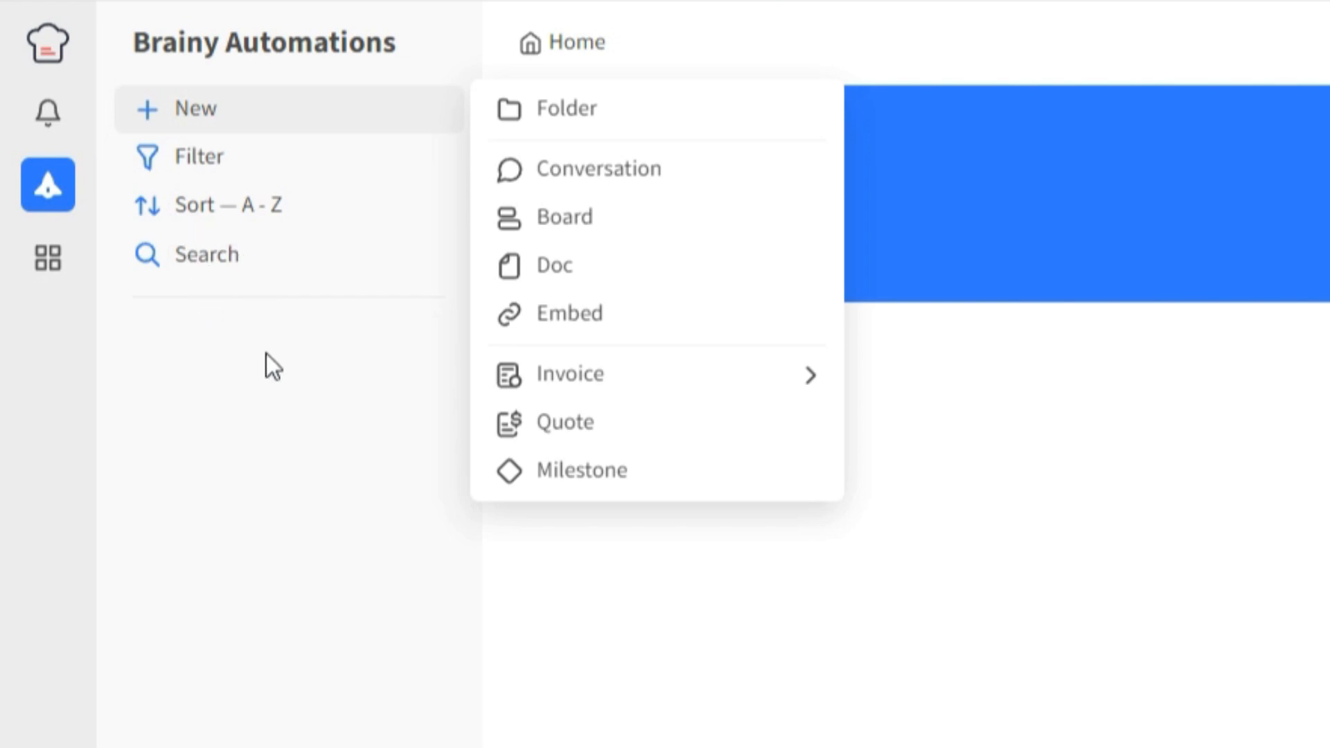
Recolor the Home icon red, step the welcome tour to its last slide and dismiss it.
left_click(1259, 149)
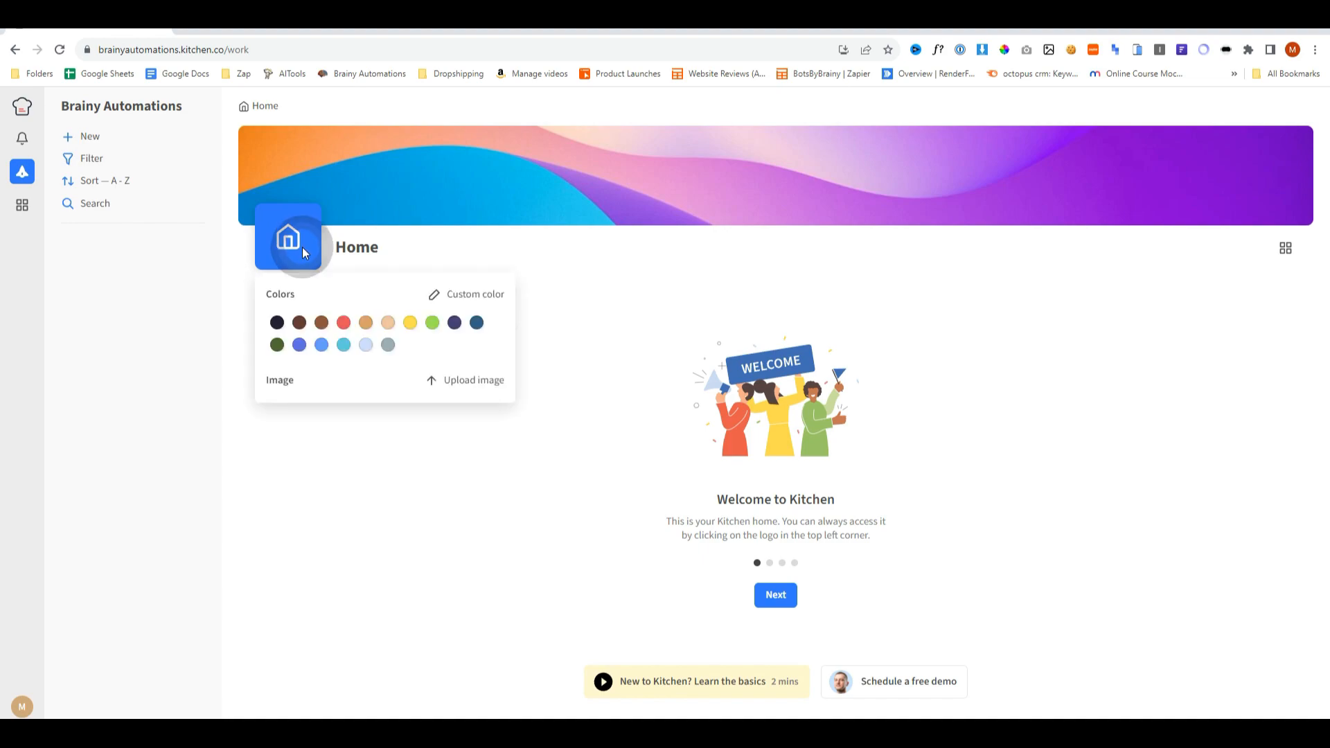
mouse_move(365, 343)
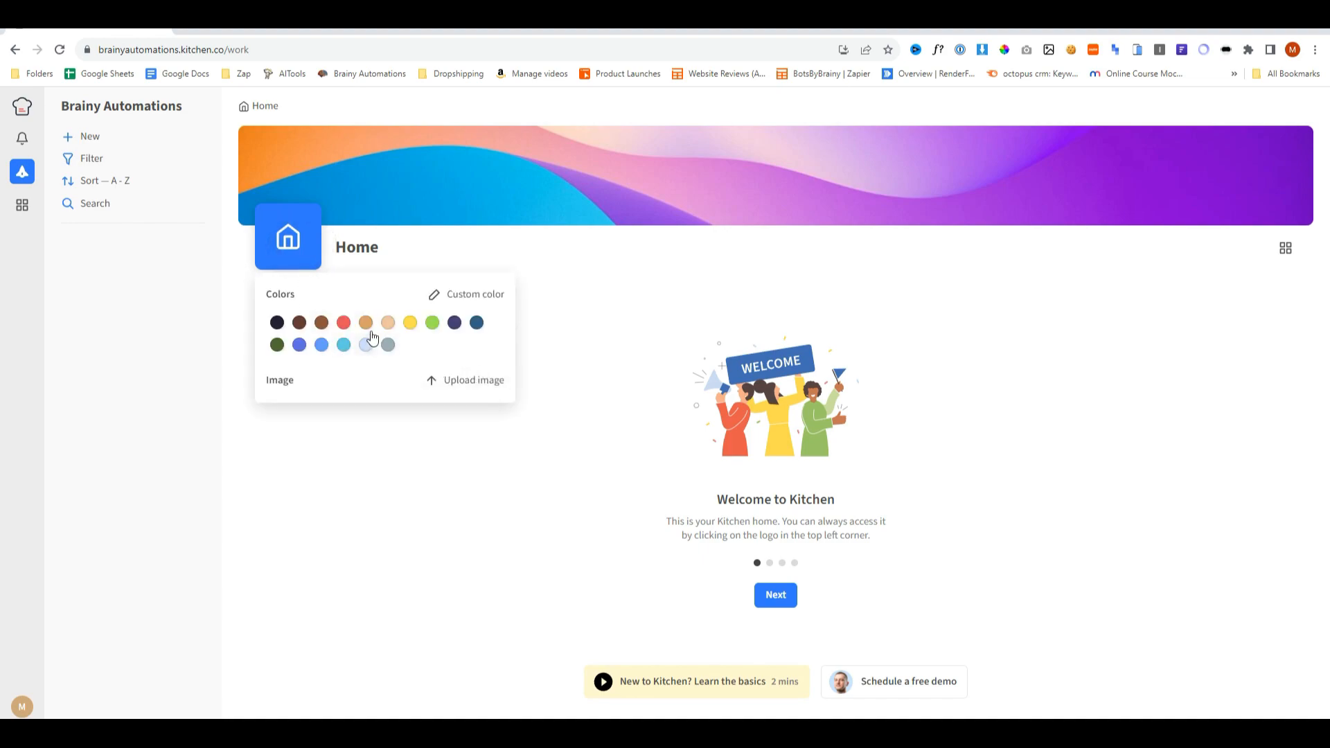
left_click(342, 343)
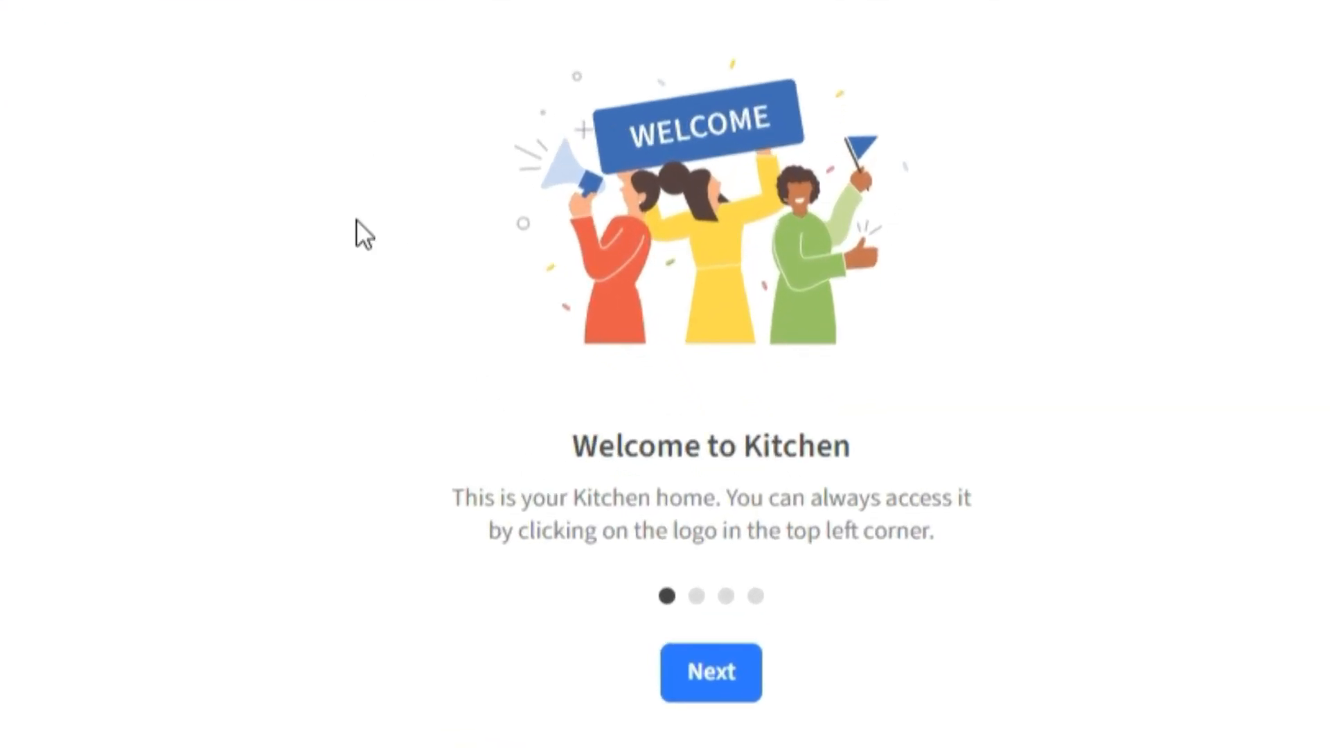
mouse_move(331, 615)
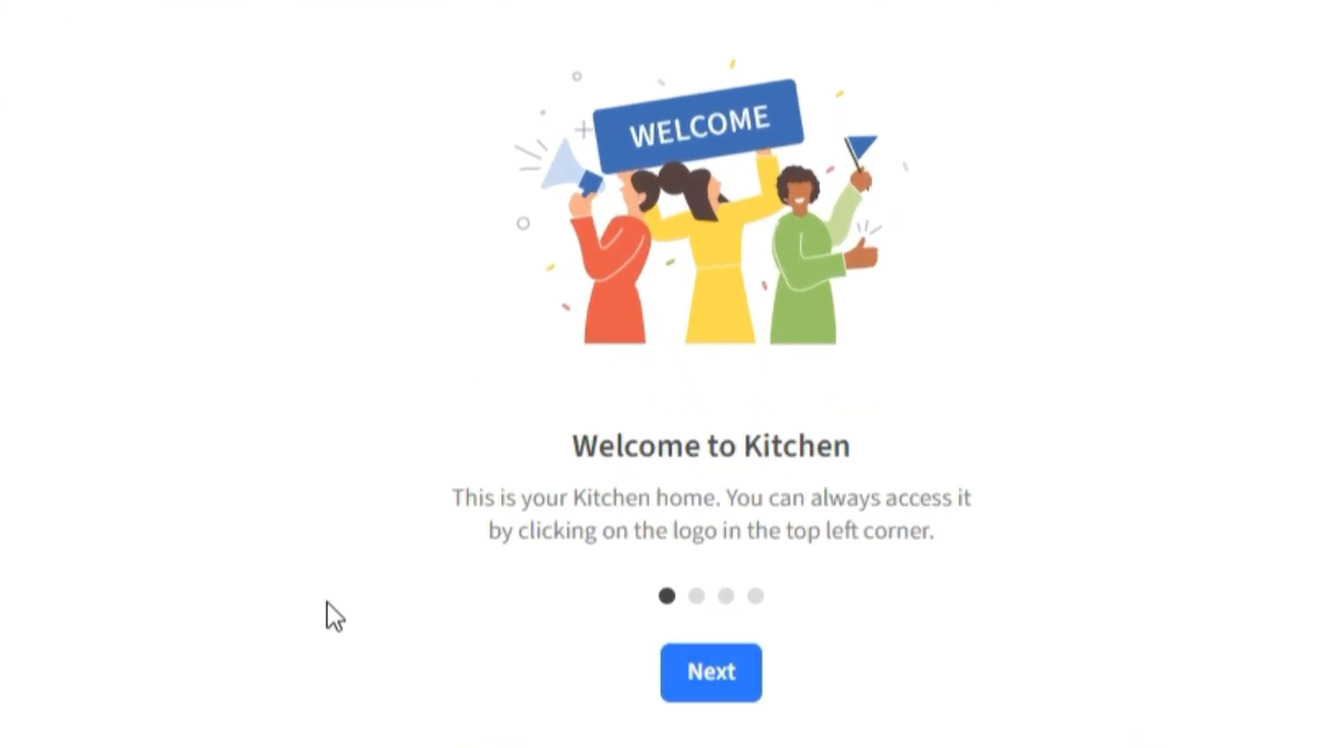
left_click(710, 672)
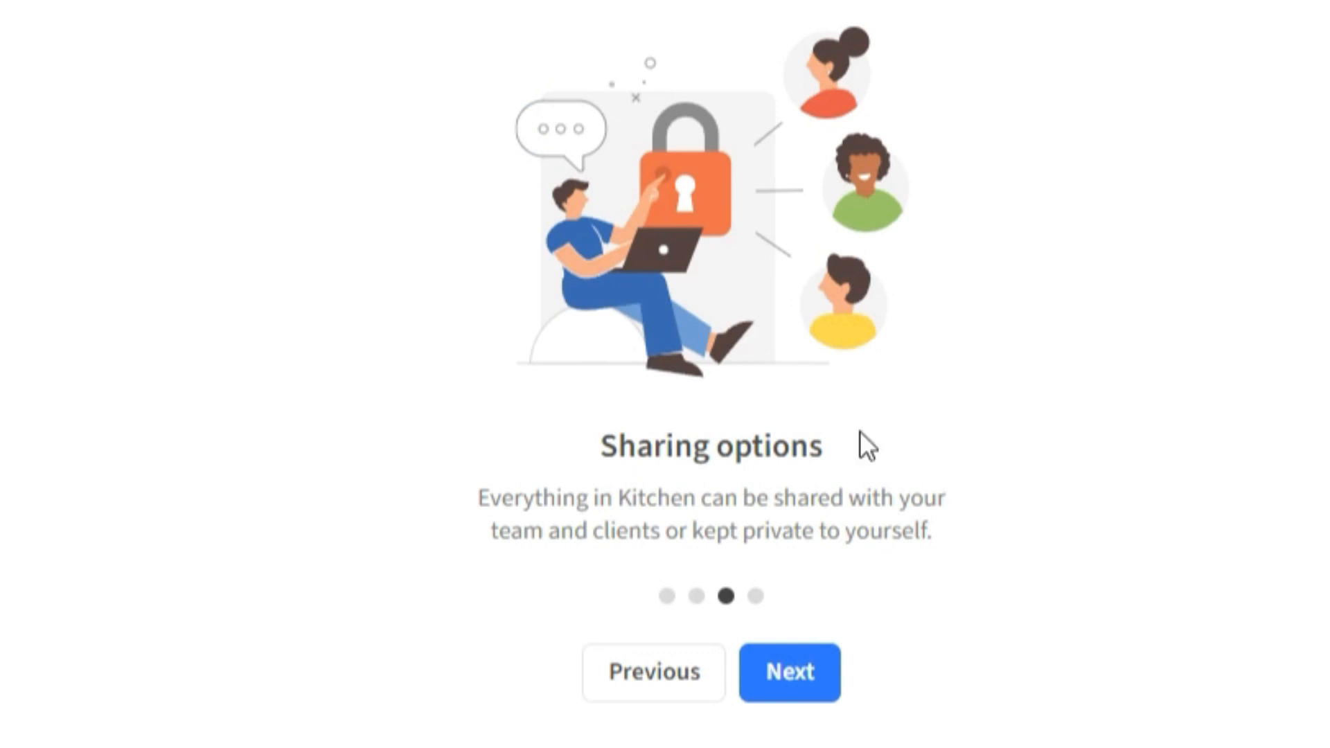
left_click(789, 672)
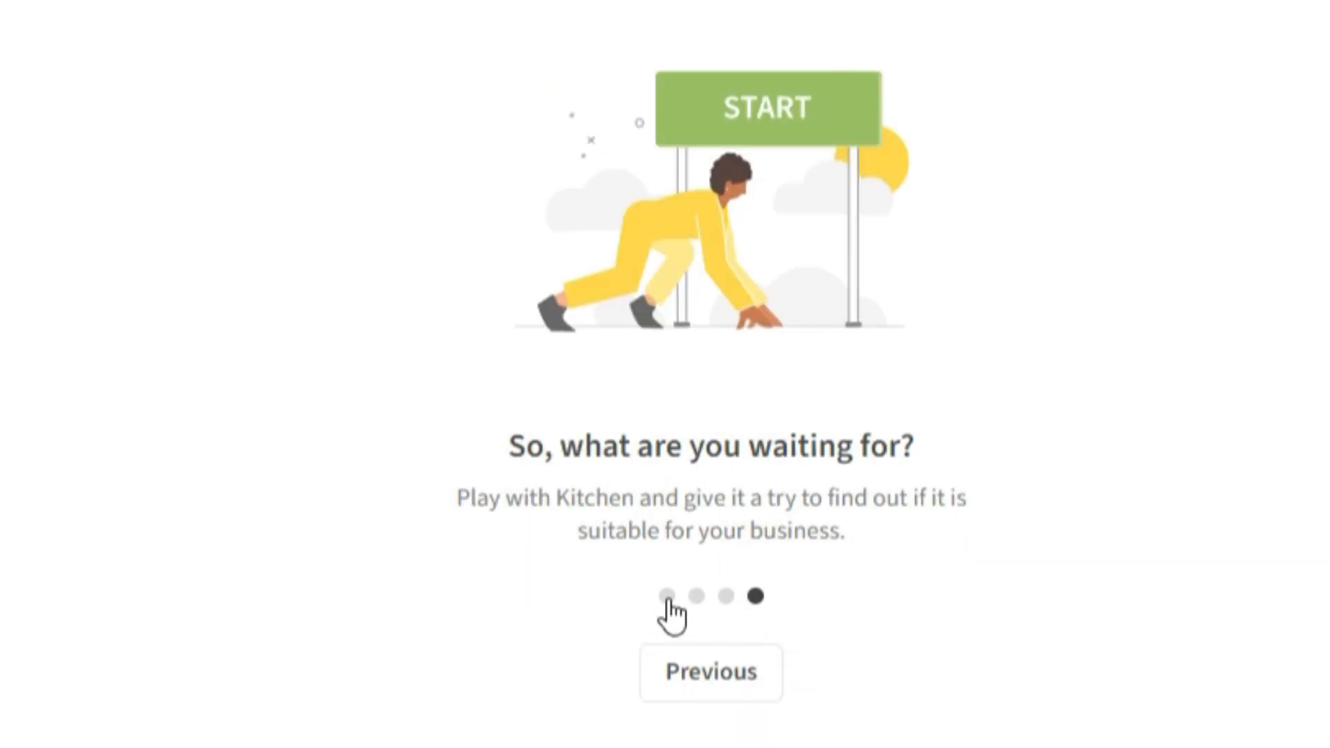
mouse_move(1064, 644)
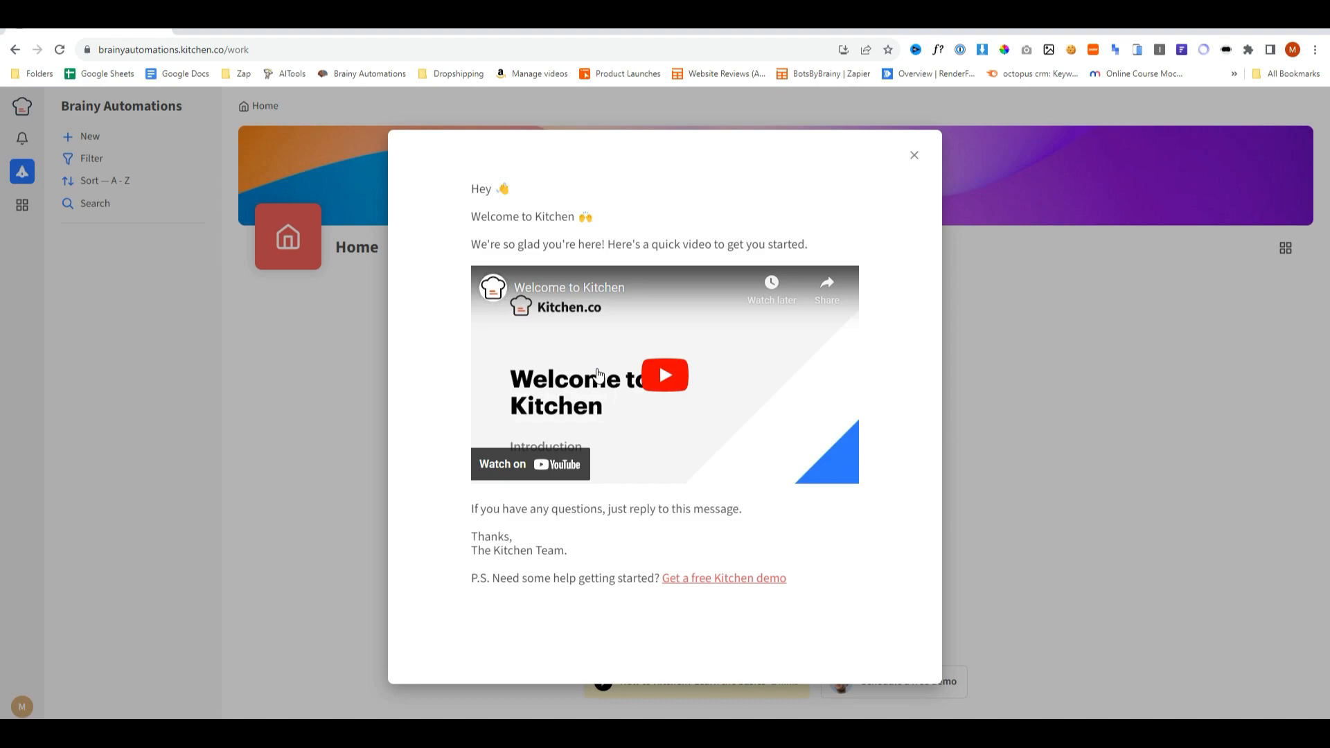
mouse_move(583, 417)
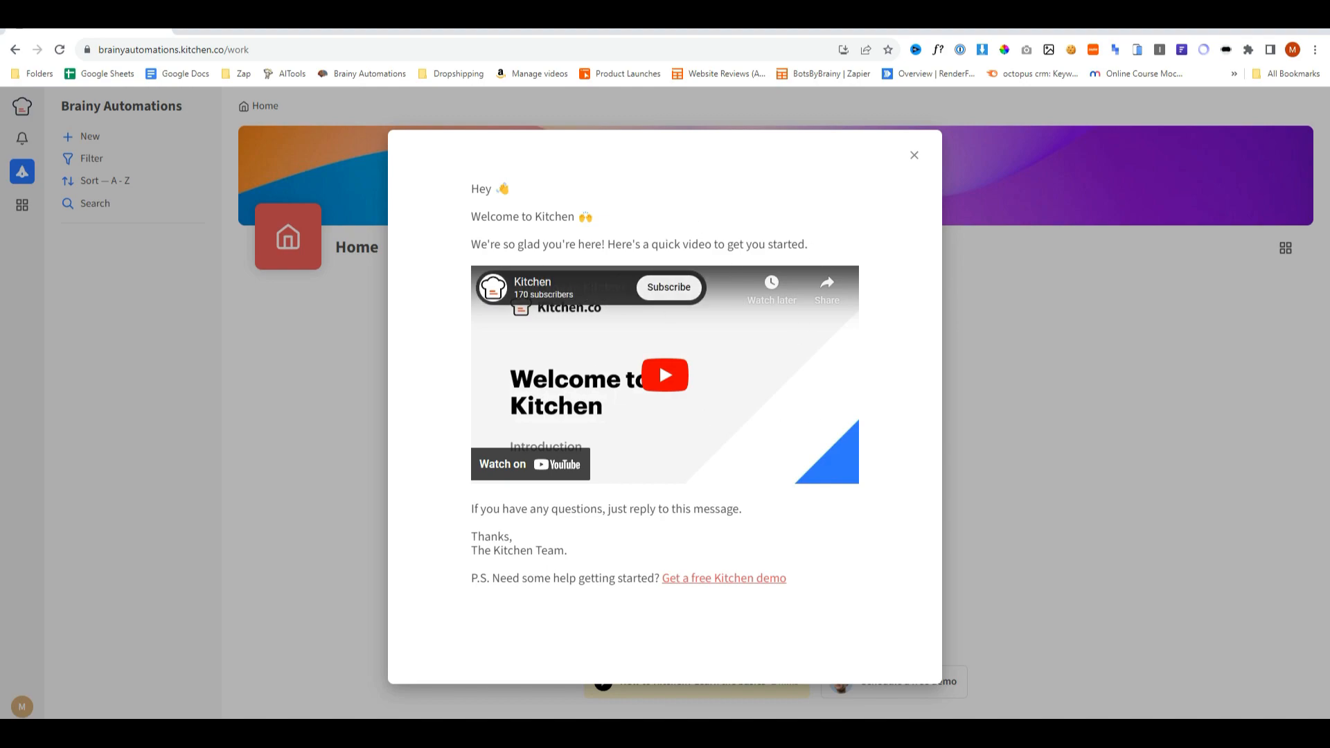
left_click(912, 156)
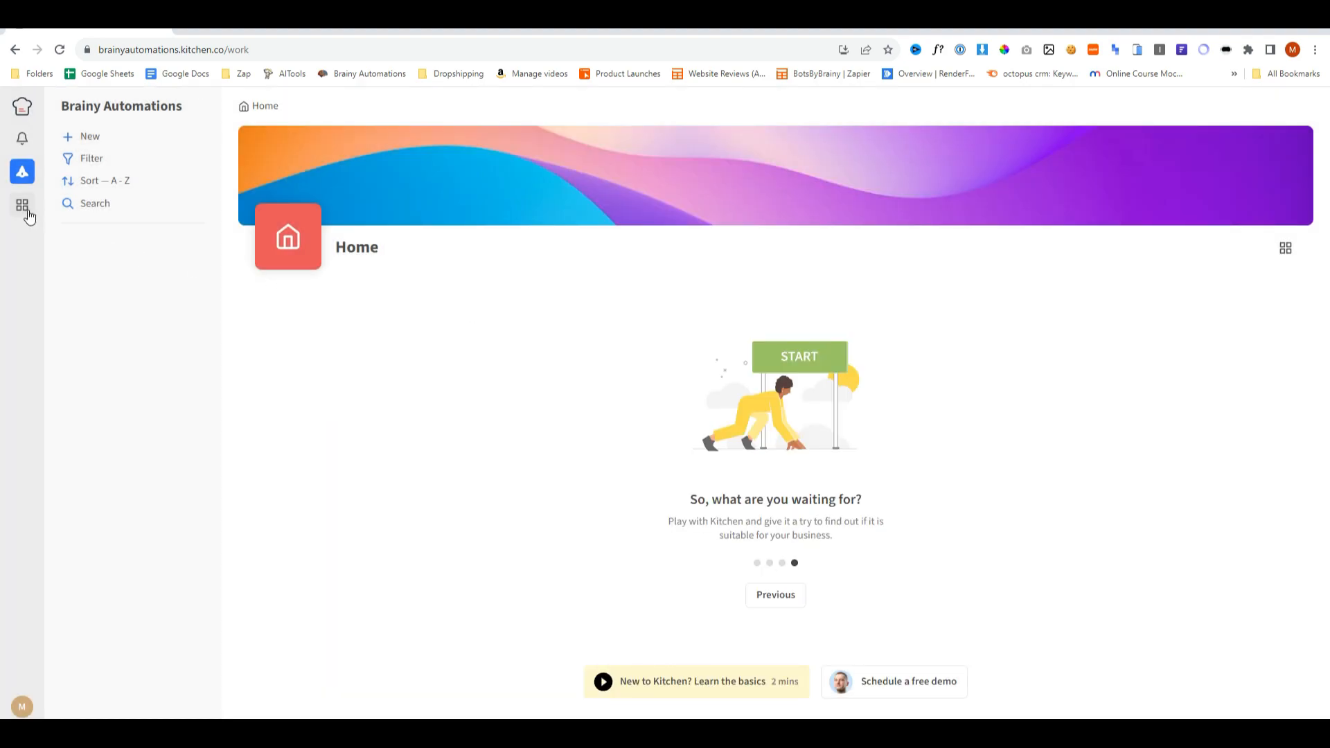
Browse workspace Settings from General through Teammates to Roles & Permissions.
left_click(22, 205)
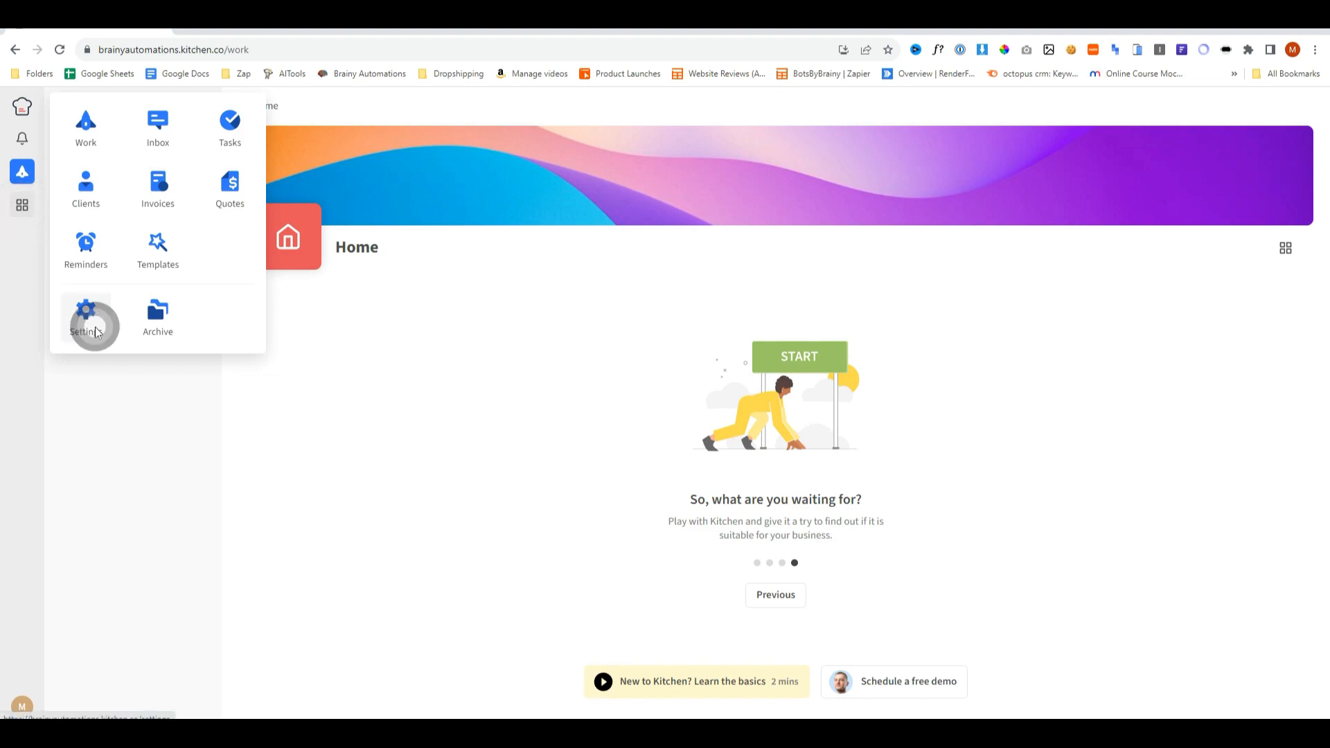
left_click(86, 318)
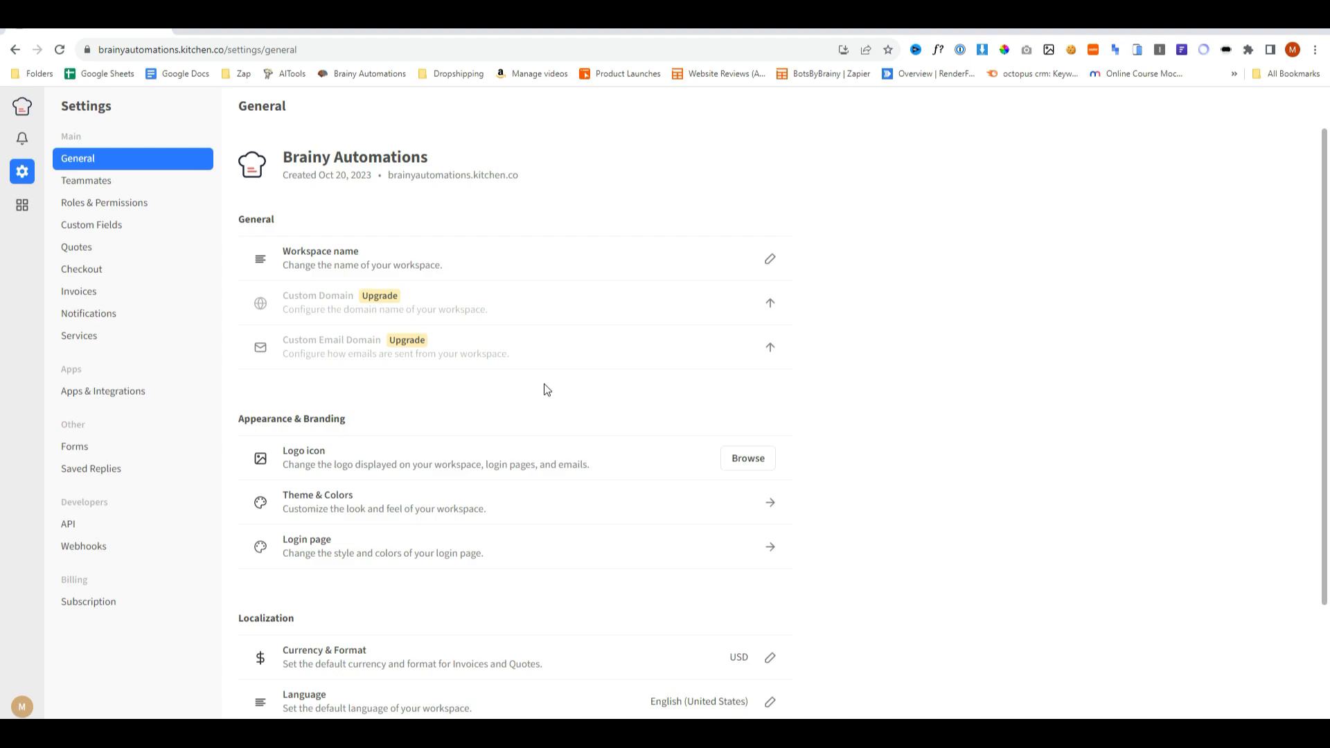
mouse_move(542, 392)
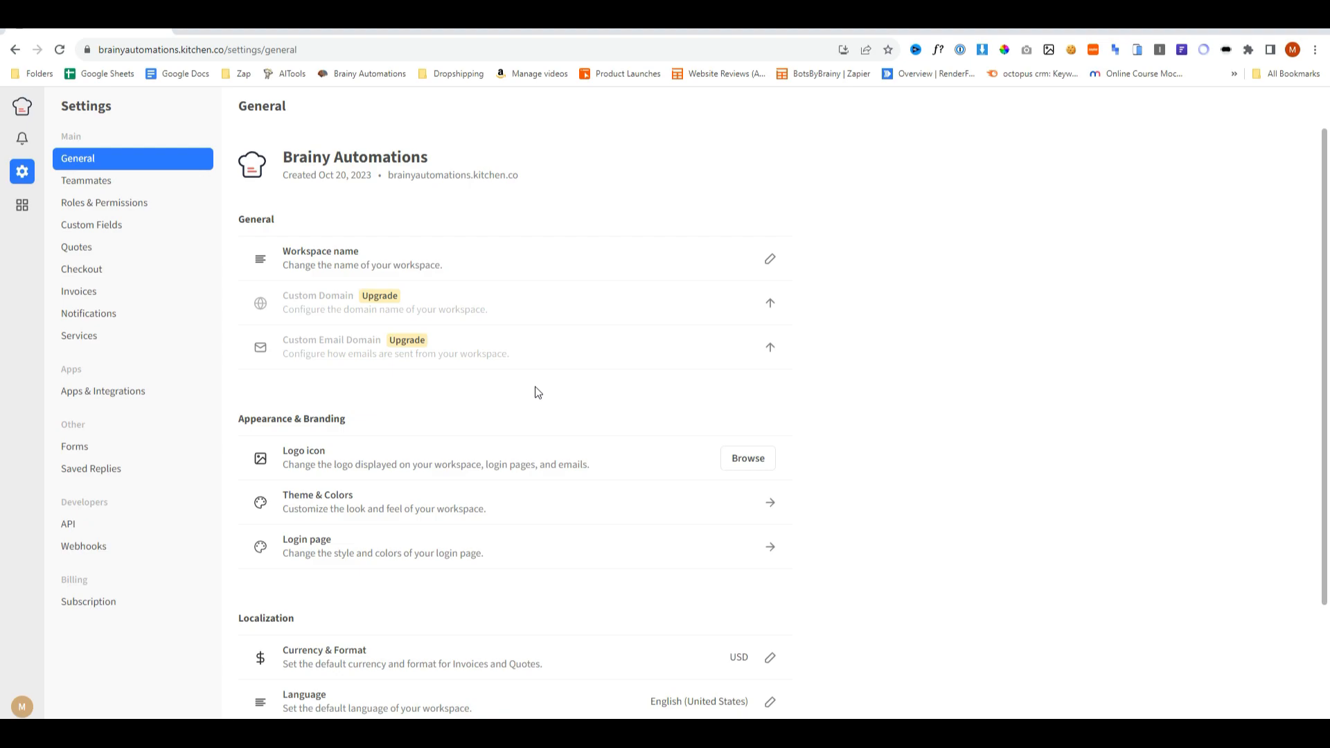
scroll("down", 3)
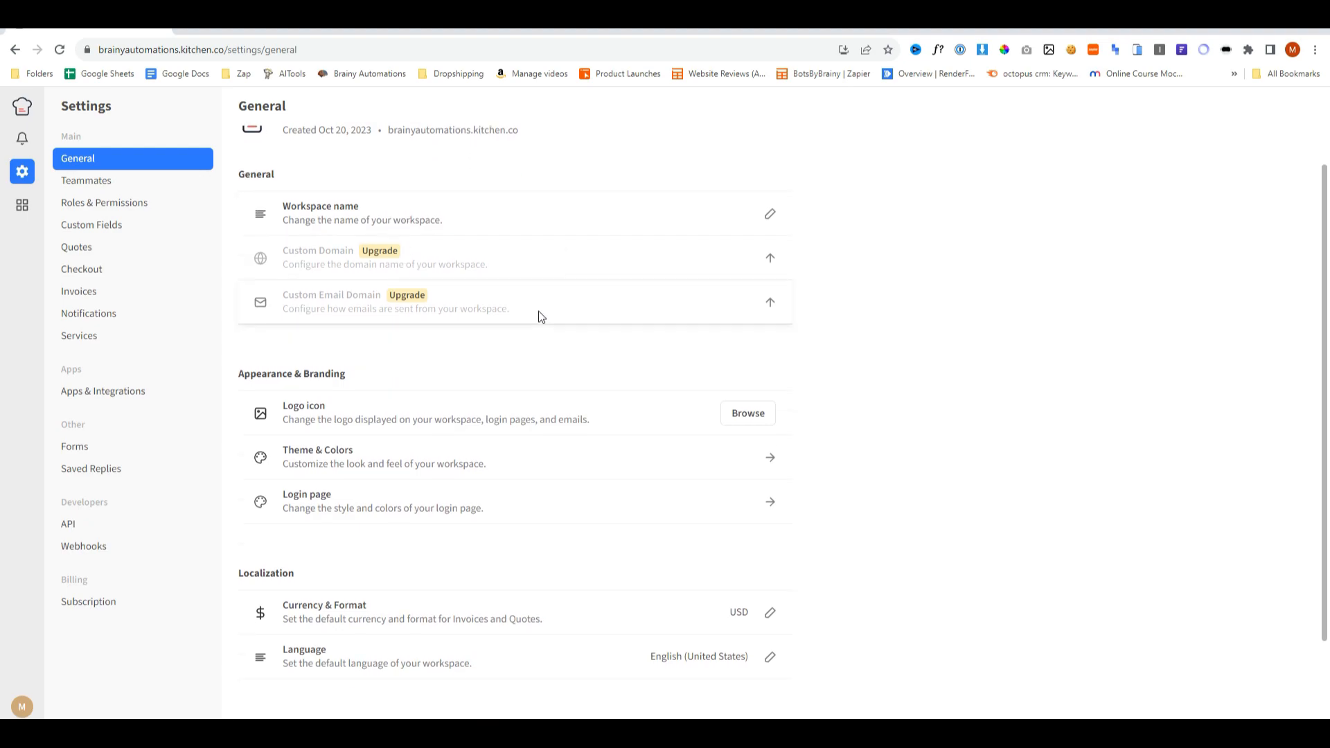
scroll("down", 3)
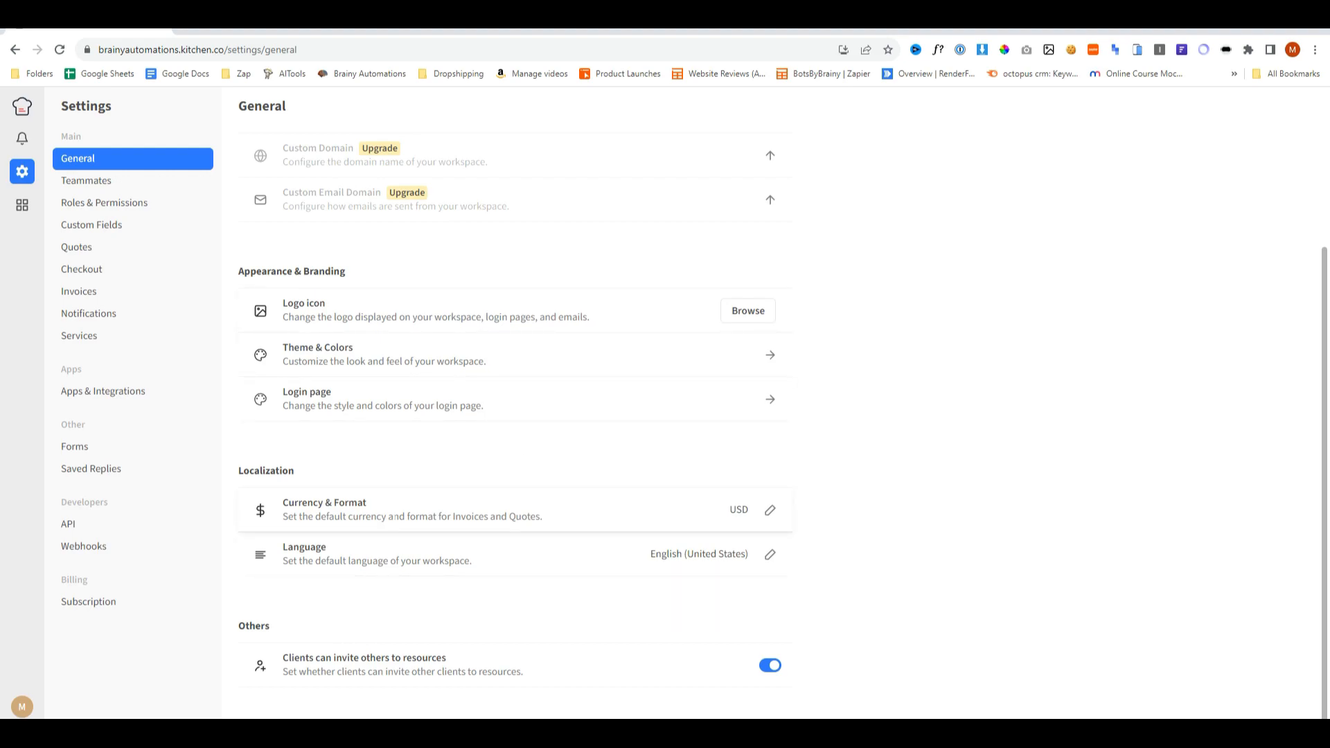
left_click(86, 180)
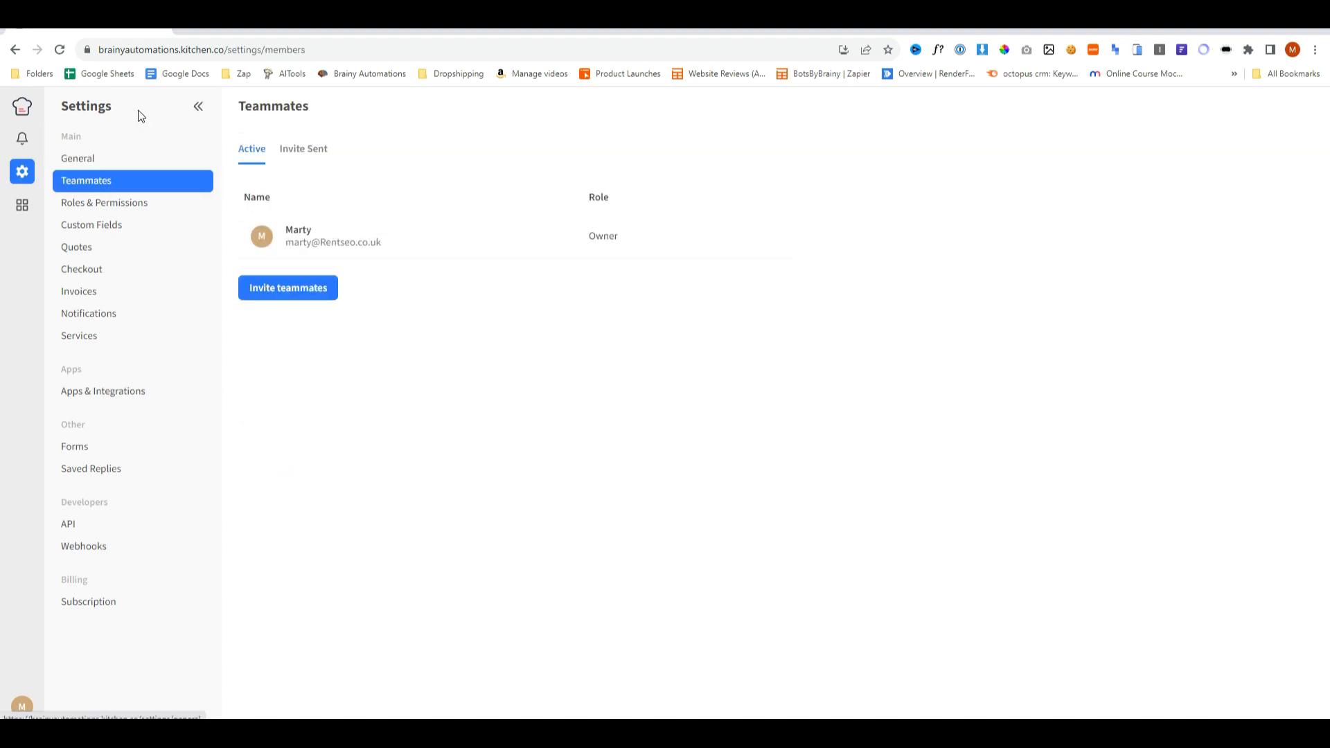
left_click(104, 202)
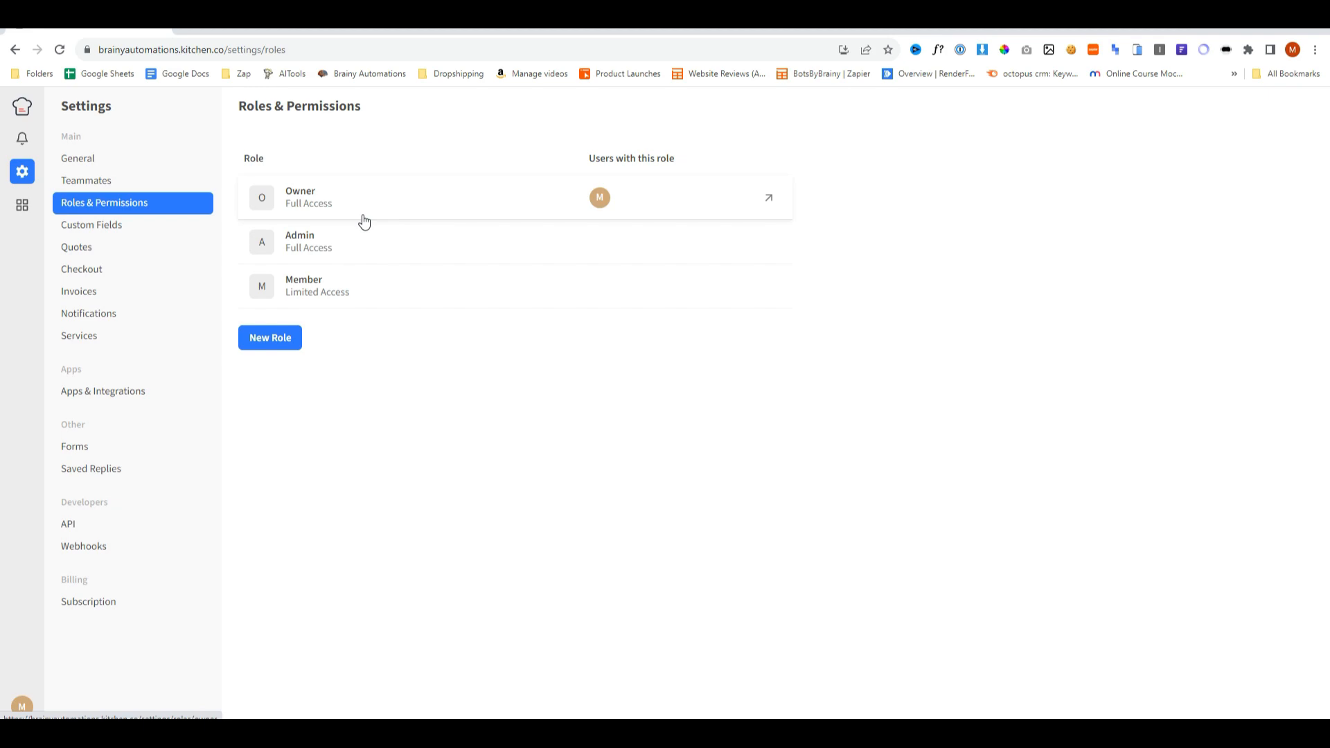
mouse_move(323, 286)
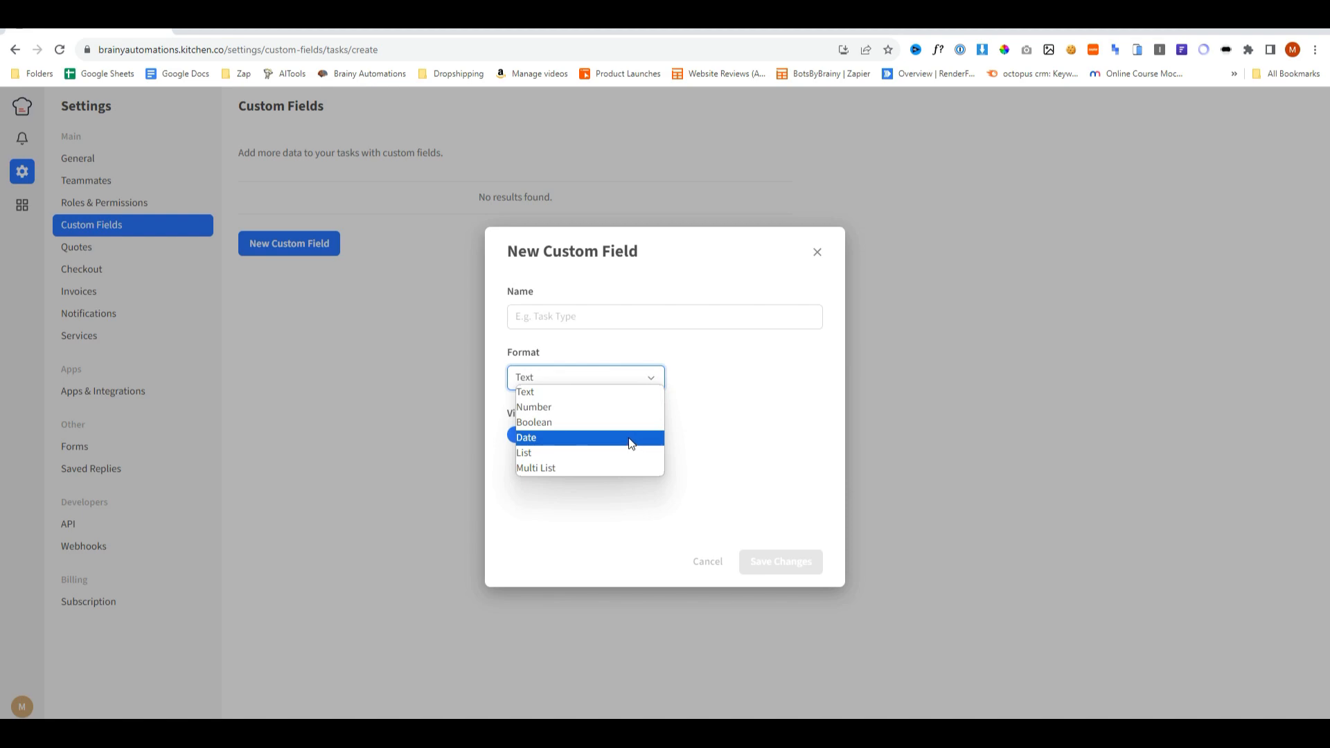
Review custom field formats and Checkout gateways, viewing and closing the Connect Stripe form.
left_click(76, 246)
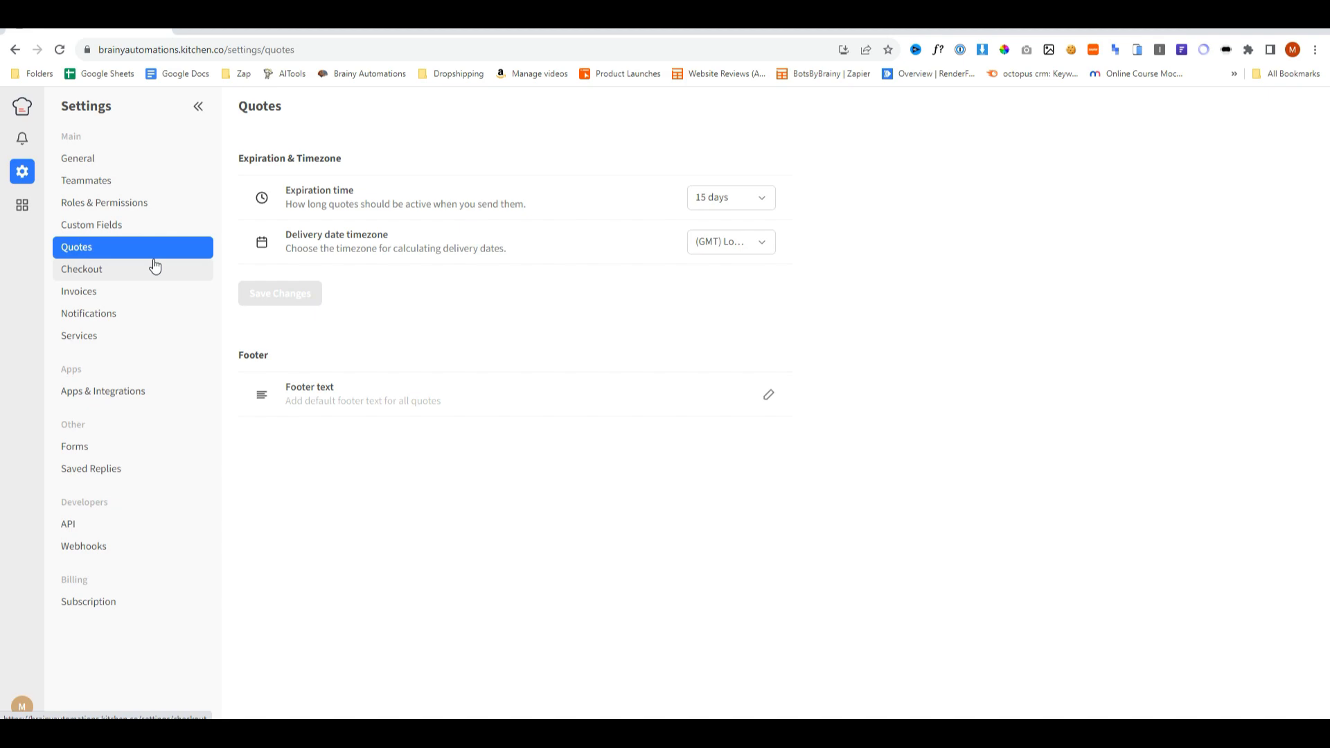
left_click(82, 268)
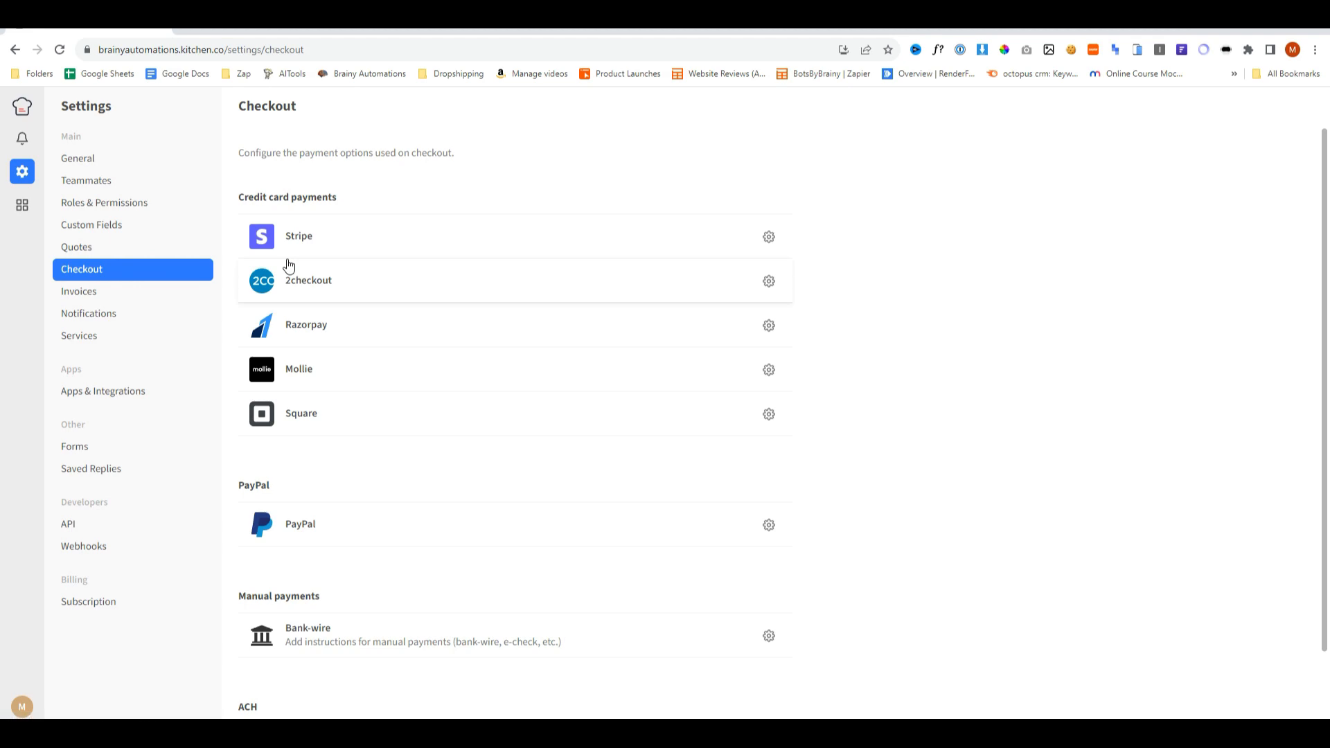
mouse_move(295, 246)
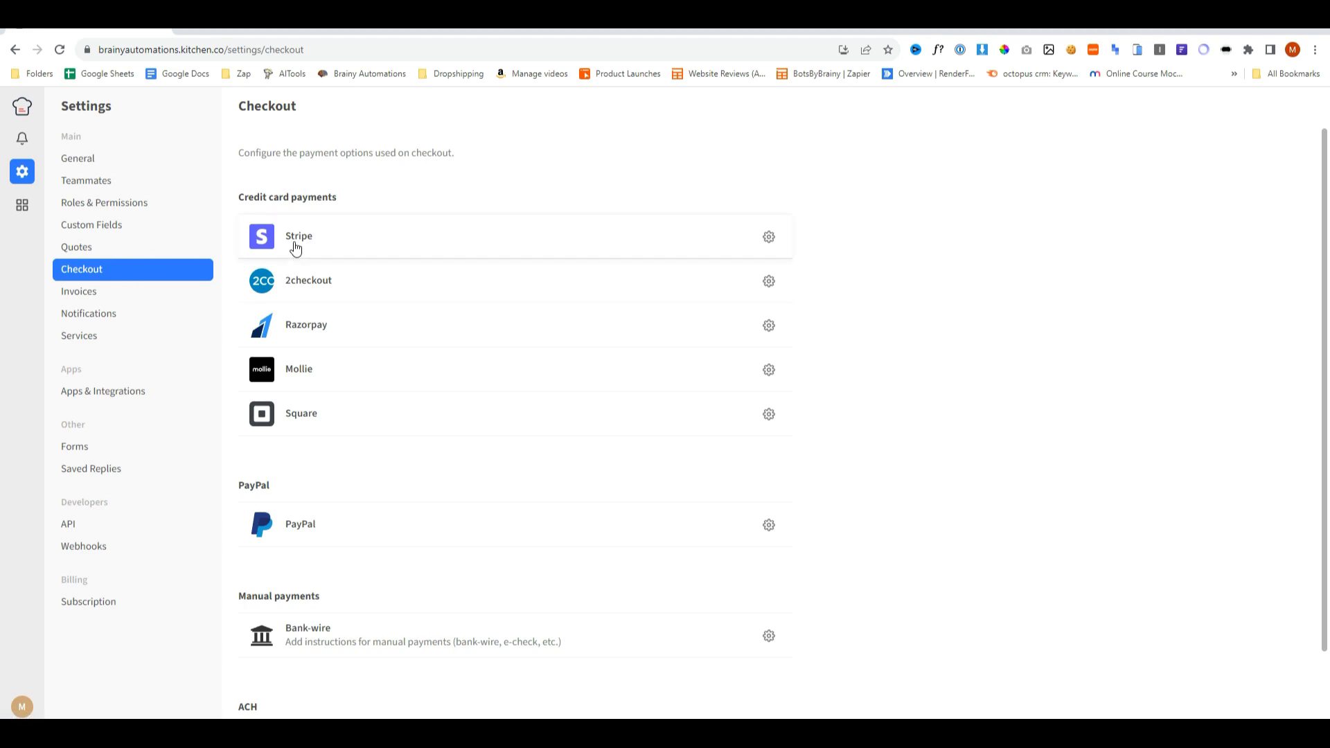
scroll("down", 3)
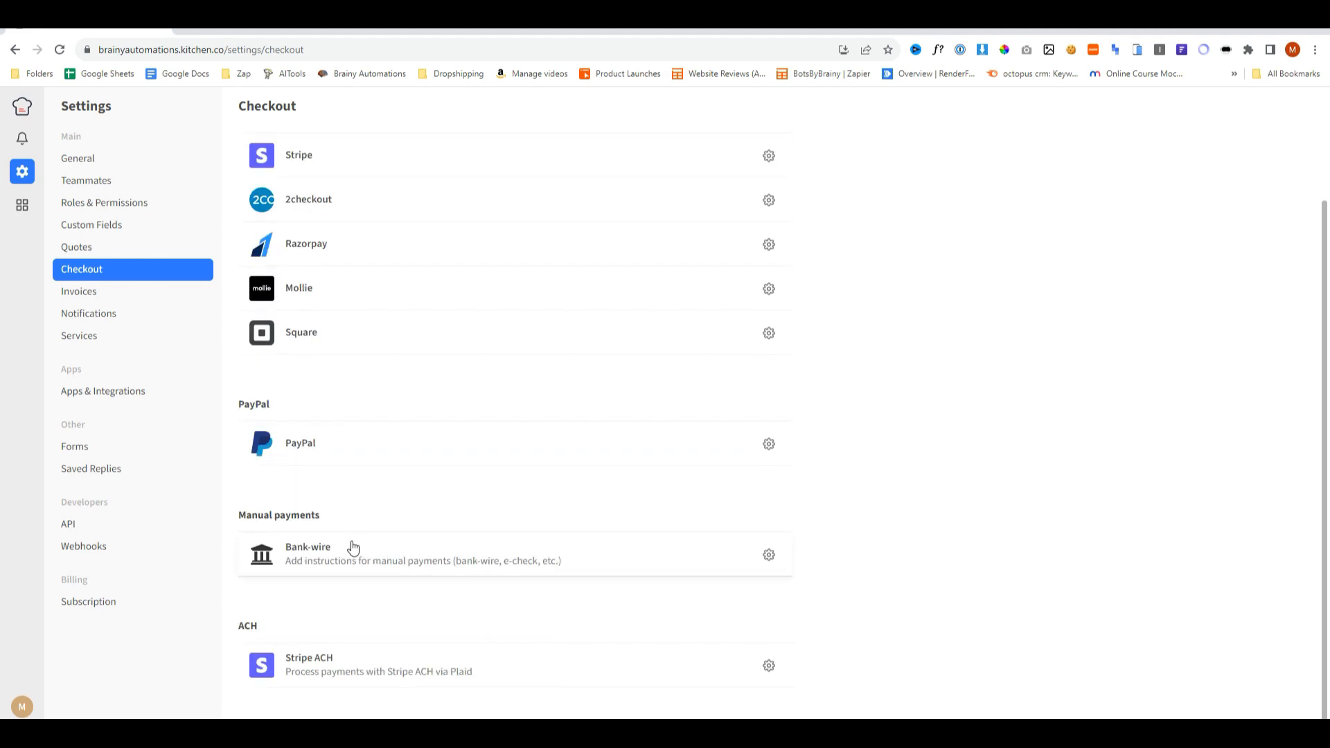
left_click(769, 155)
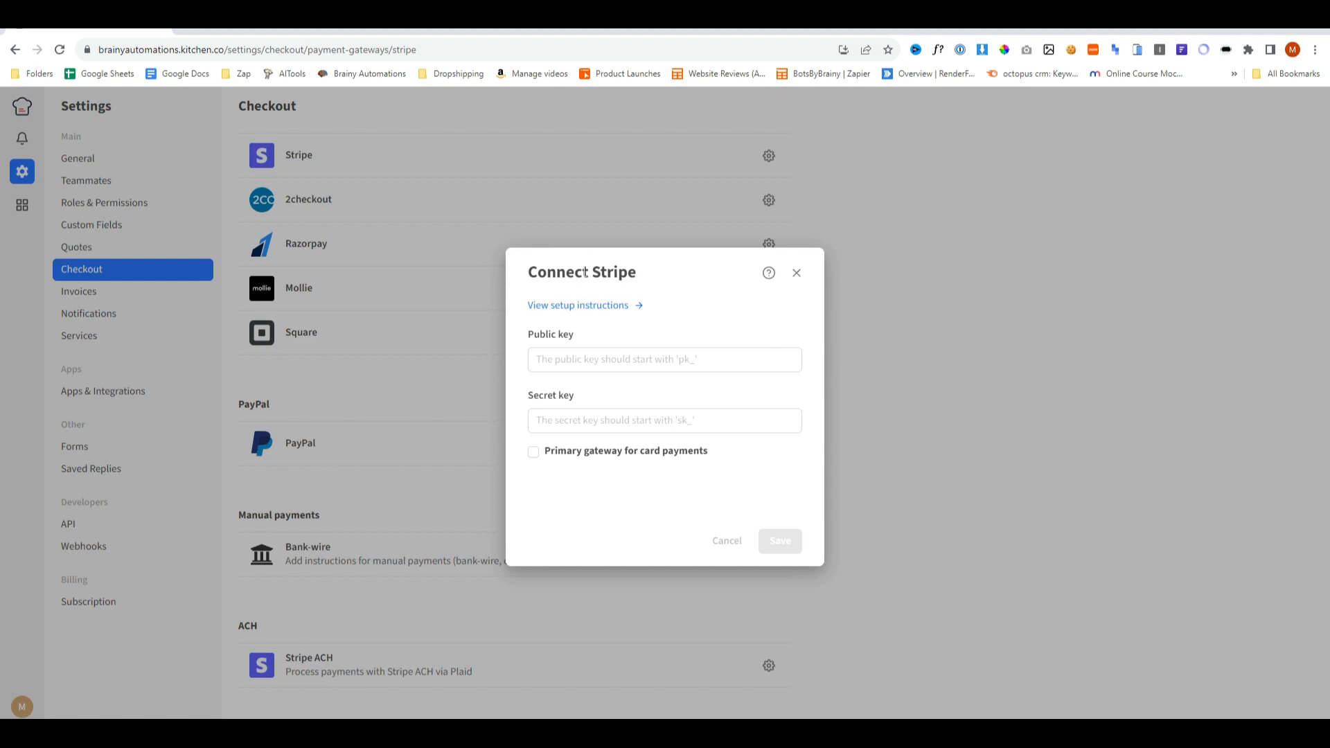
left_click(578, 305)
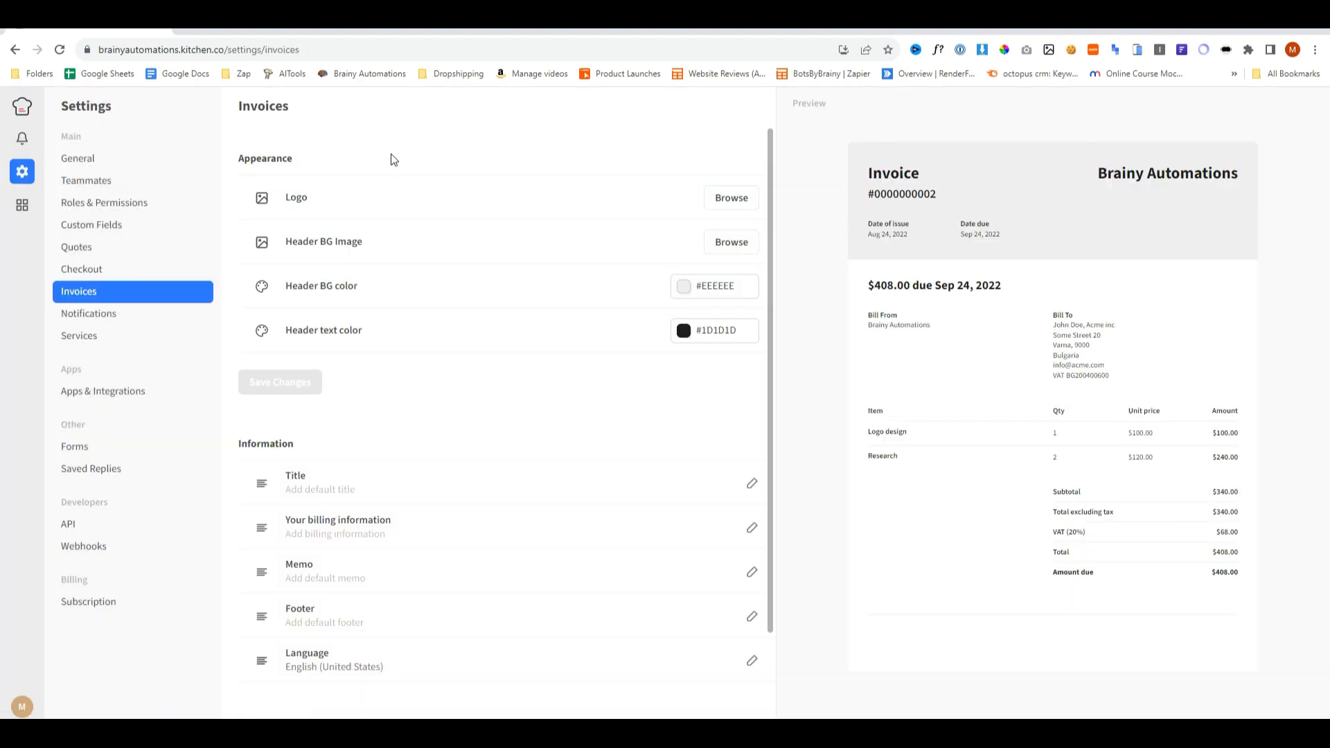
Review invoice settings and email notifications, then go to the Services list.
left_click(683, 329)
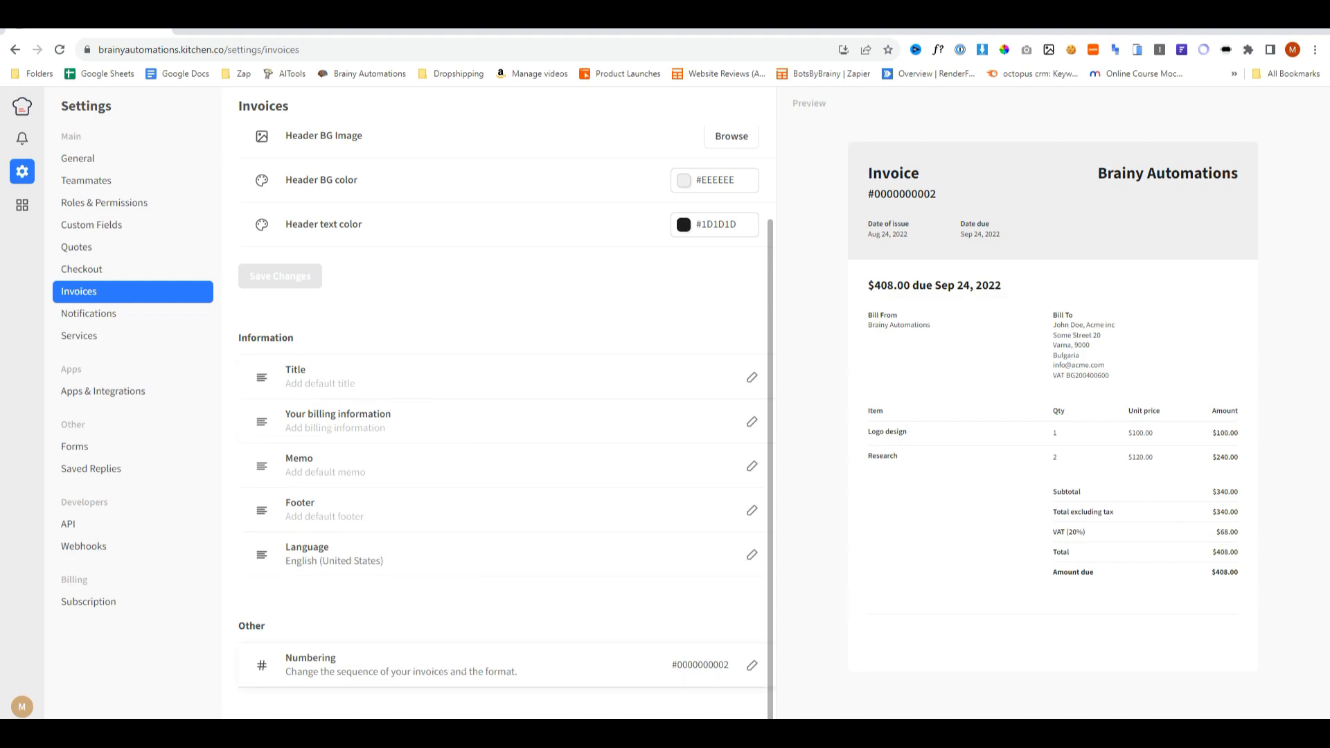
mouse_move(451, 507)
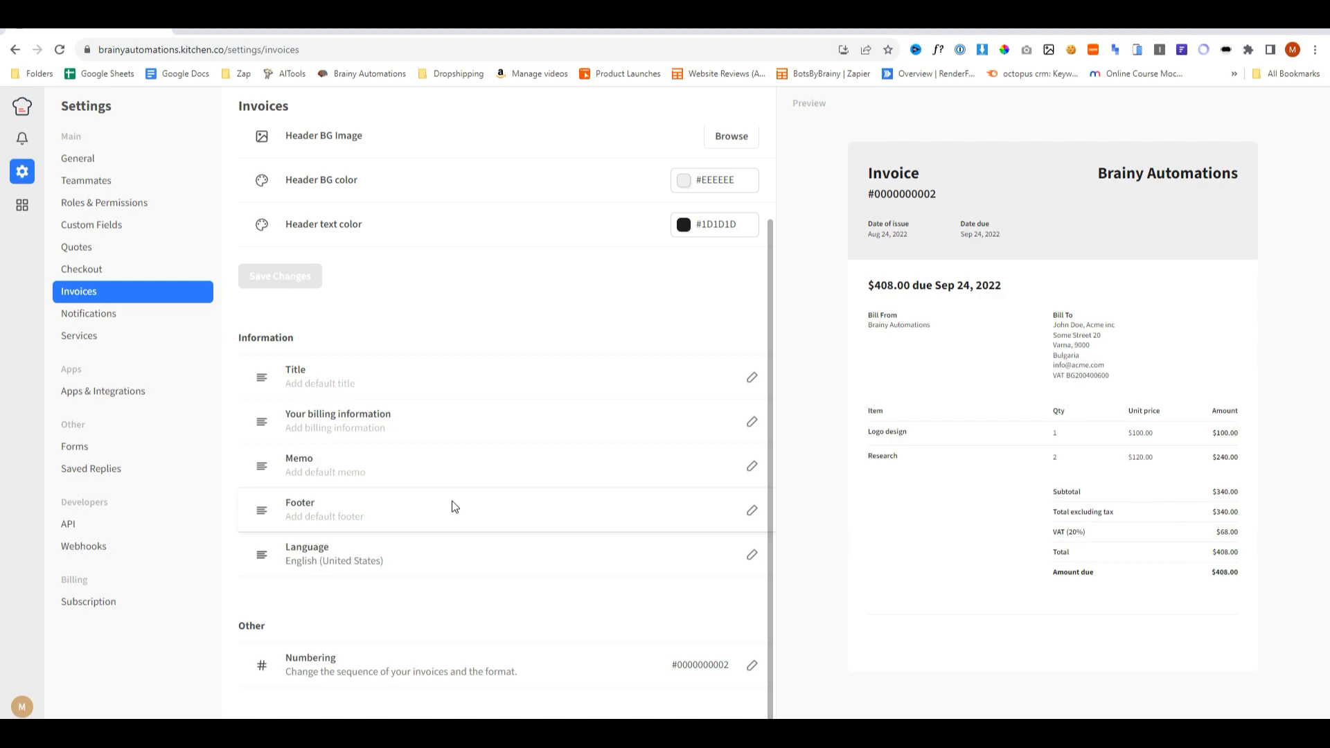
left_click(89, 313)
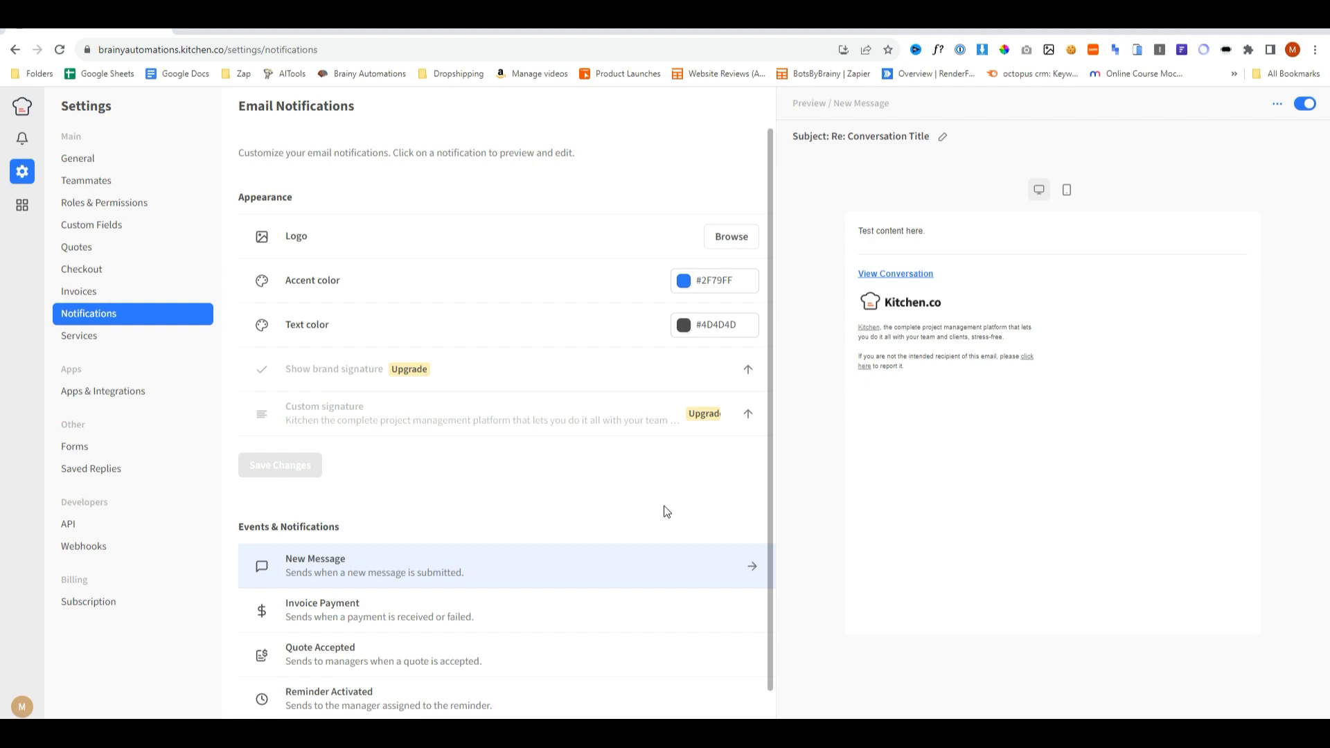
scroll("down", 3)
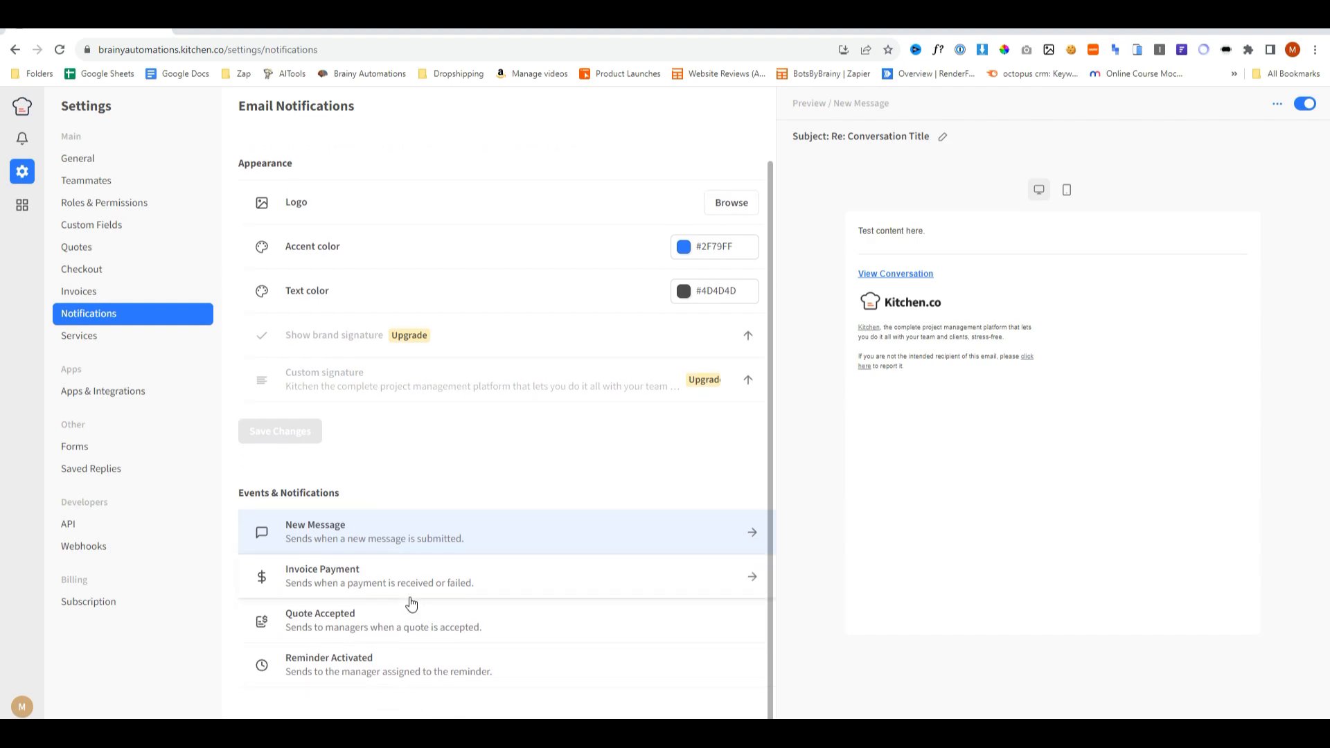
mouse_move(355, 556)
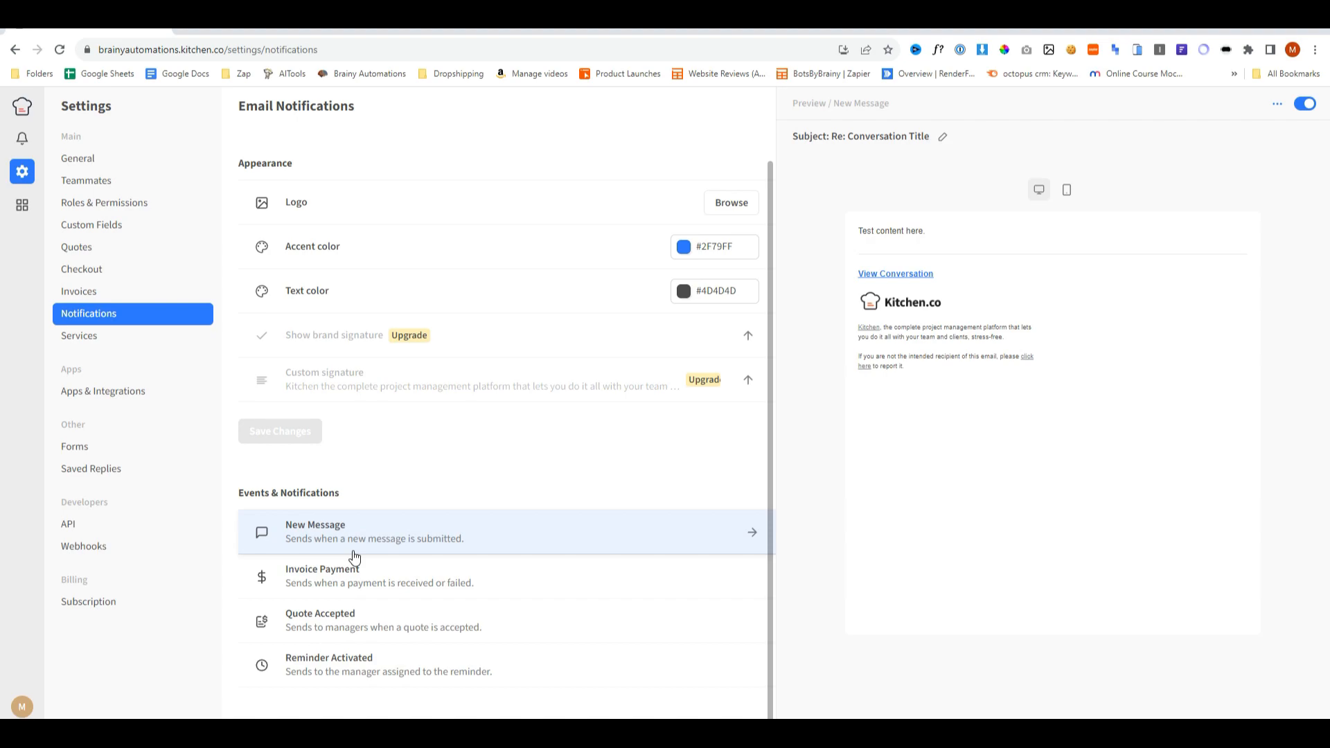
mouse_move(354, 546)
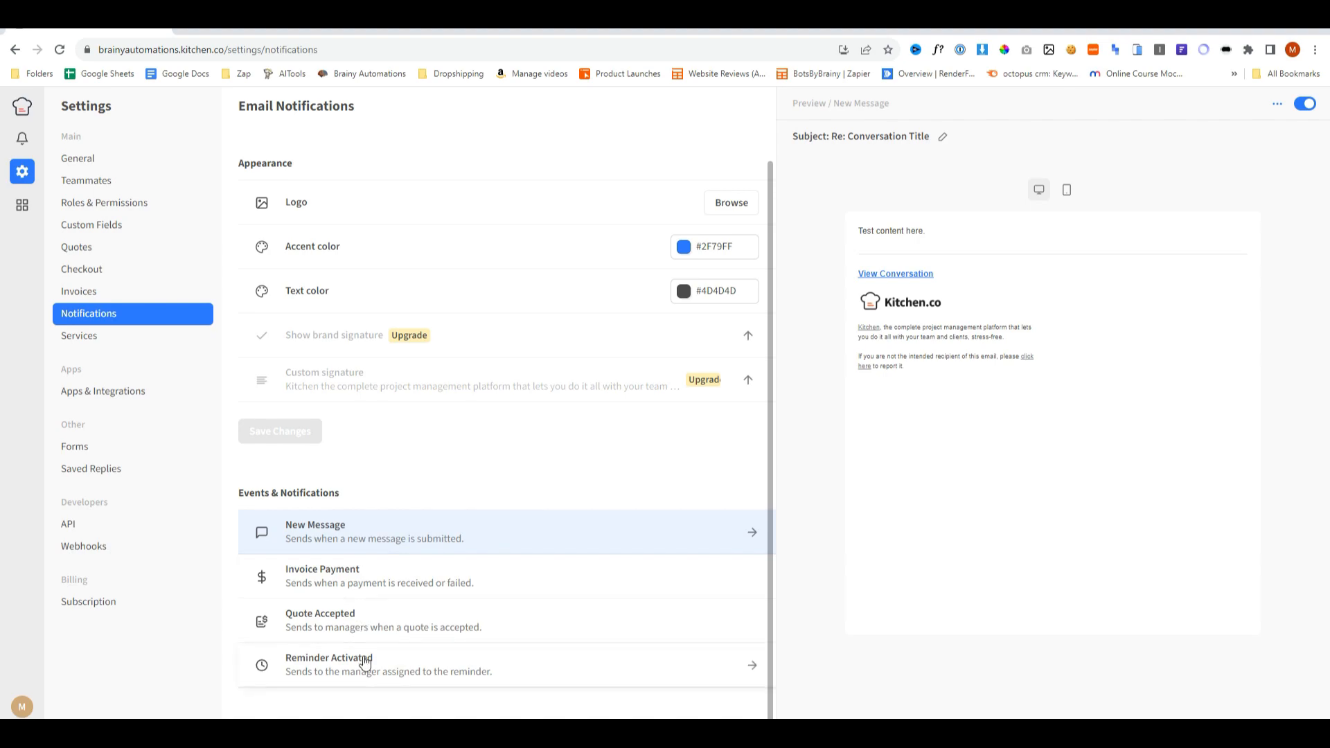
left_click(79, 335)
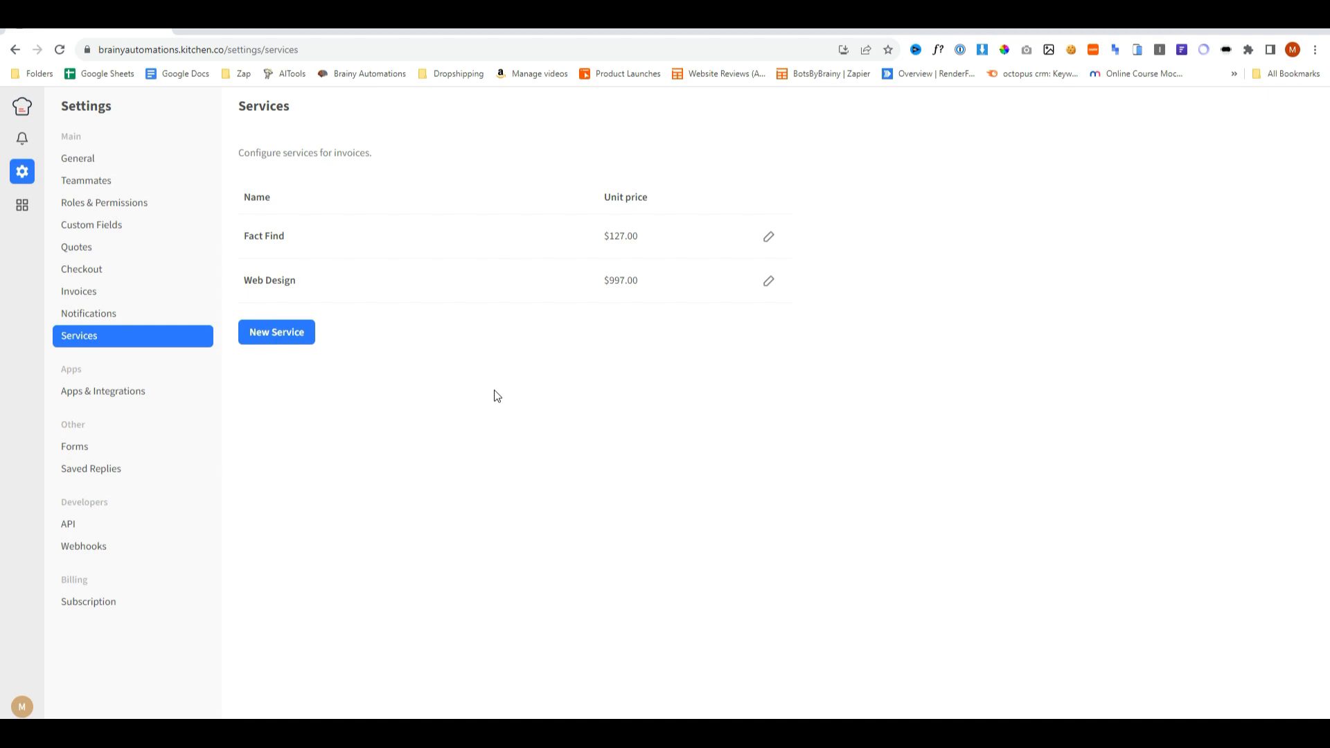
Start a new service named seo priced 1997, browsing the currency list with USD kept.
left_click(276, 331)
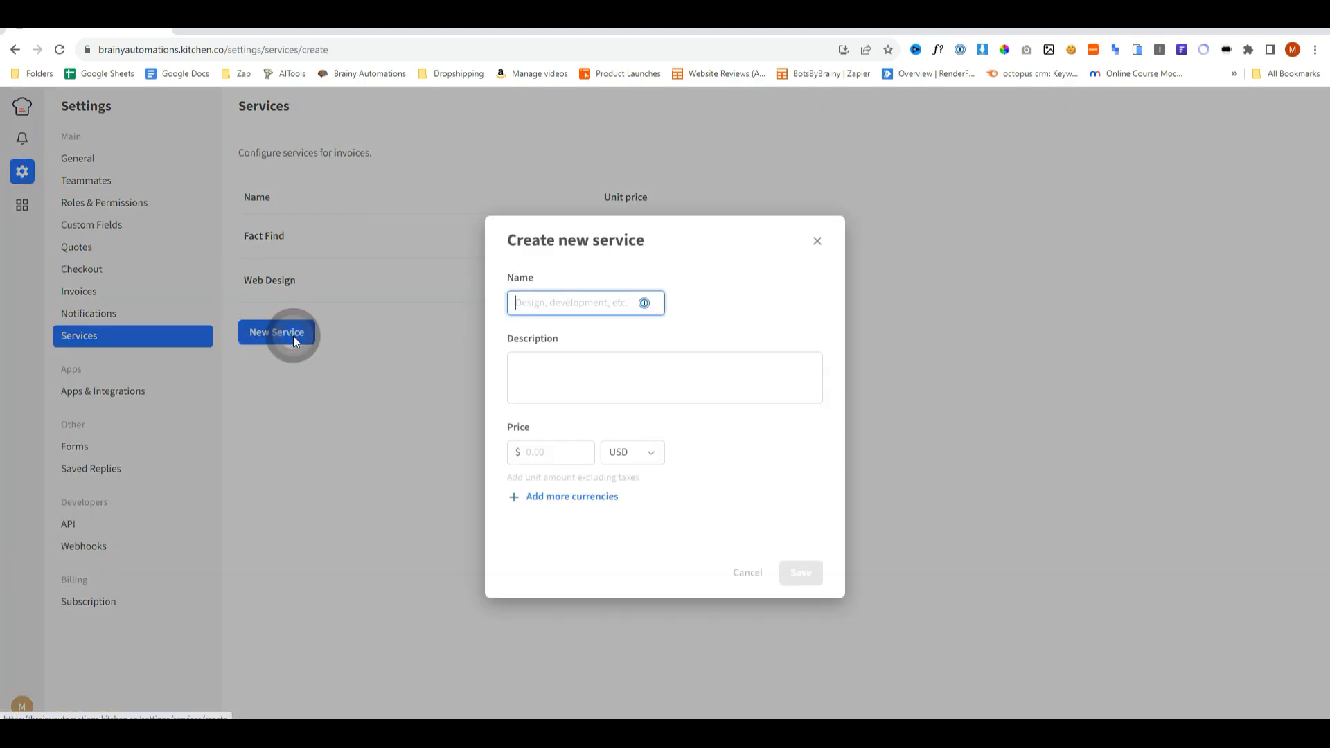
type("seo")
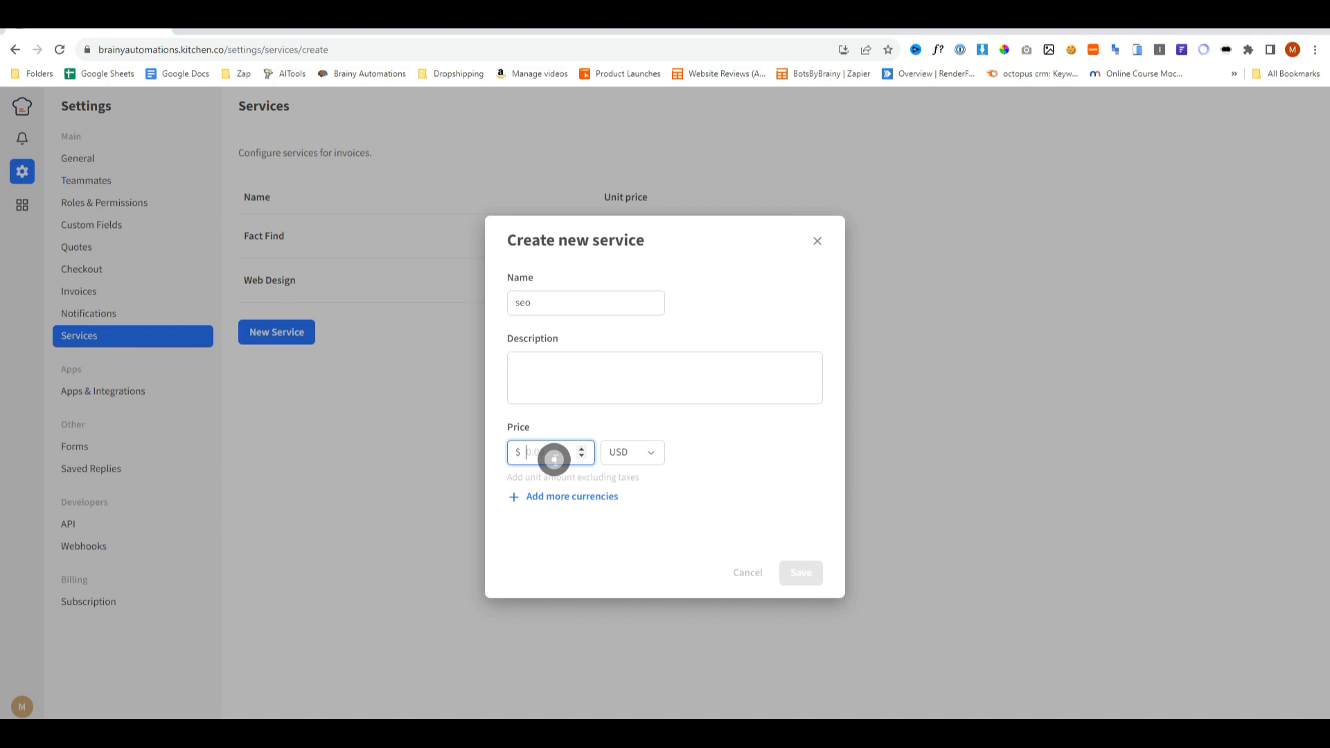
left_click(599, 467)
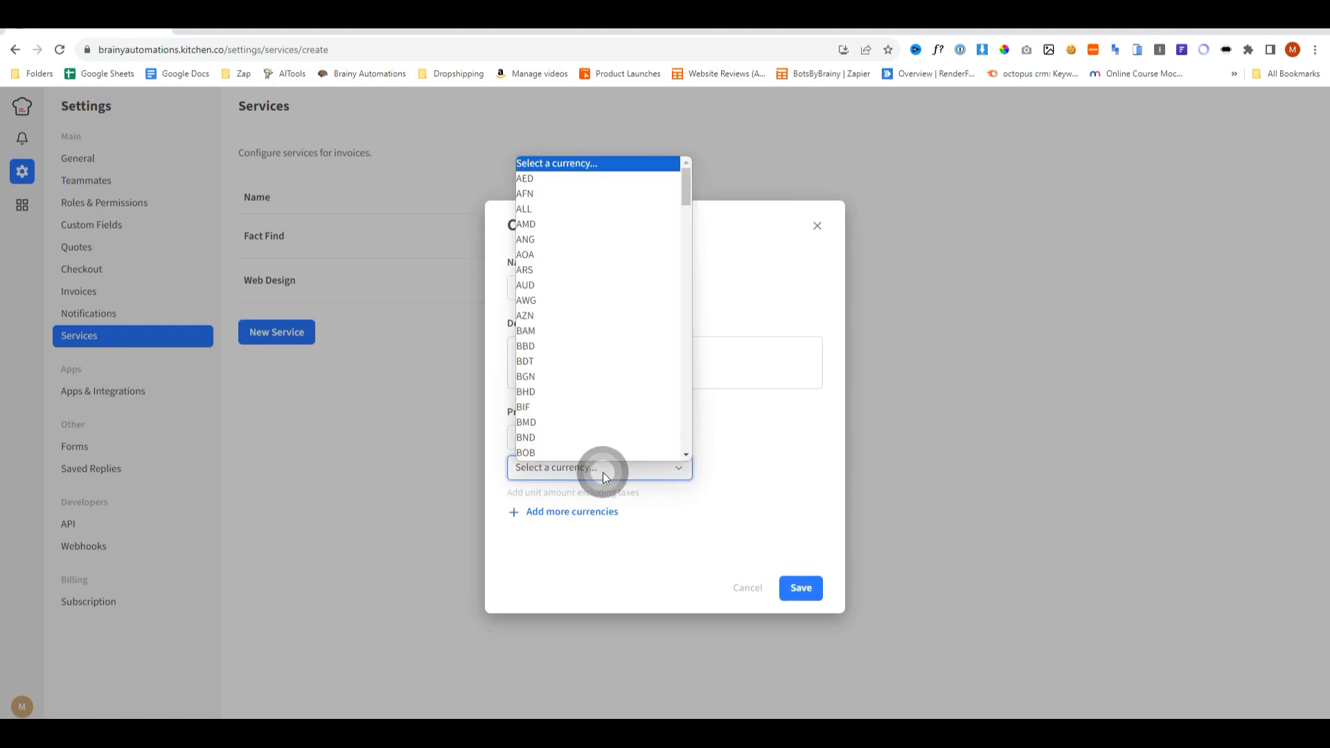
scroll("down", 3)
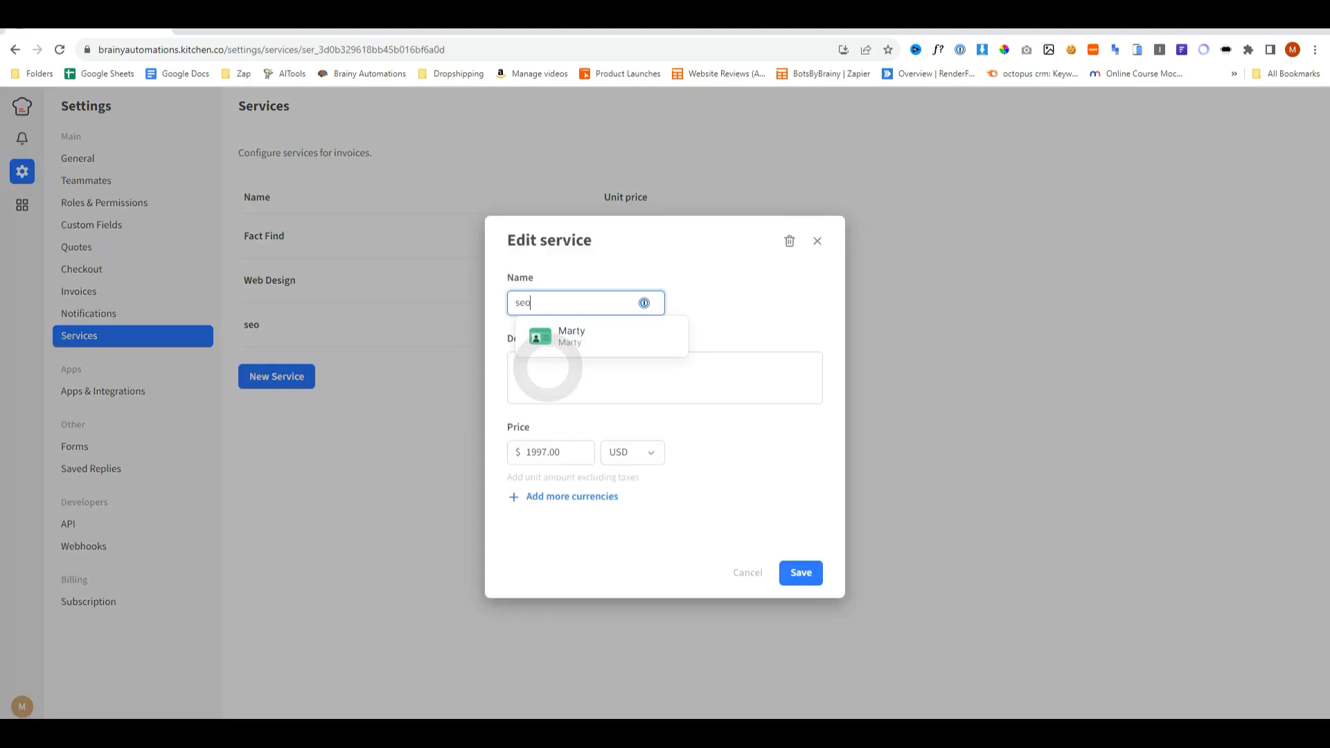
Save the seo service, then review Forms and the Contact Us form's settings.
left_click(102, 390)
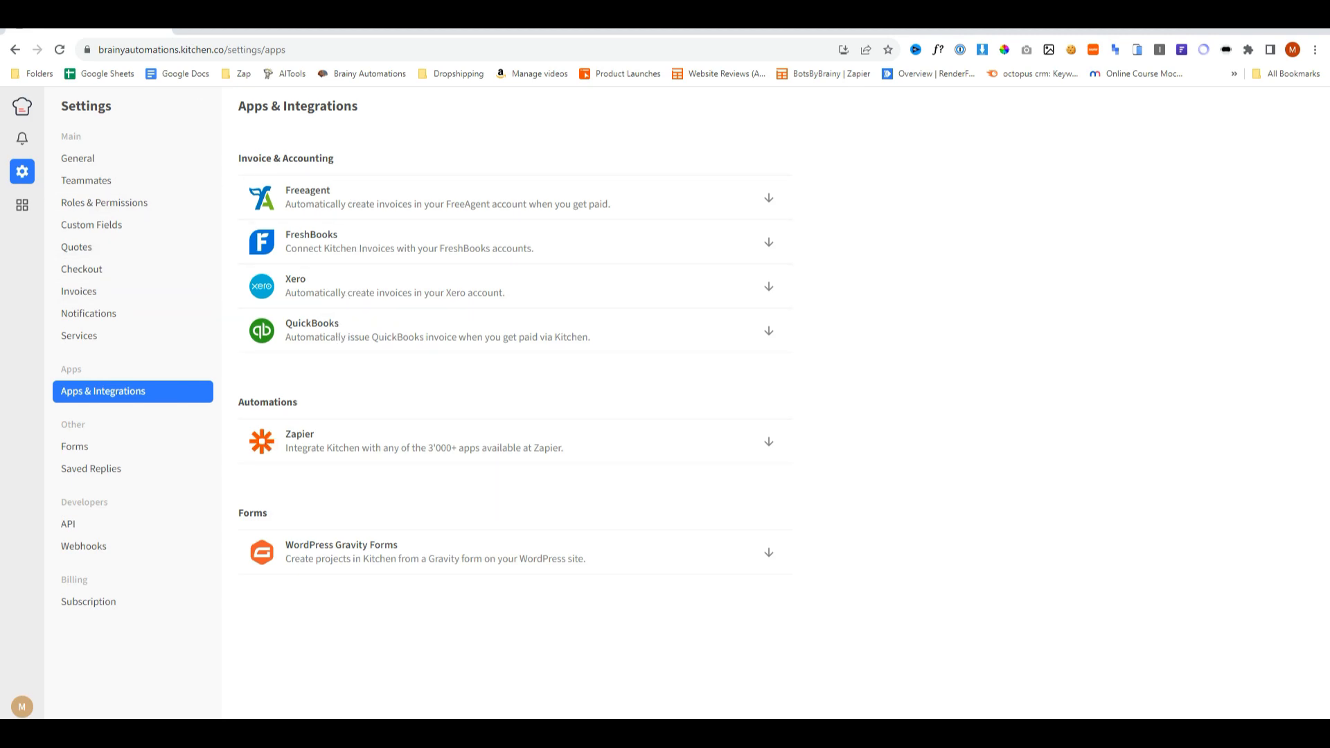
mouse_move(439, 195)
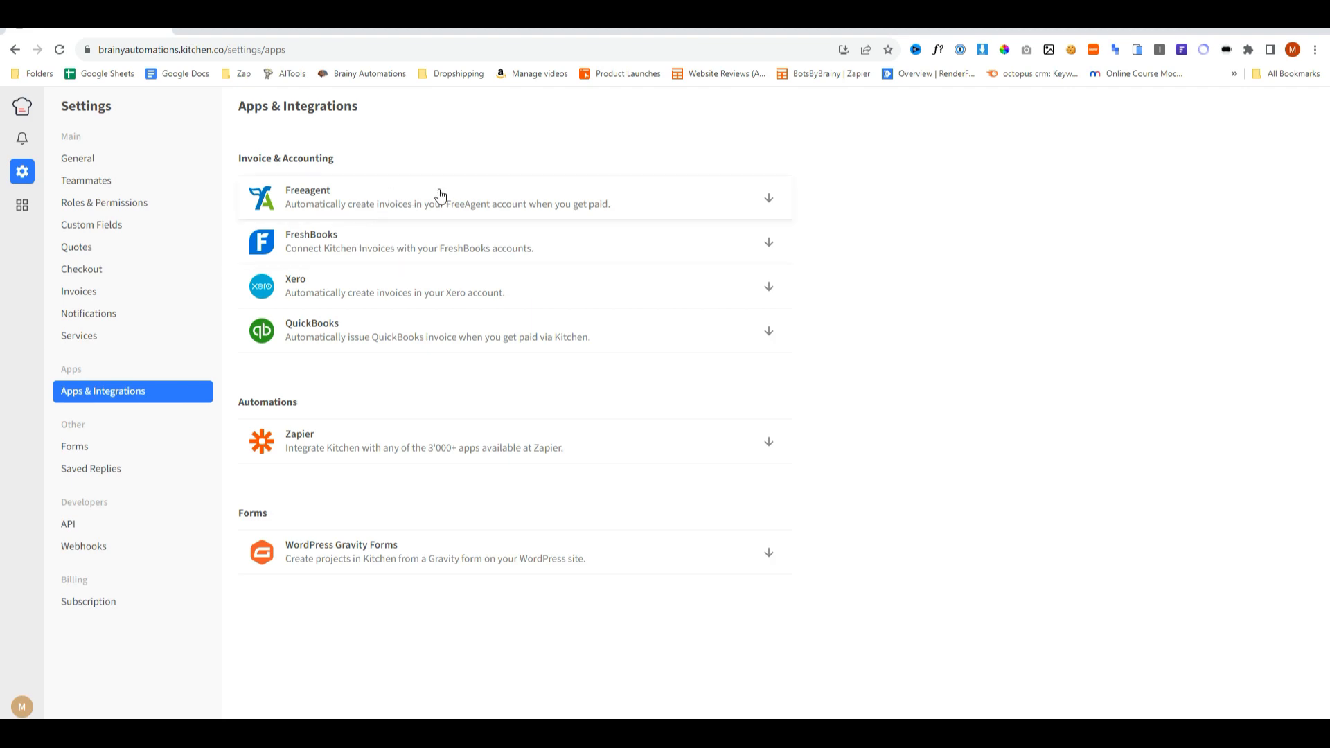
mouse_move(333, 456)
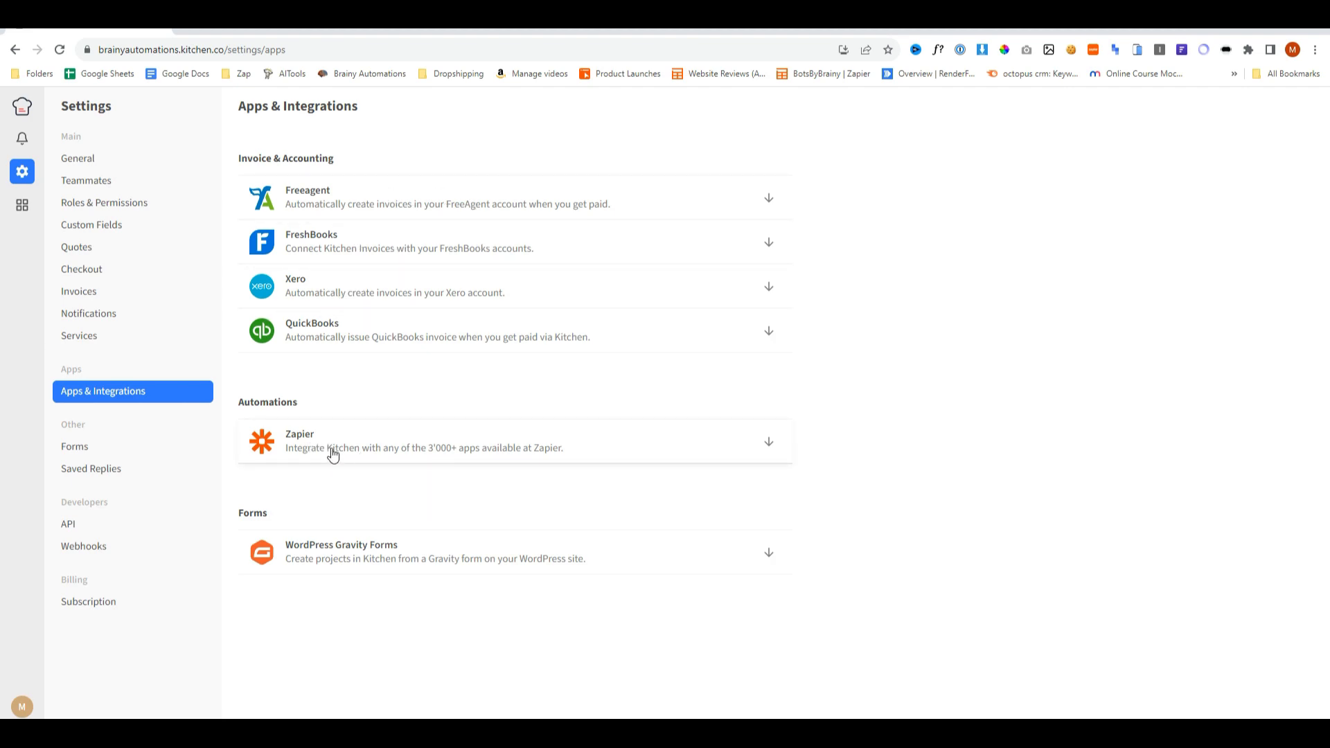
left_click(73, 446)
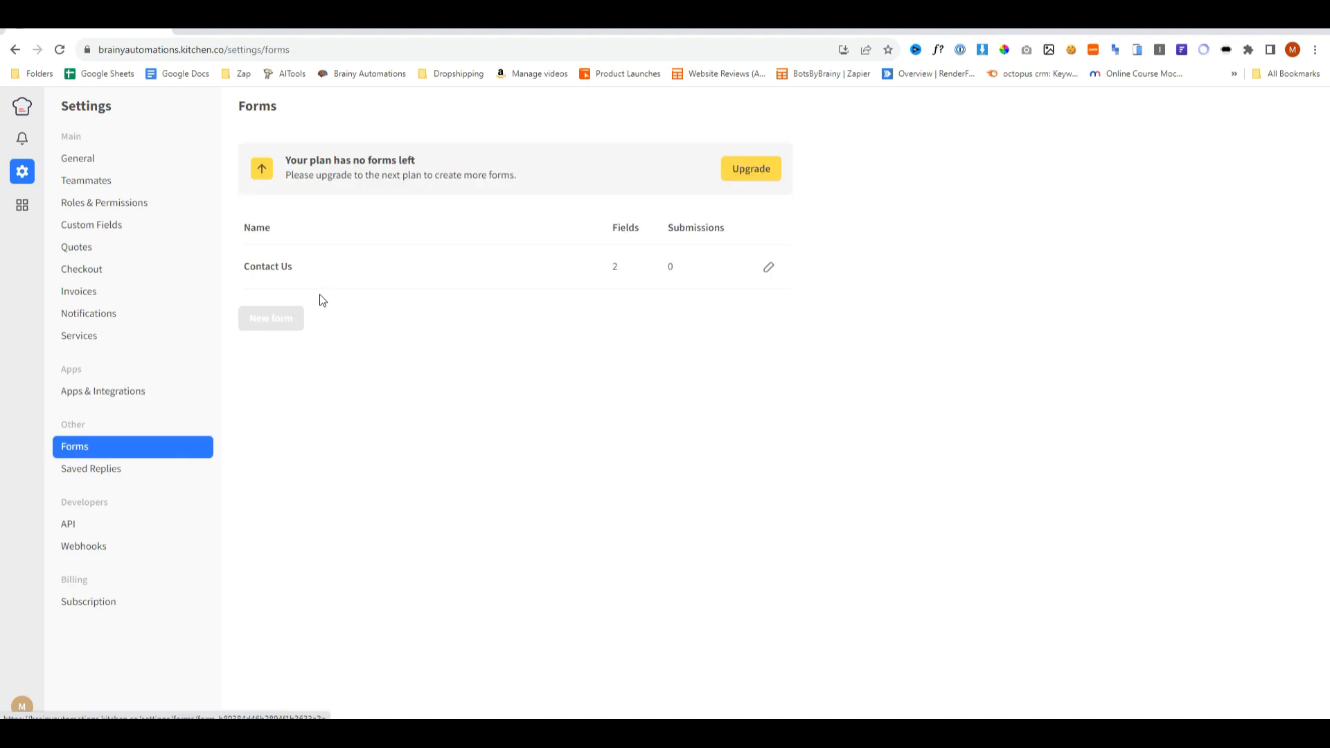
left_click(267, 266)
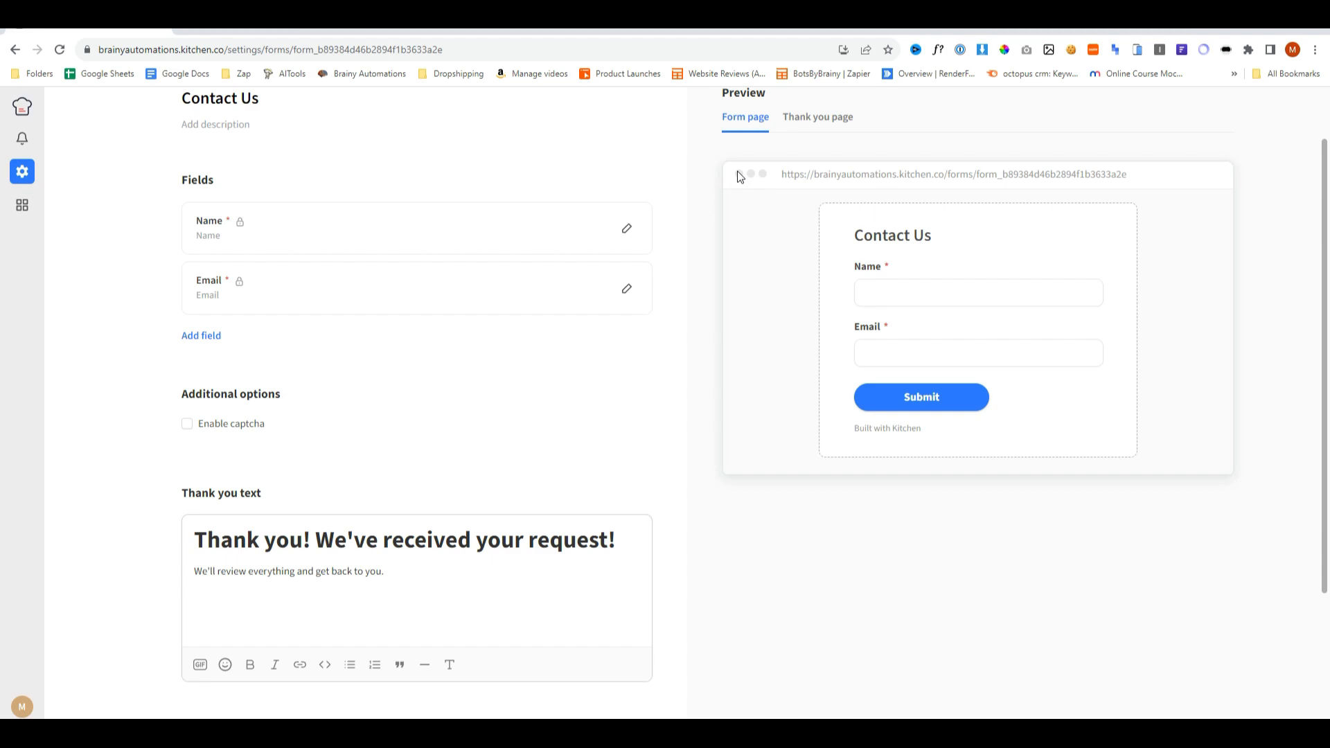
scroll("down", 3)
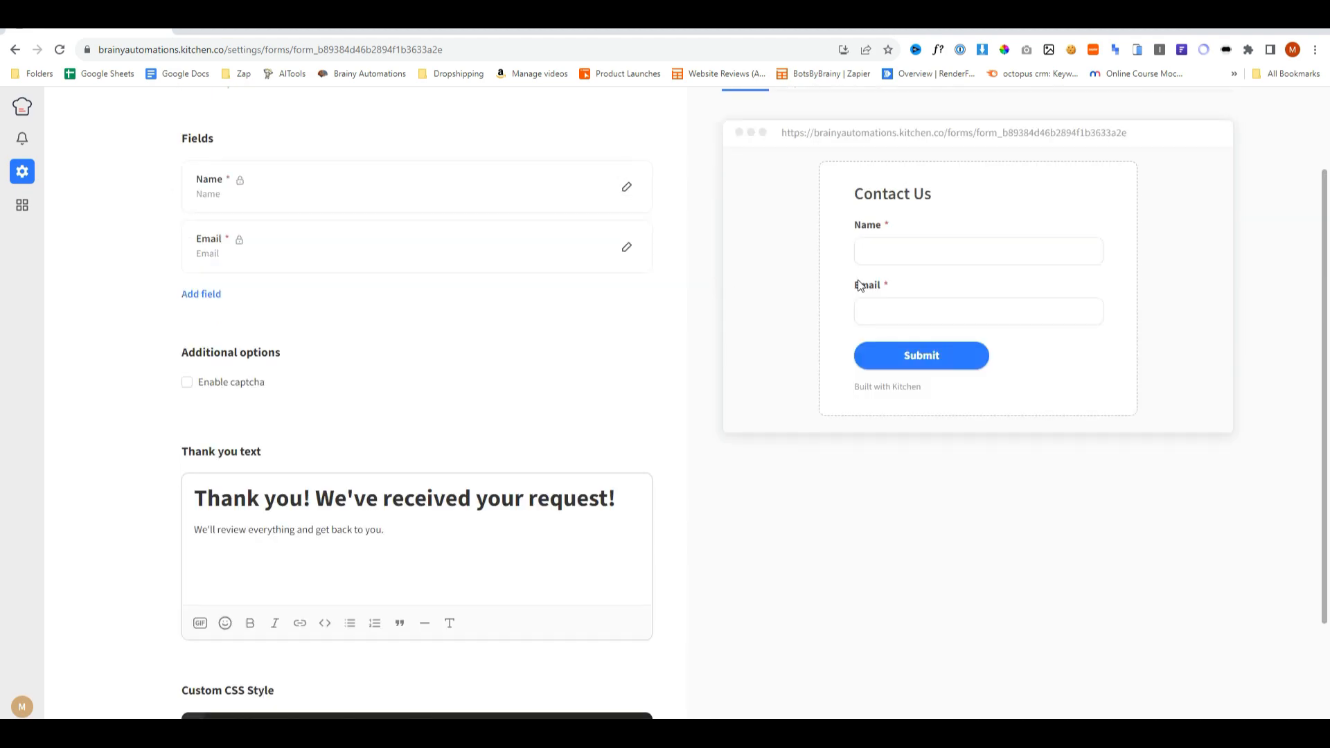
scroll("down", 3)
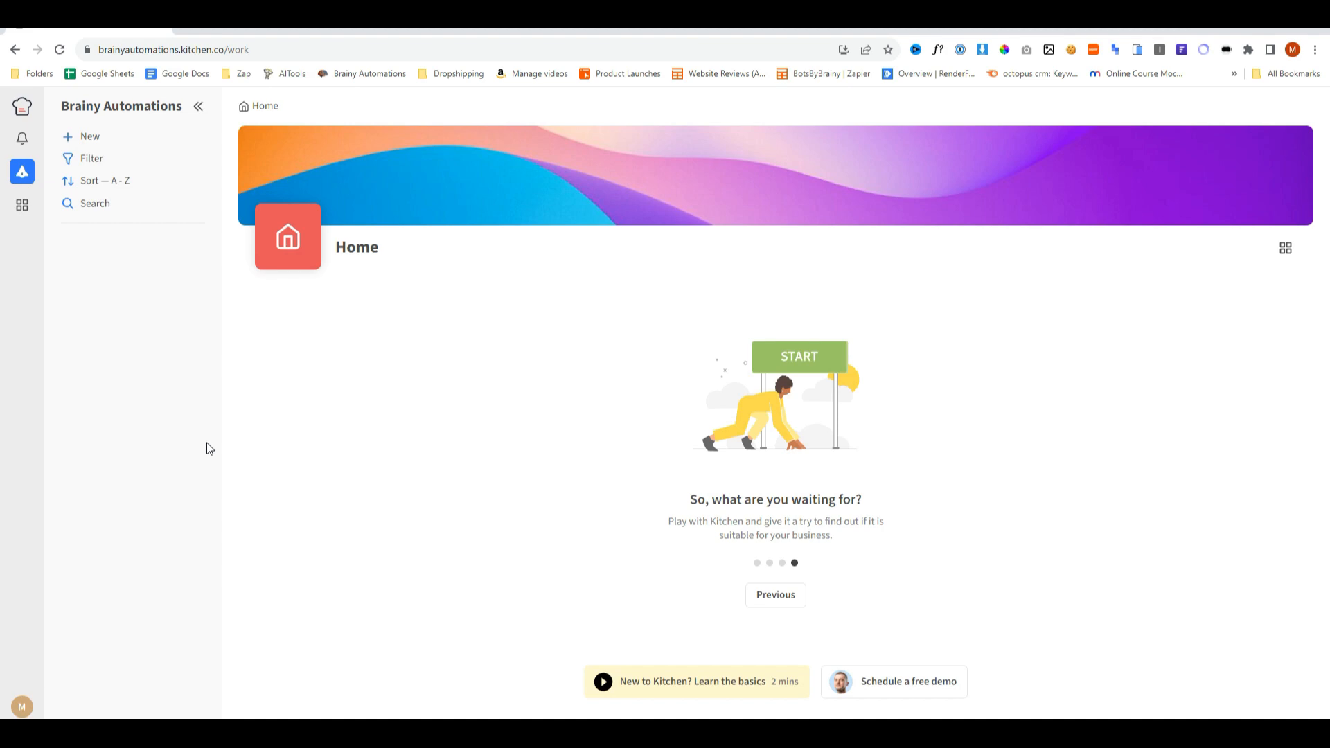
Create a new folder named RentSEO that is shareable with clients.
left_click(83, 136)
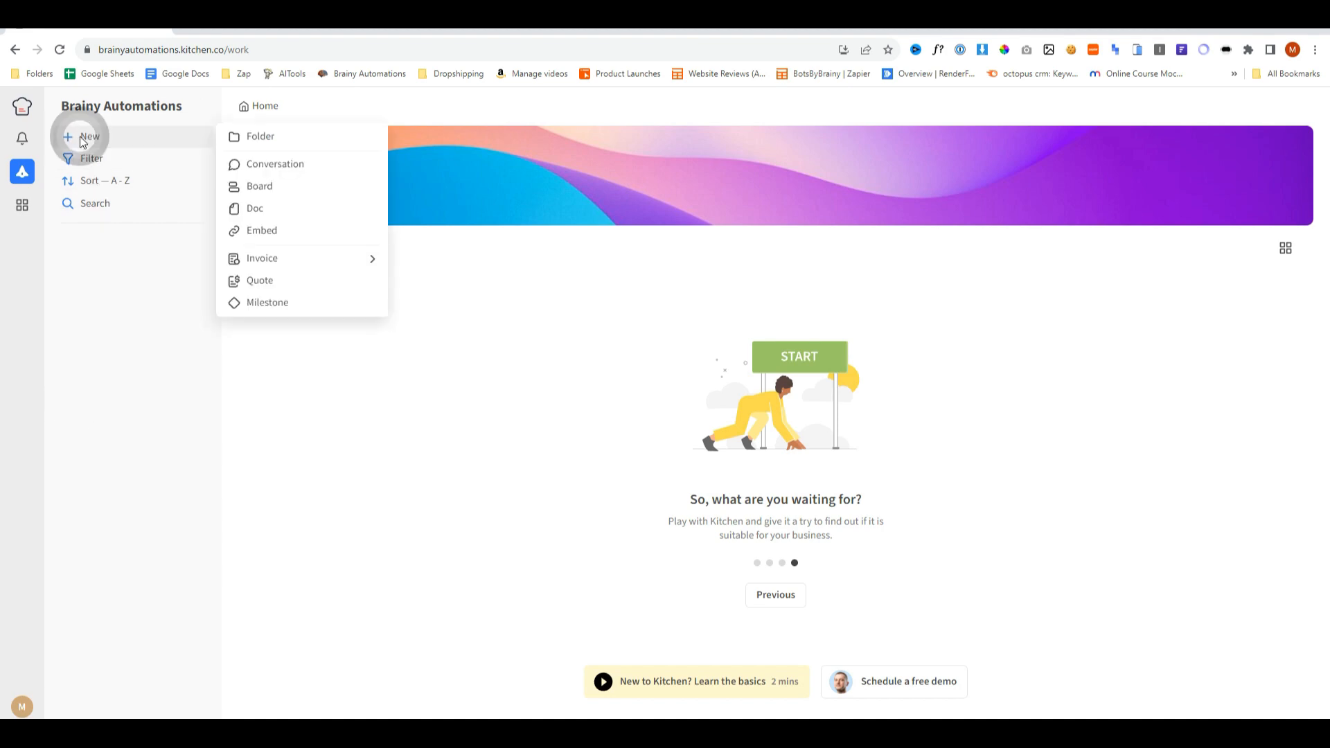
left_click(259, 135)
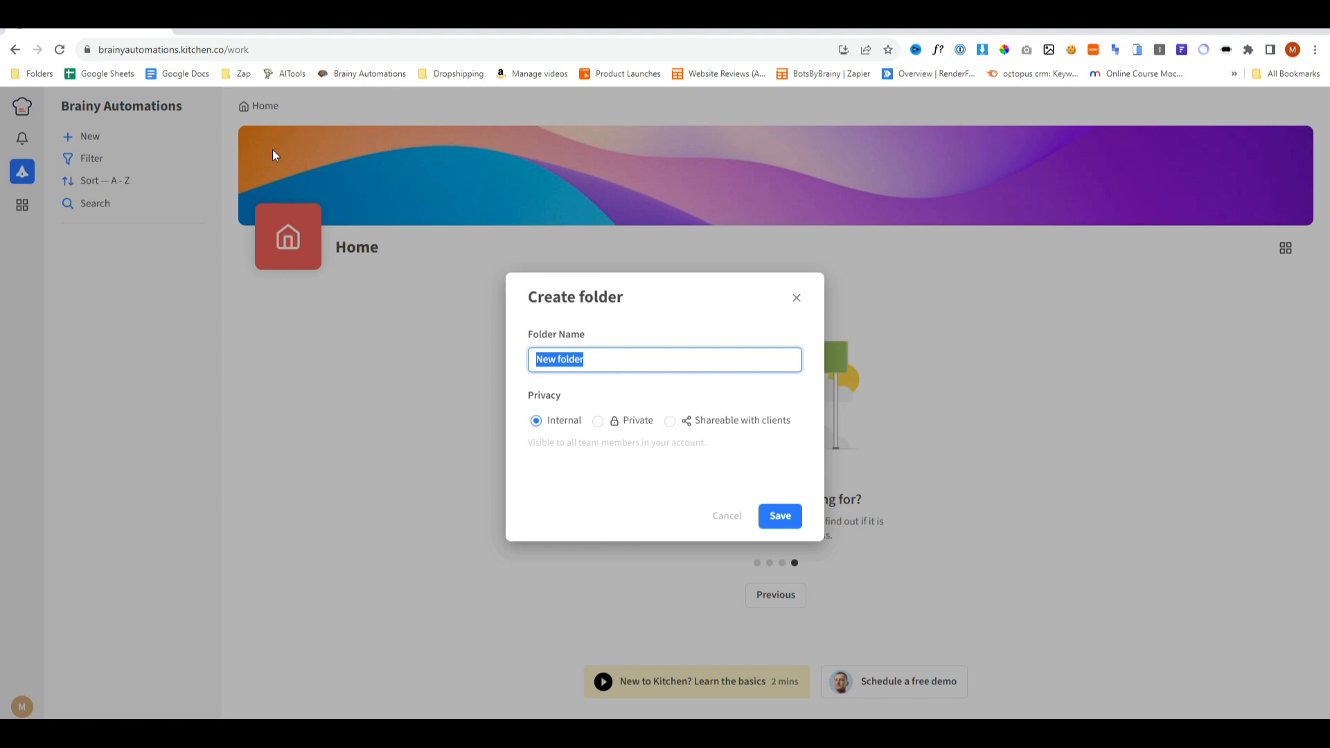
type("RentSEO")
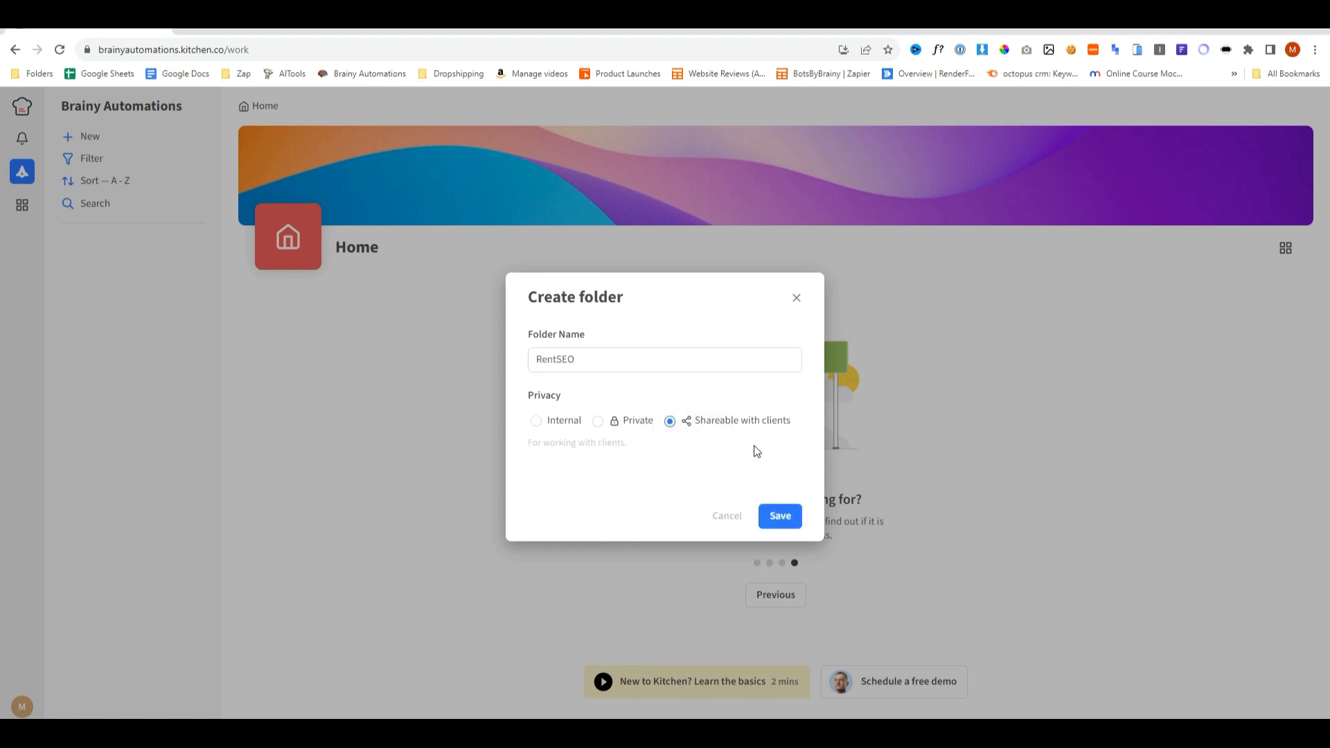
left_click(777, 516)
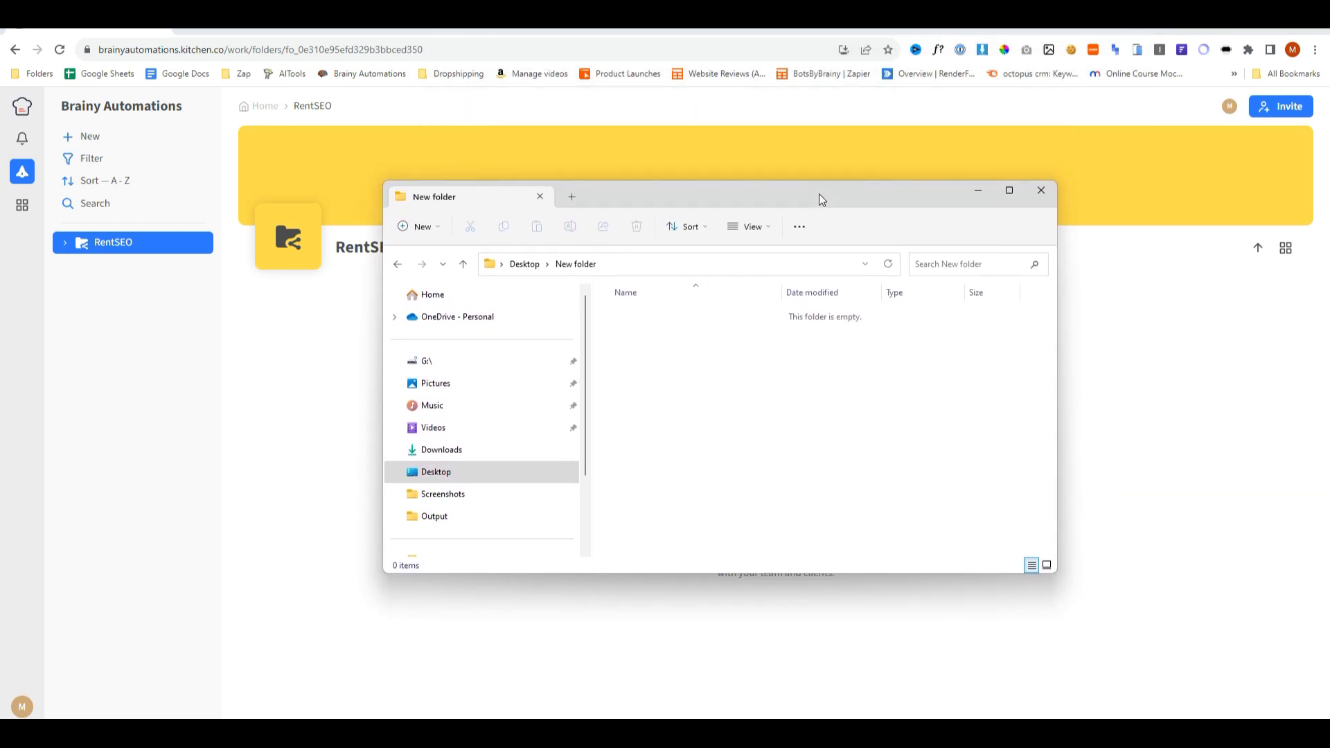
mouse_move(810, 331)
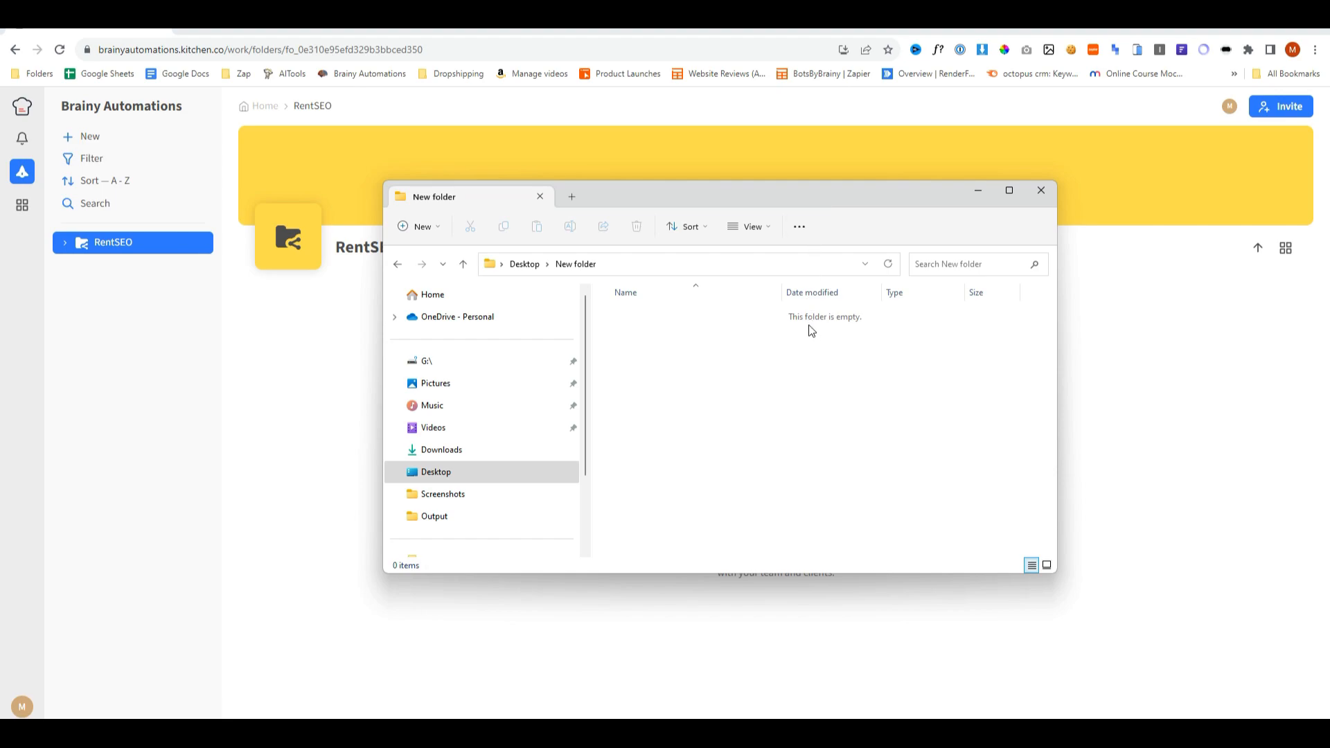
Create a RentSEO folder in File Explorer, view it empty, and return to Kitchen.co.
right_click(691, 377)
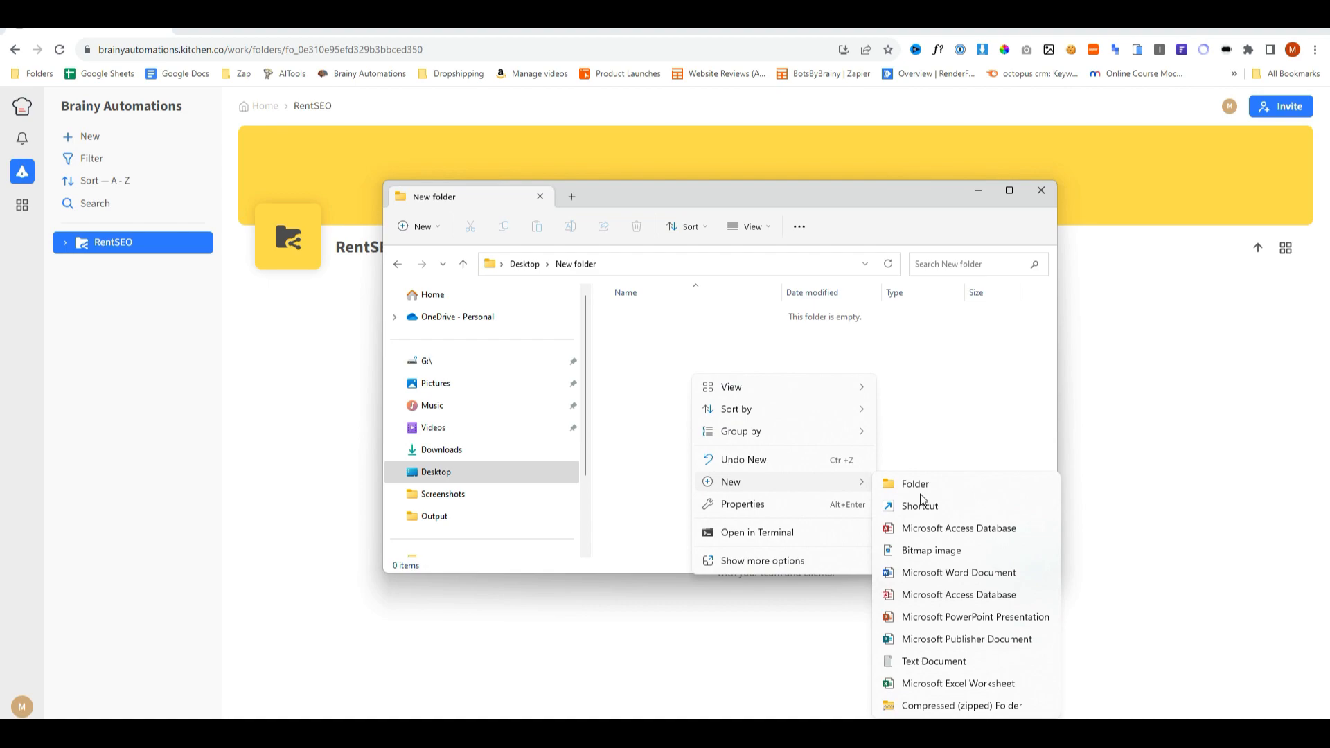
left_click(916, 483)
type("RentSEO")
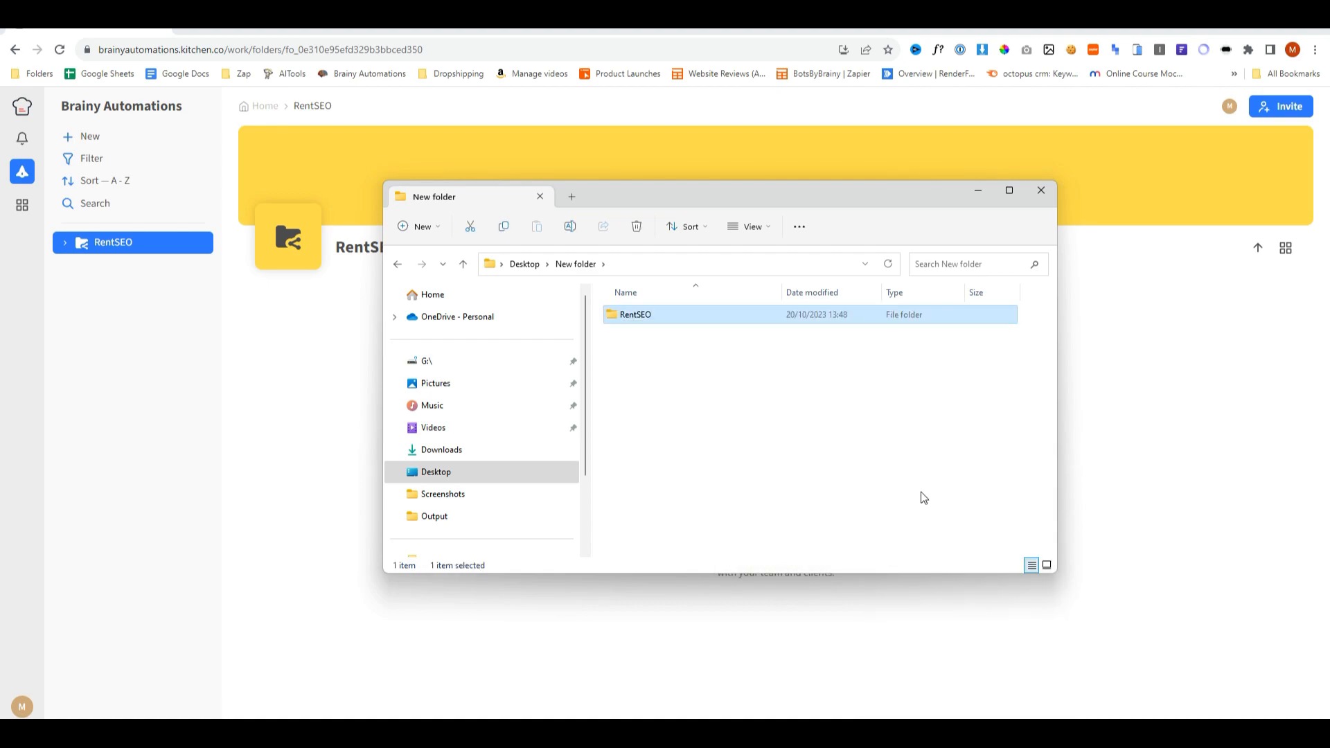
double_click(635, 314)
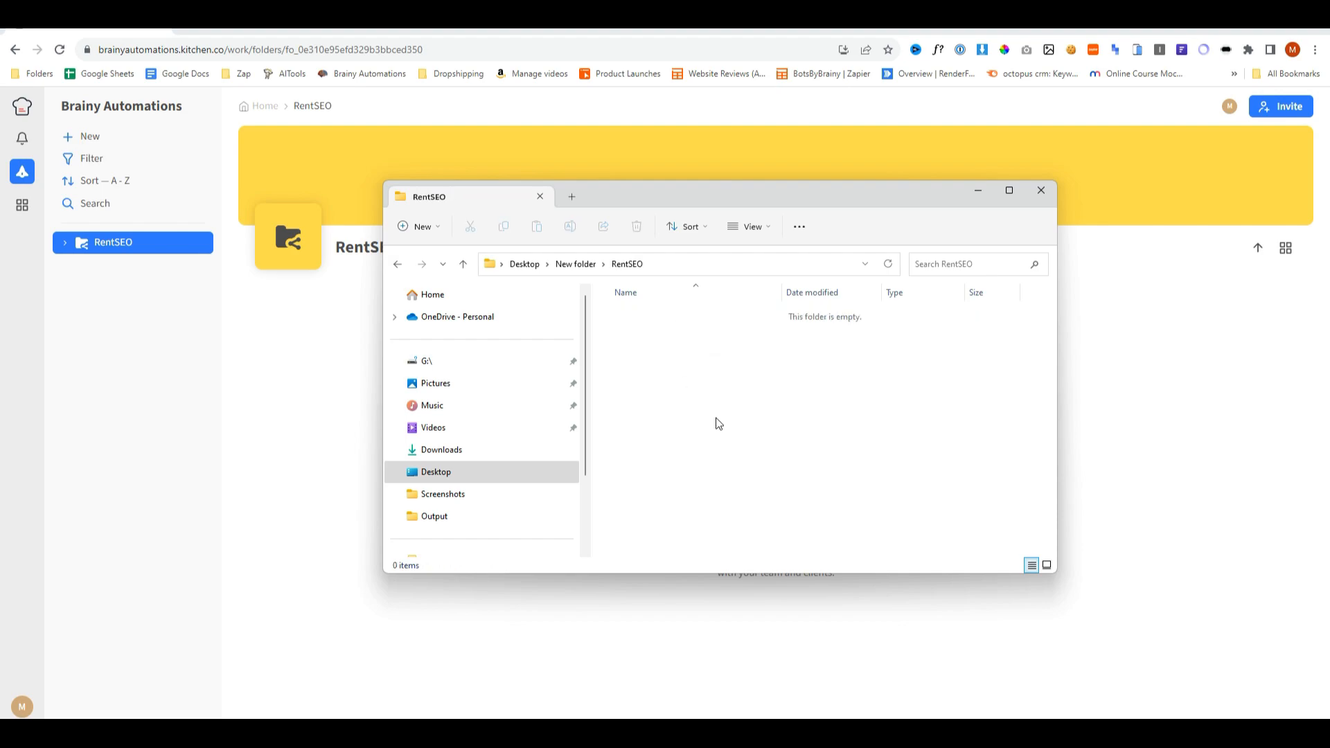
mouse_move(741, 388)
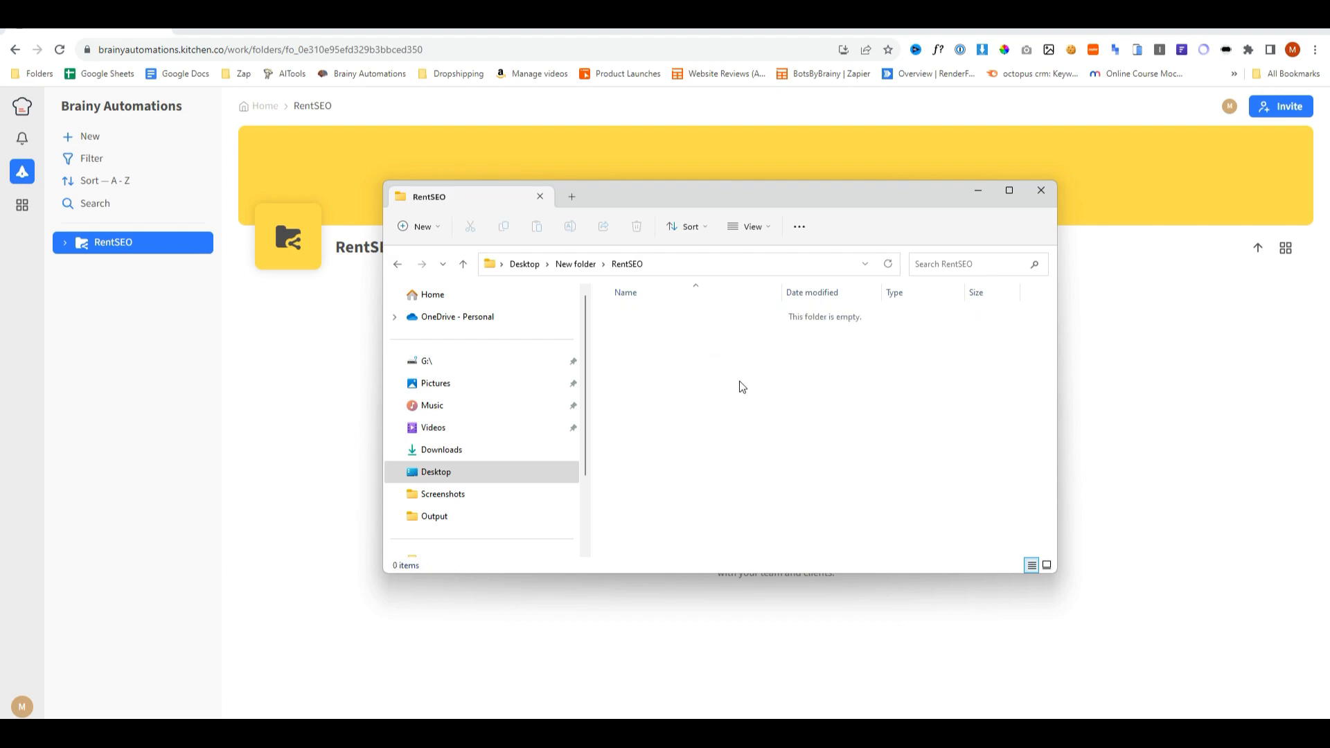
left_click(1041, 190)
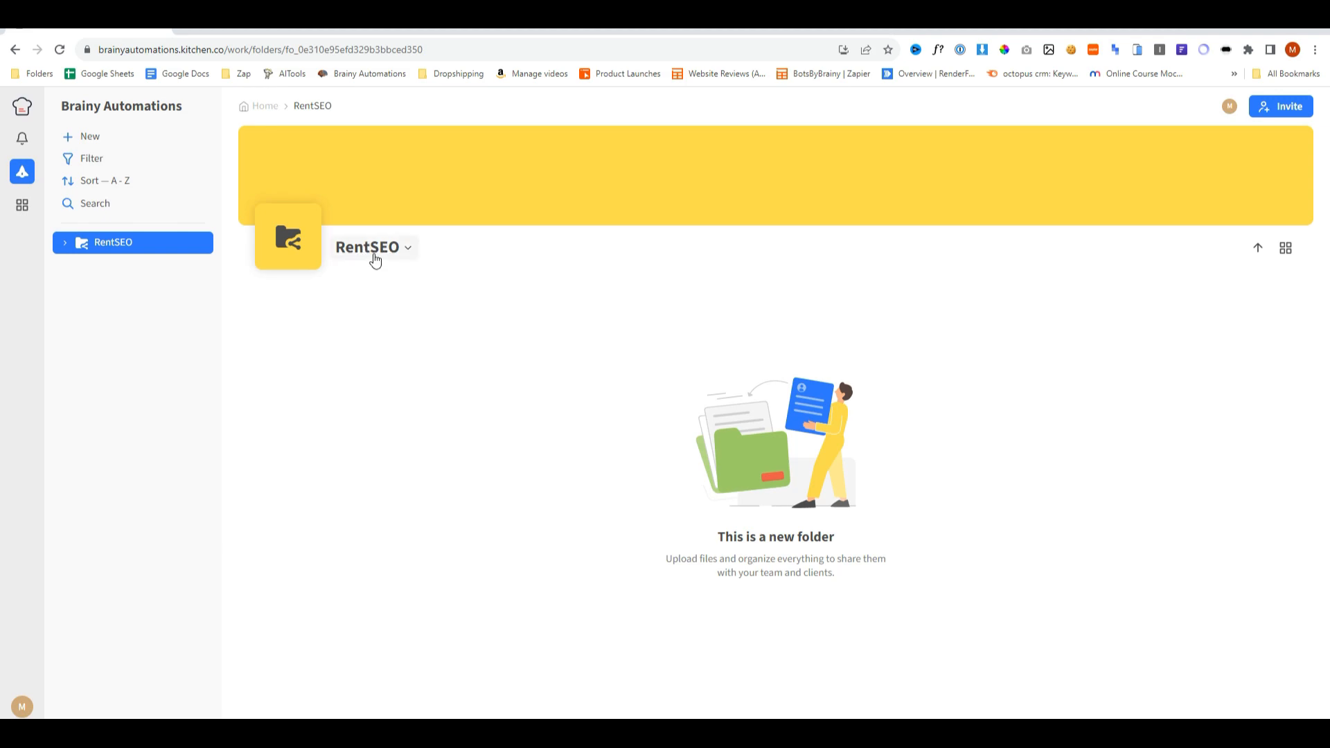
Create a client-shareable conversation named Chat in RentSEO and start composing a message.
left_click(373, 247)
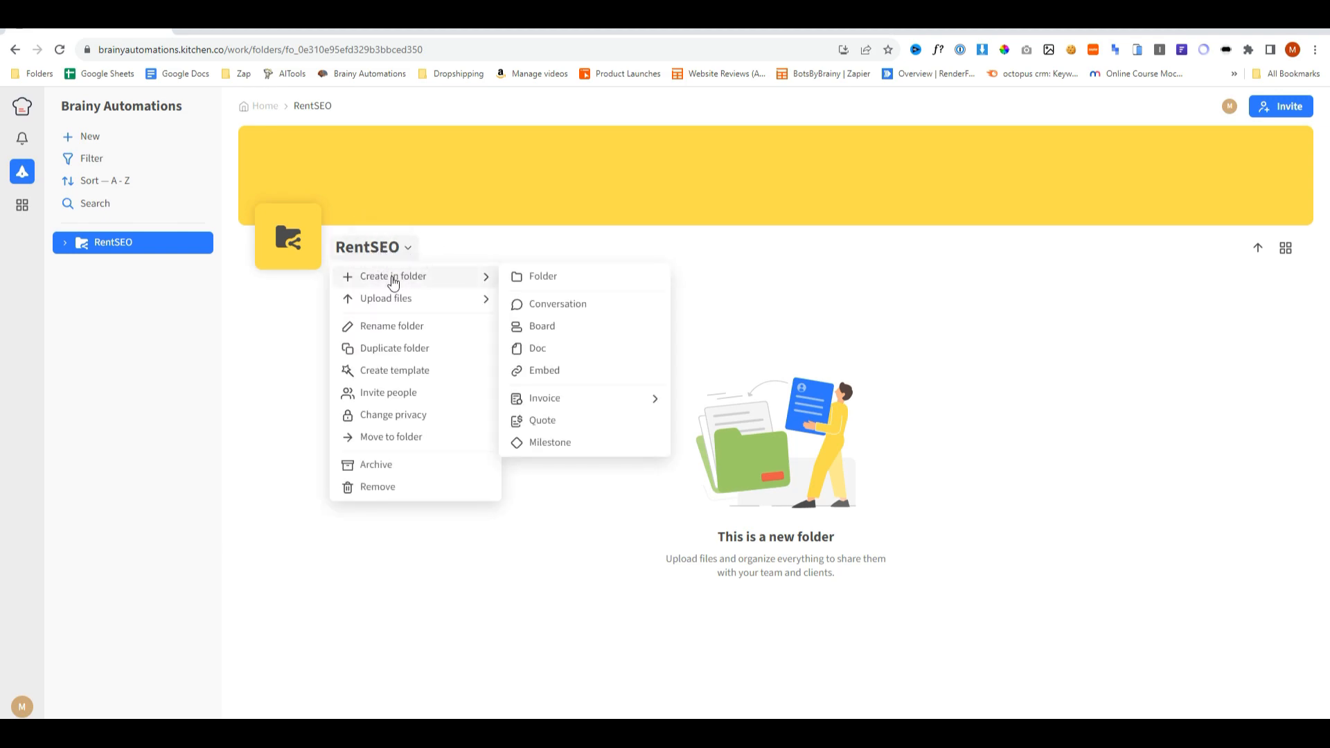
mouse_move(557, 304)
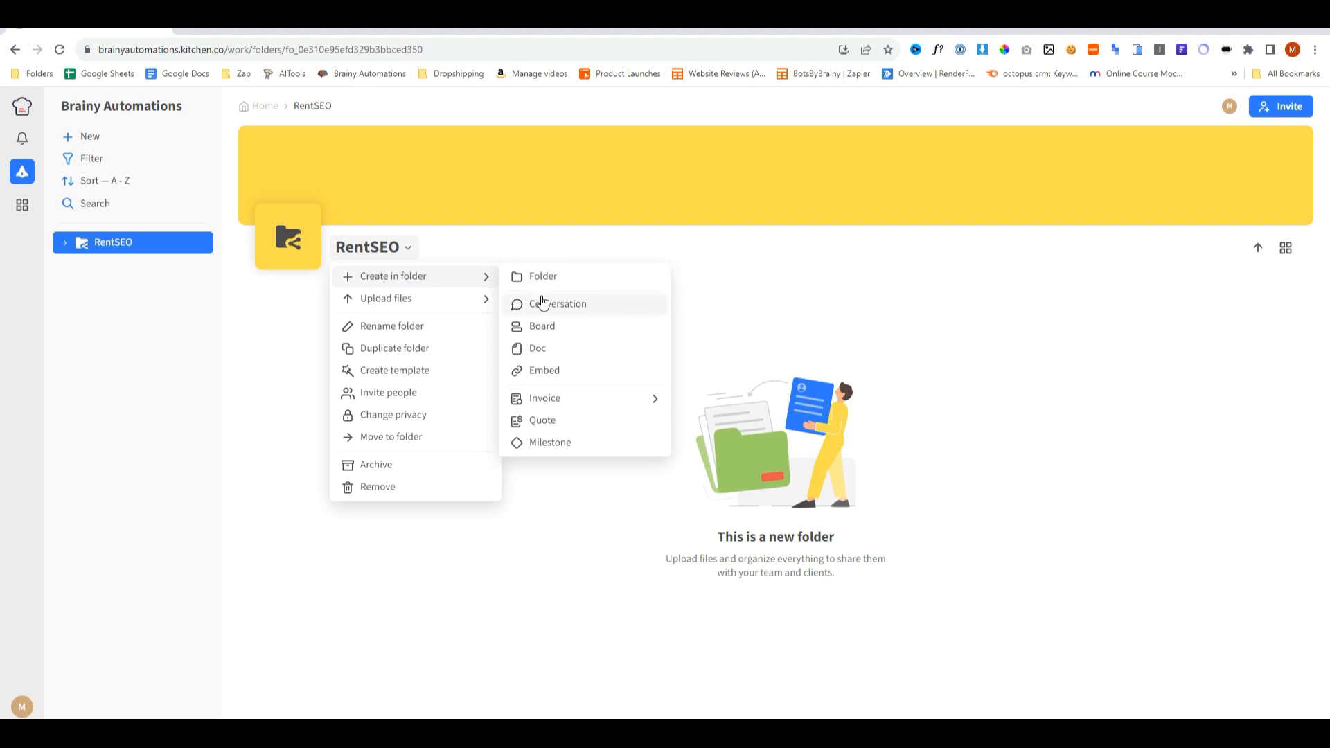
mouse_move(541, 316)
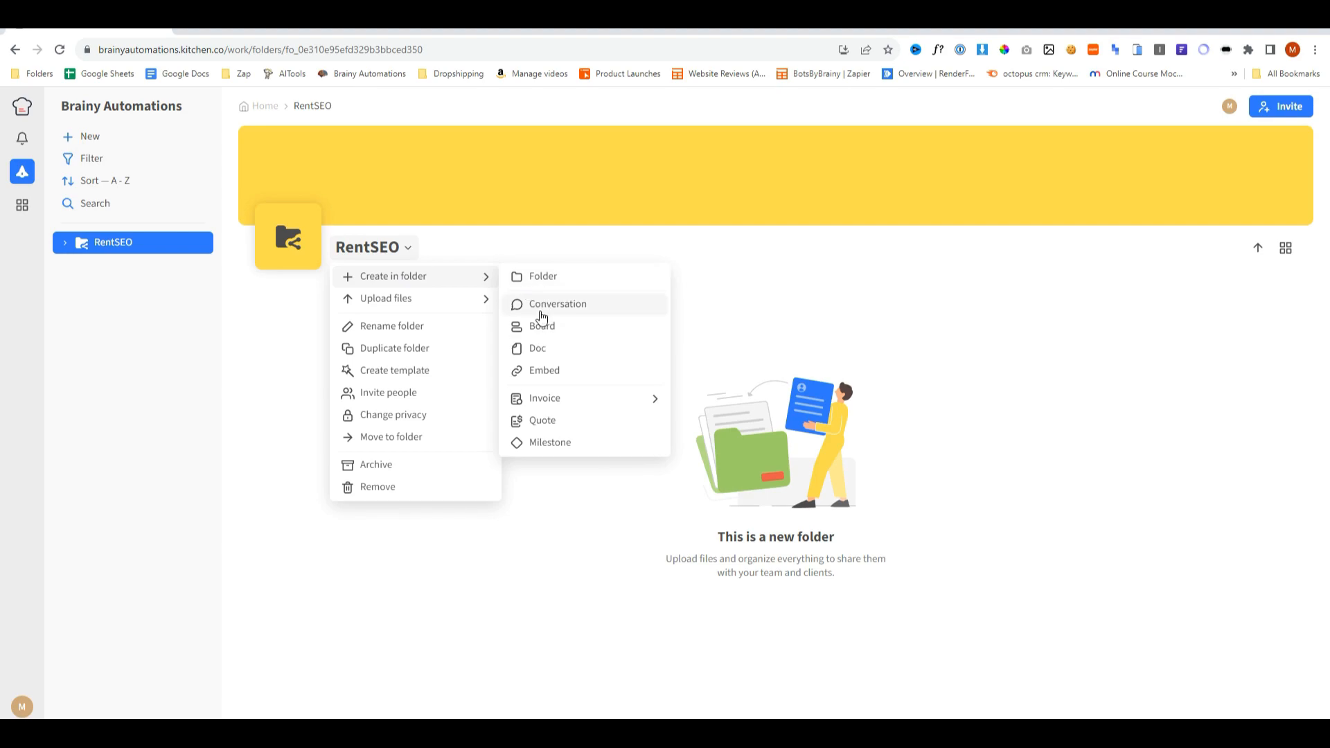
left_click(557, 304)
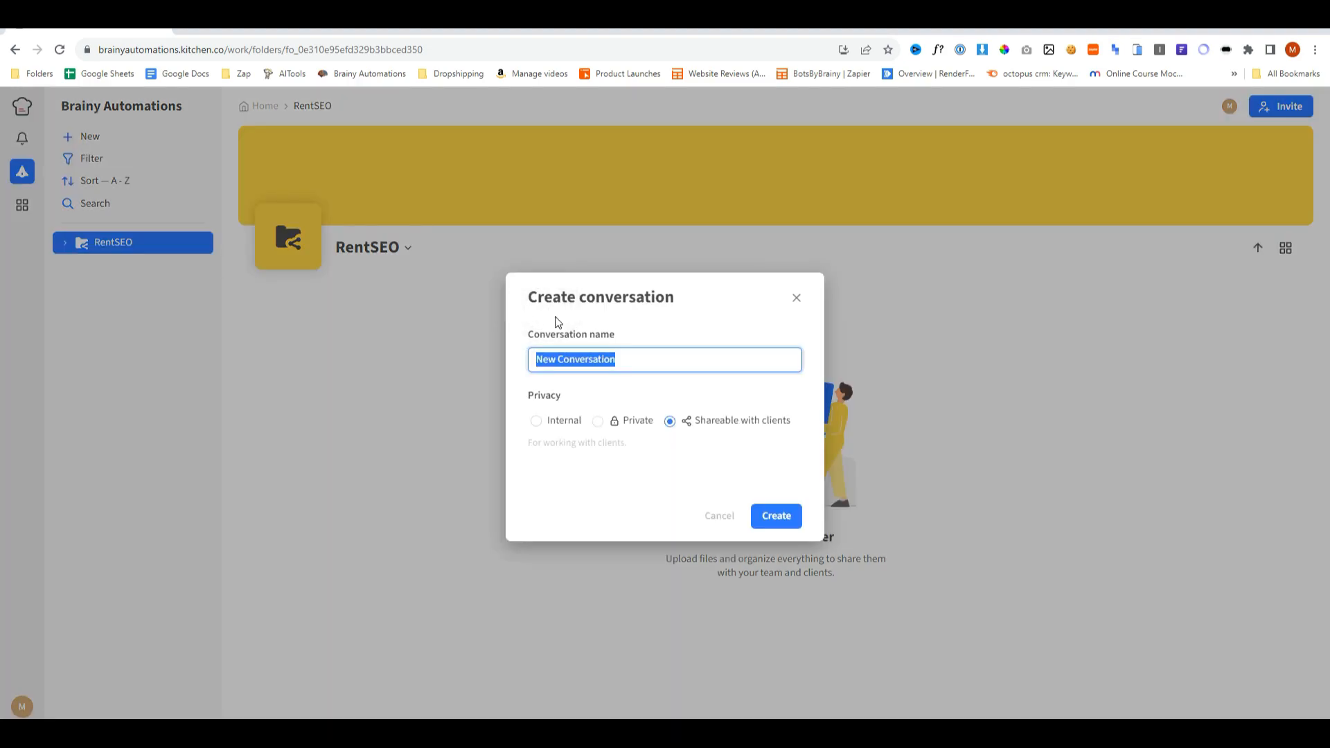
type("Chat")
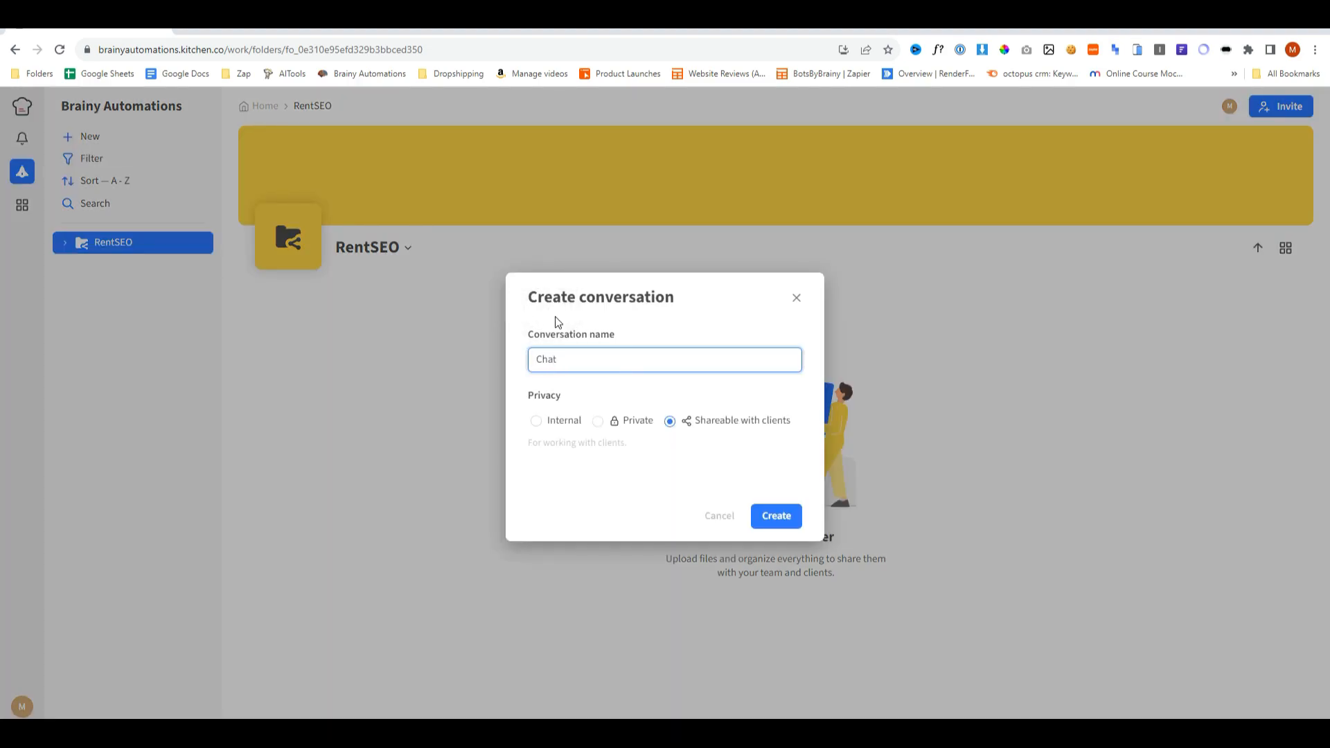
left_click(773, 516)
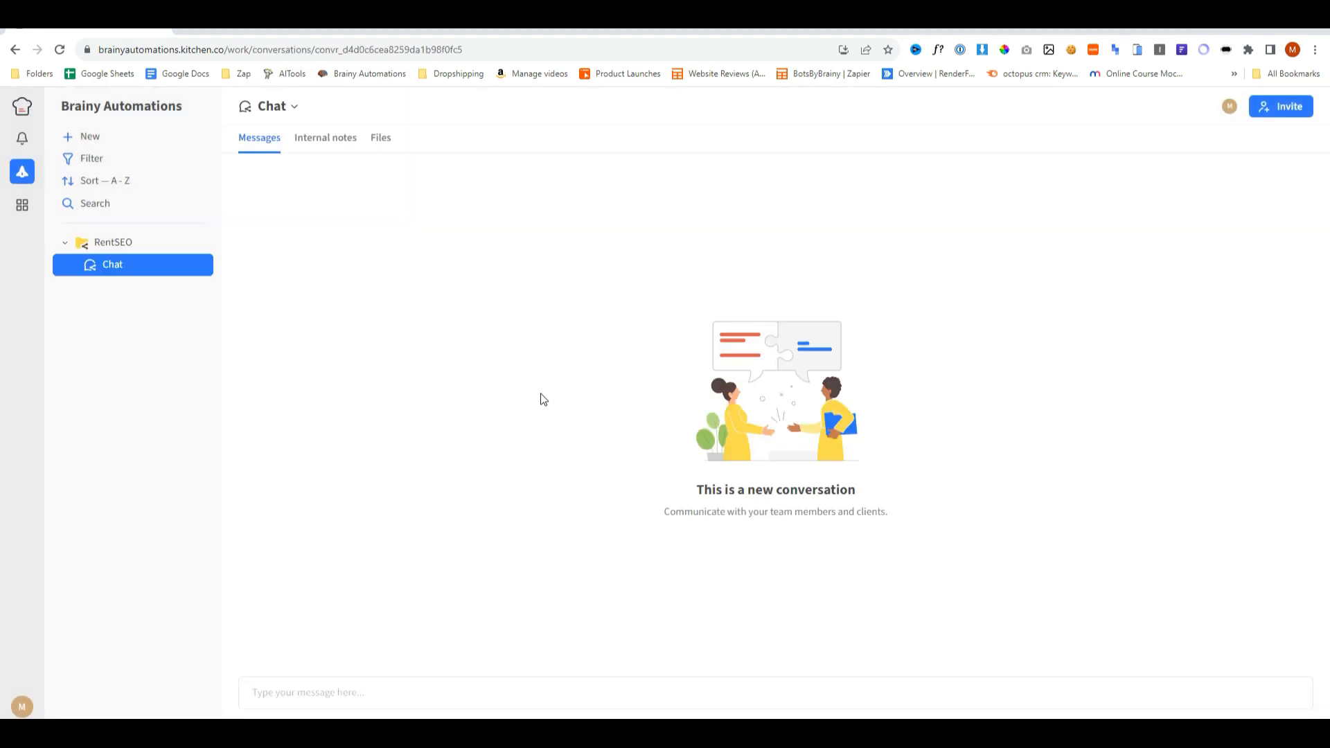
mouse_move(535, 400)
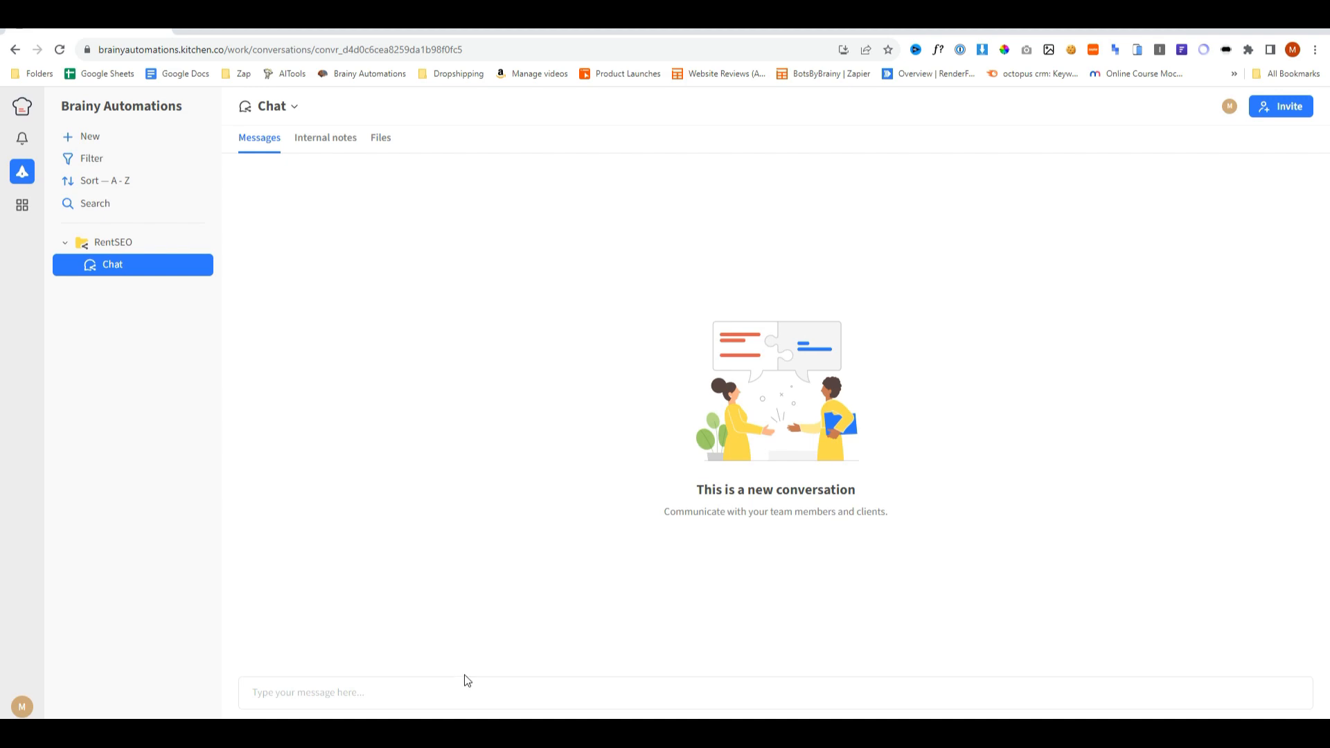
left_click(463, 692)
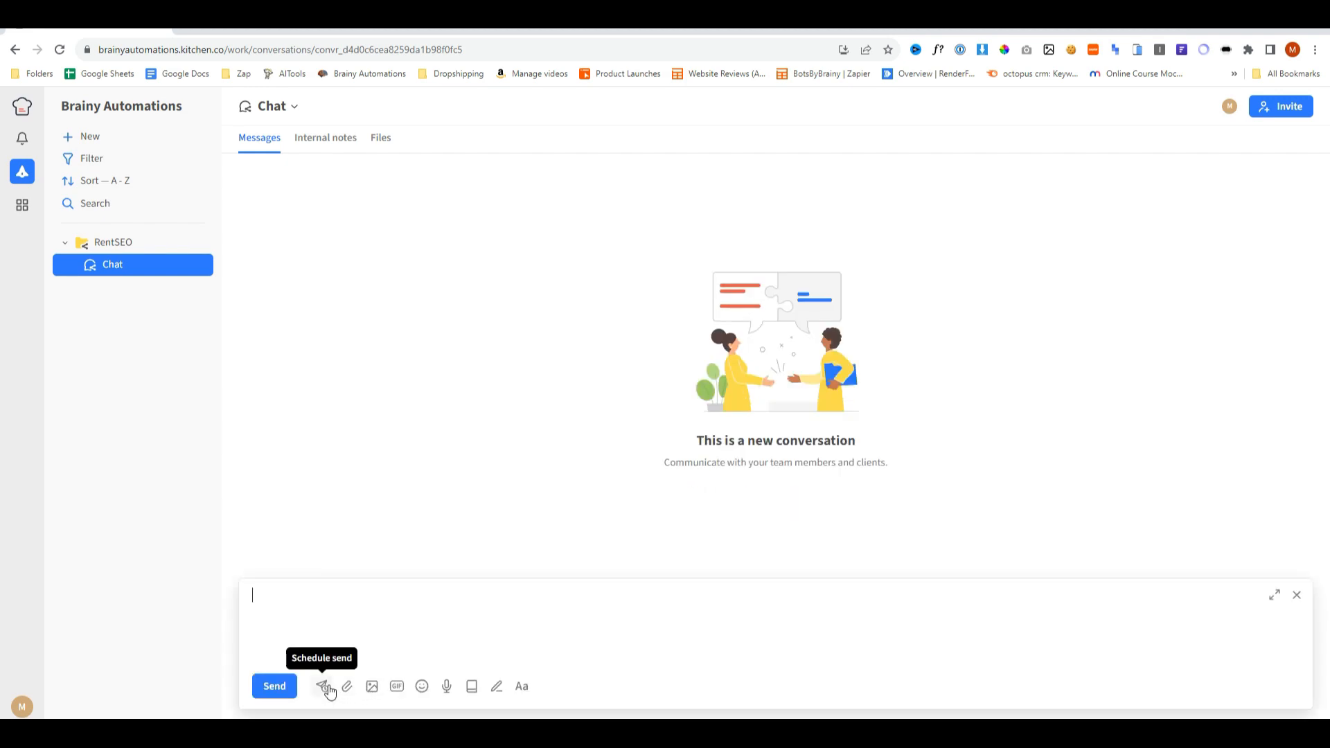
mouse_move(396, 685)
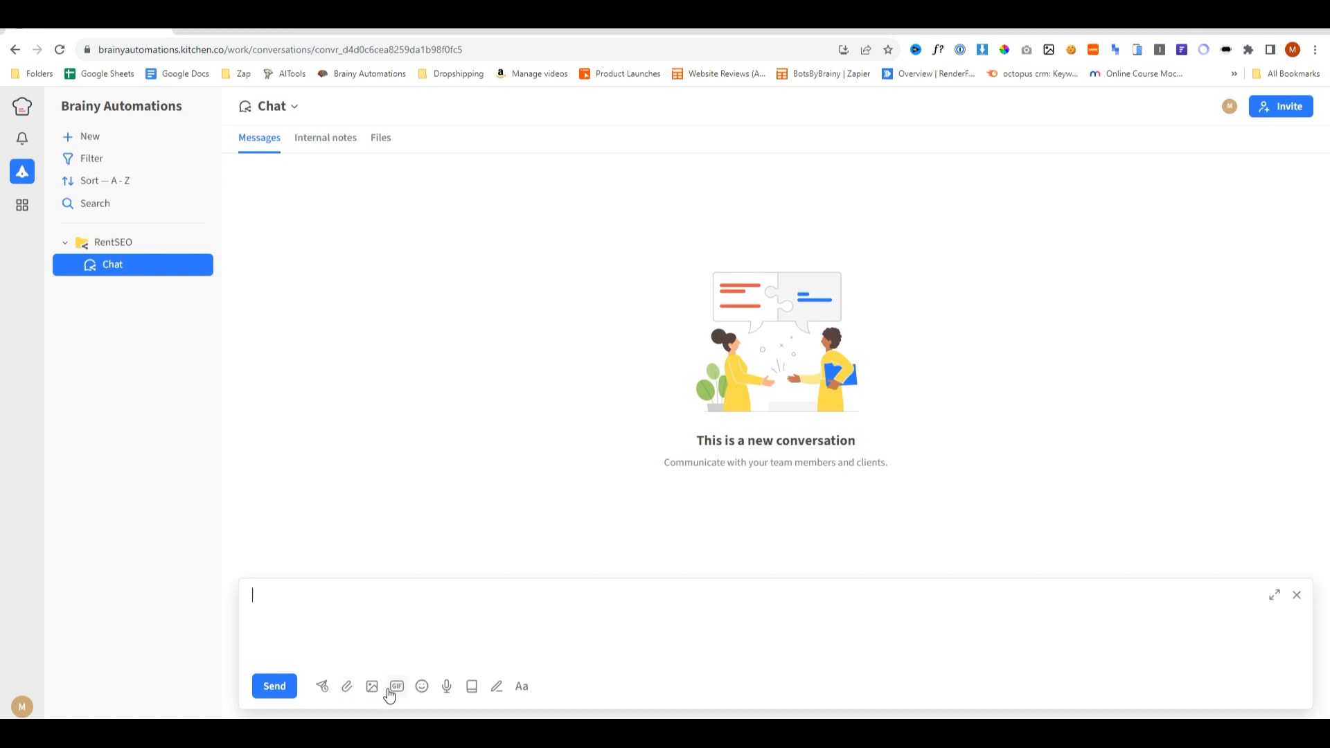
mouse_move(446, 685)
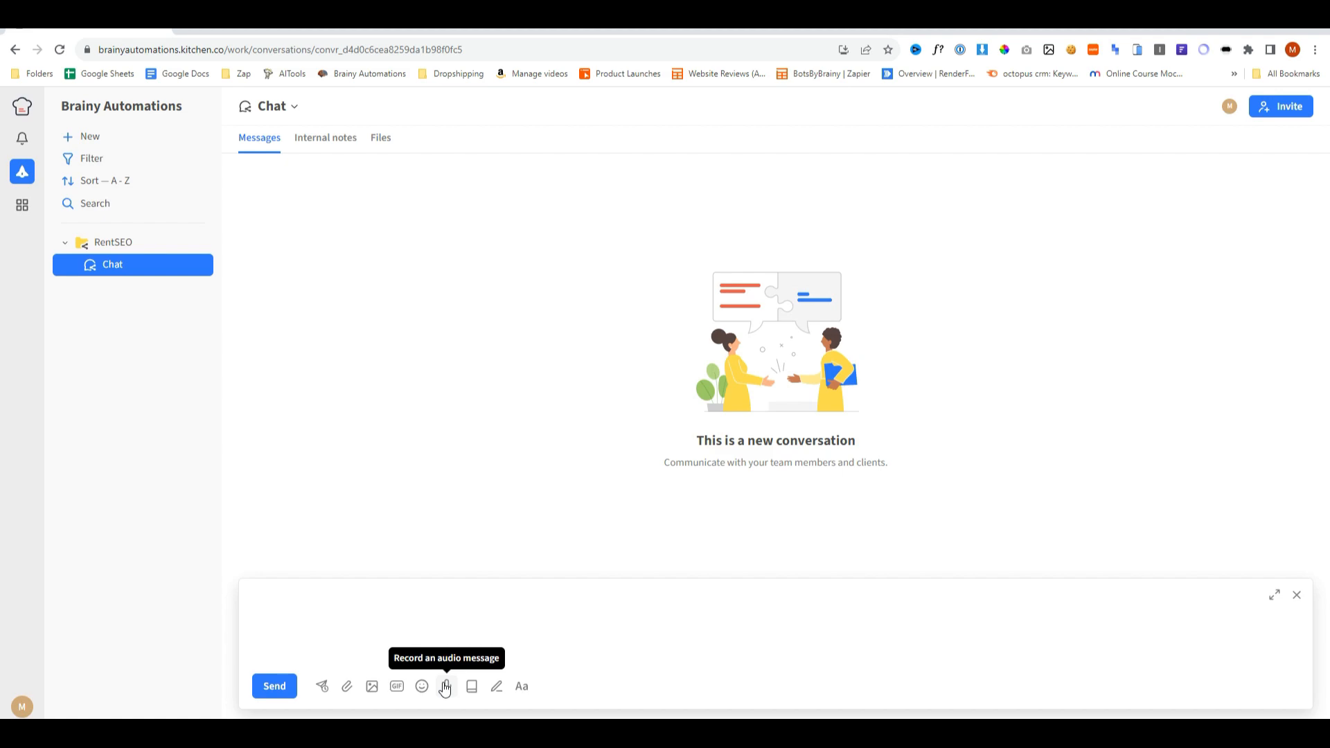
mouse_move(471, 686)
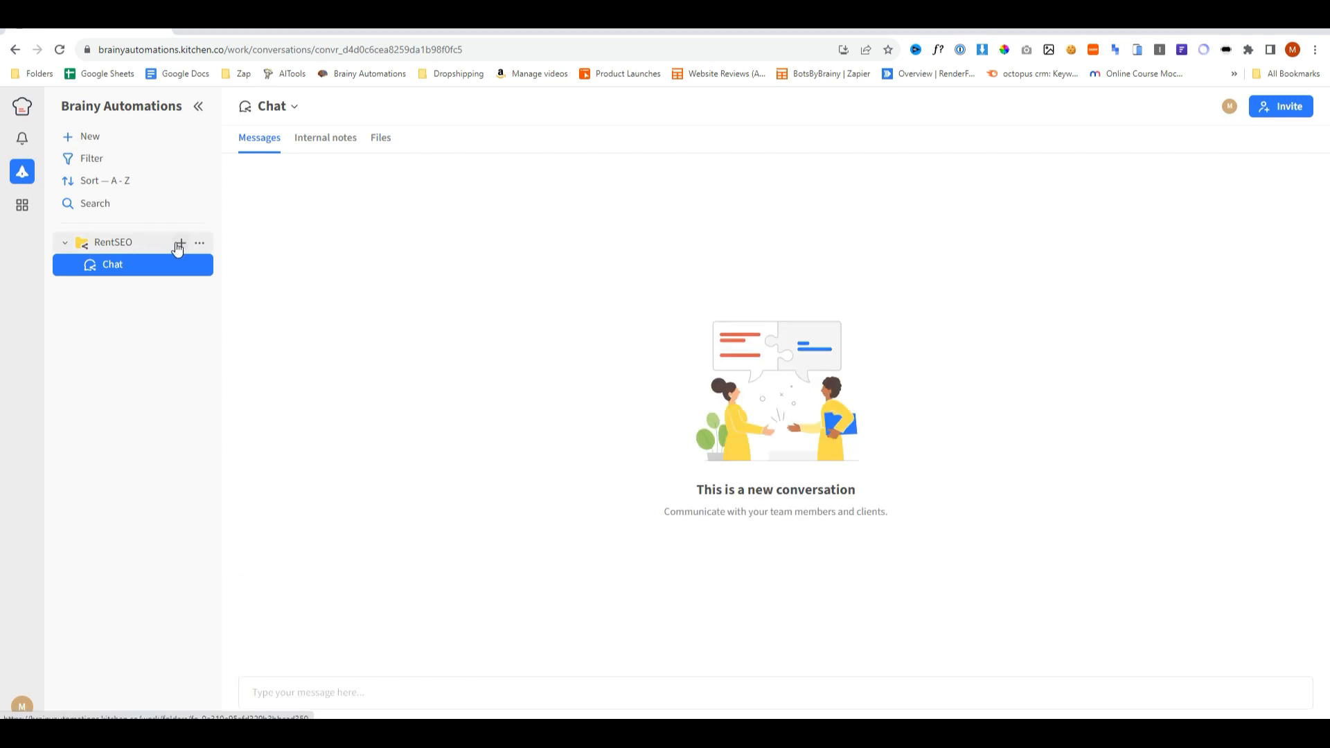
Create a new board named Progress in the RentSEO folder.
left_click(180, 244)
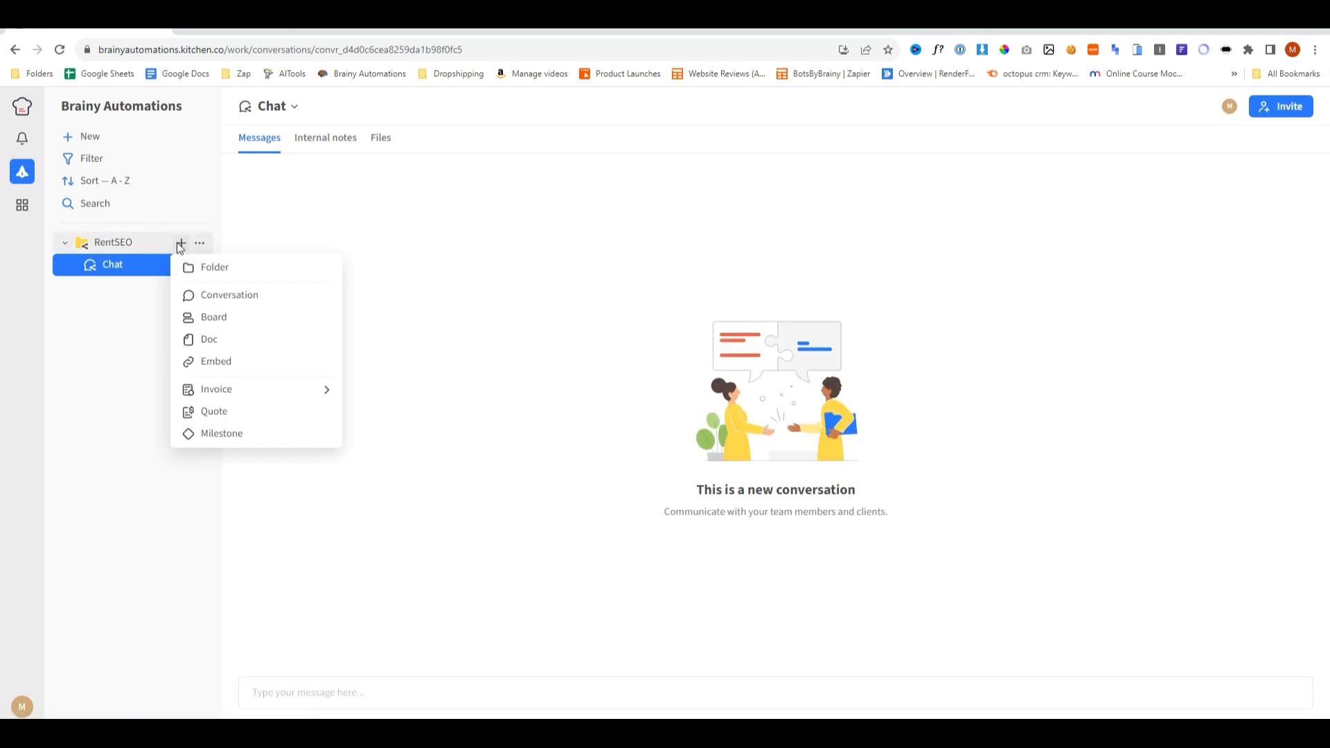
left_click(213, 316)
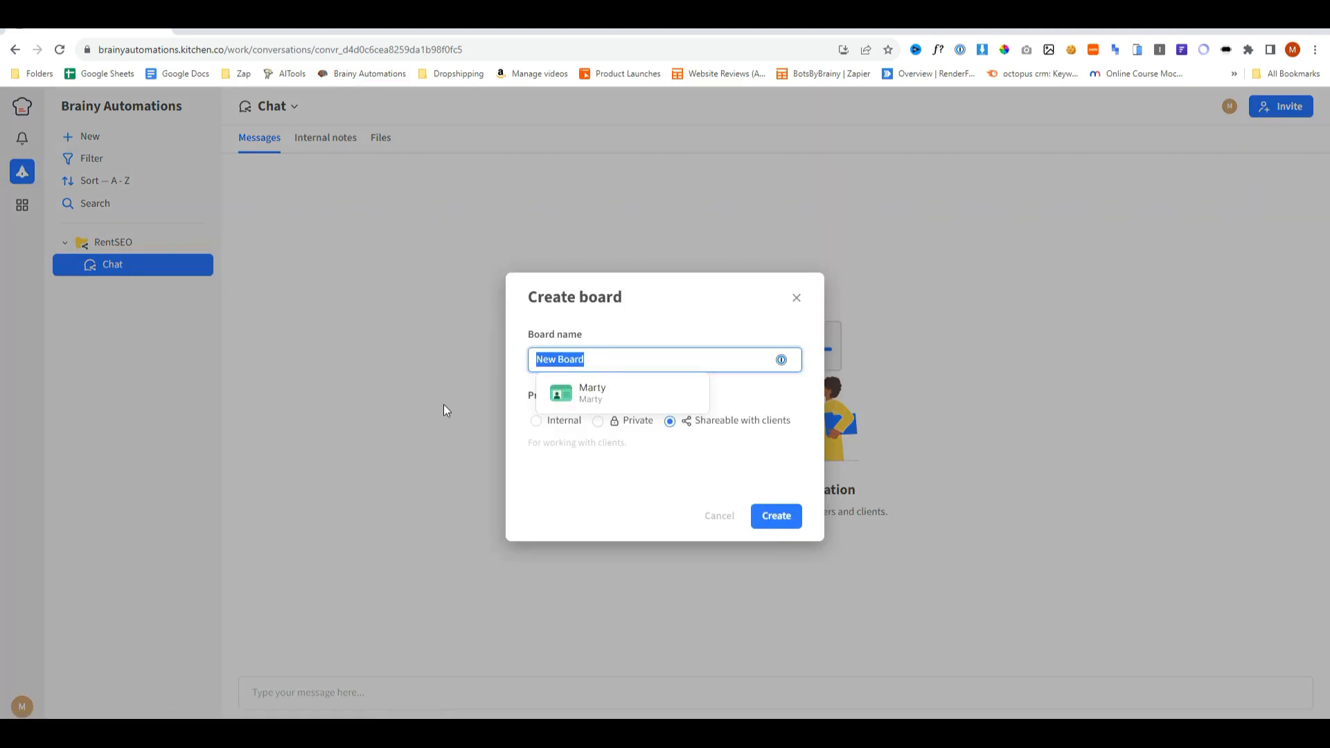
type("Progress")
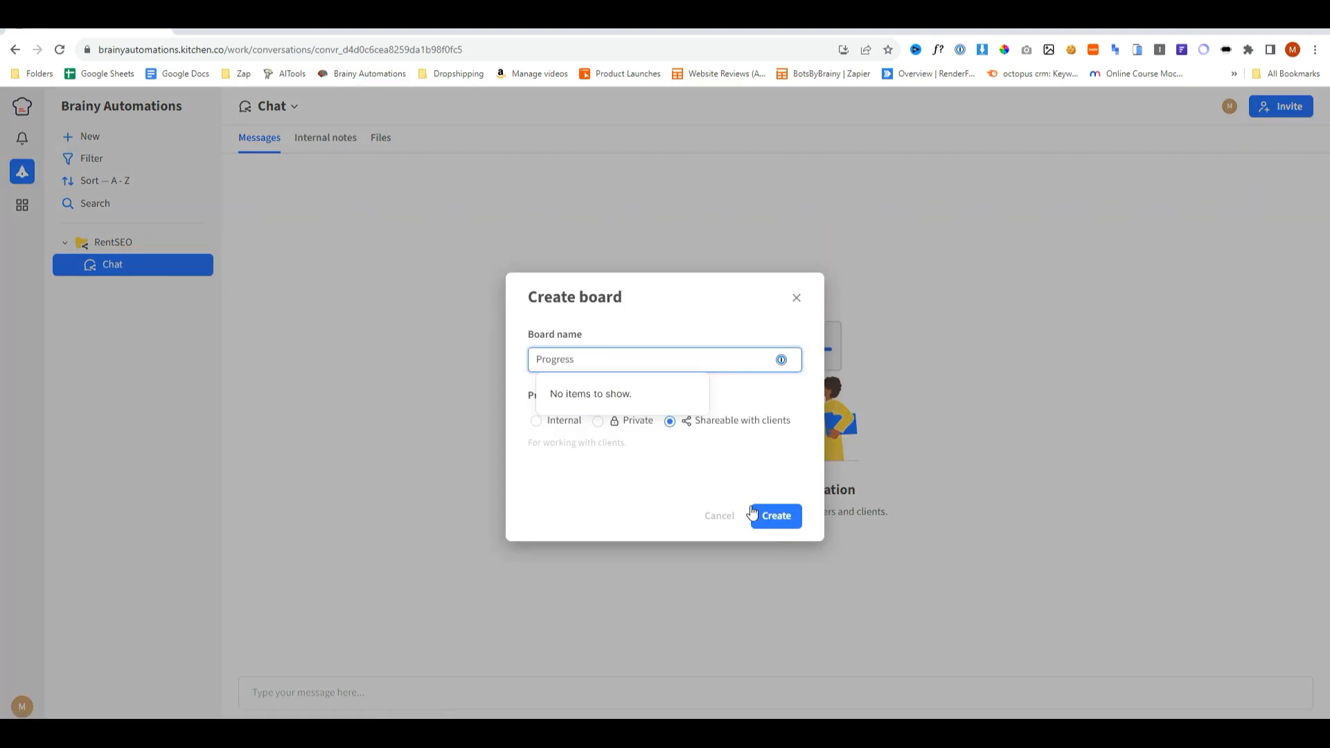
left_click(774, 515)
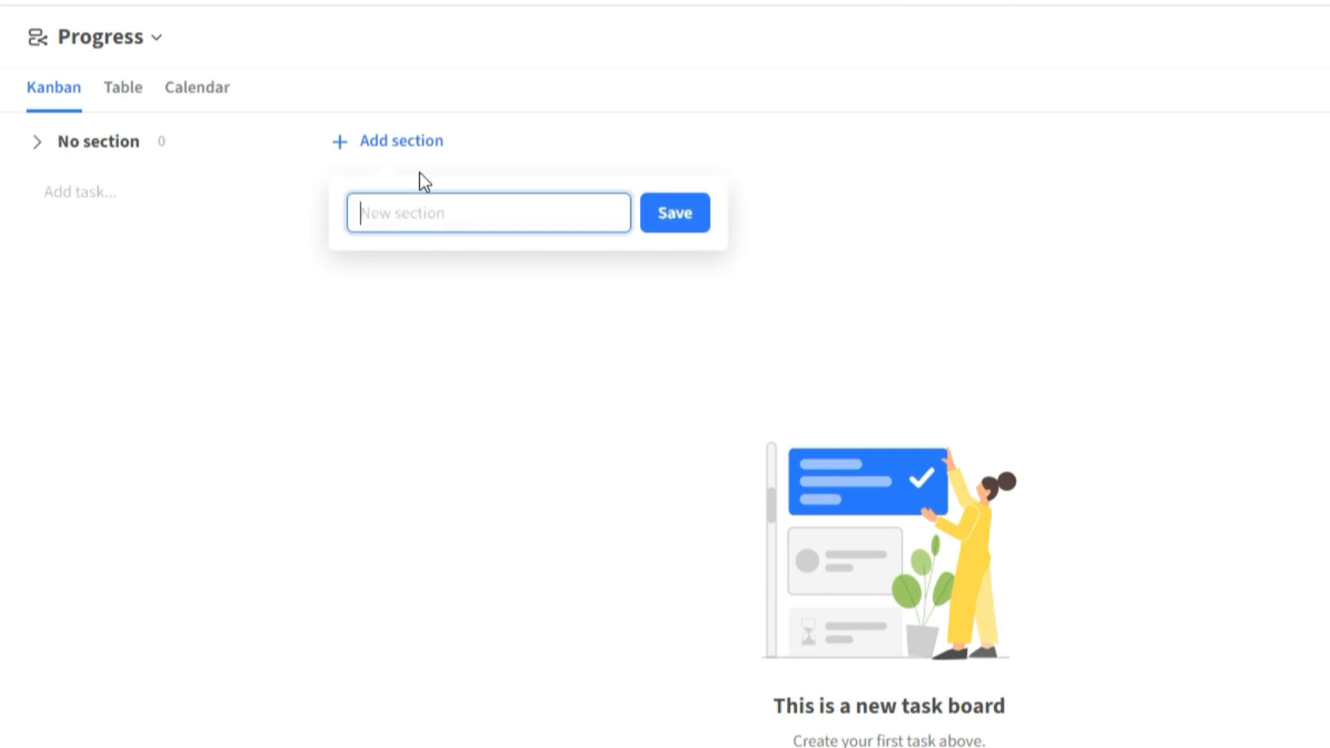
Add the sections Not Started, In progress and Completed to the Progress board.
left_click(675, 212)
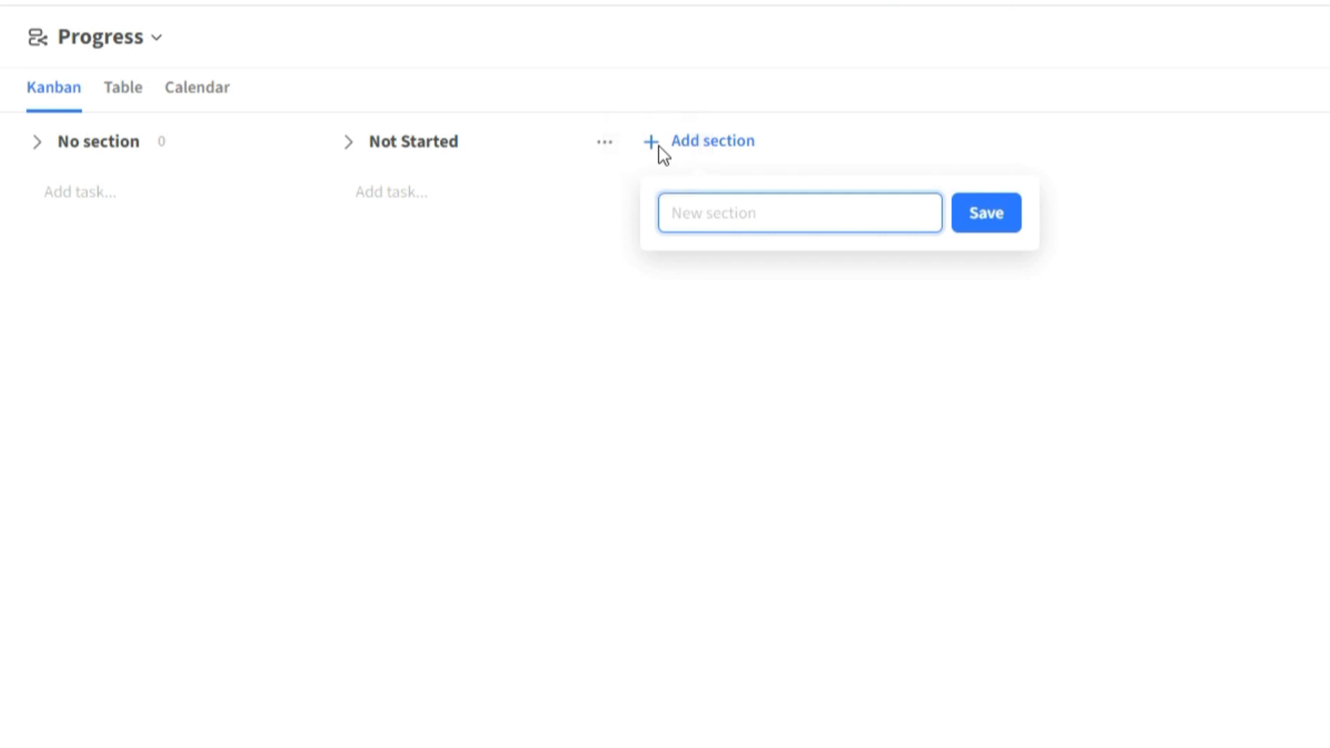
left_click(985, 212)
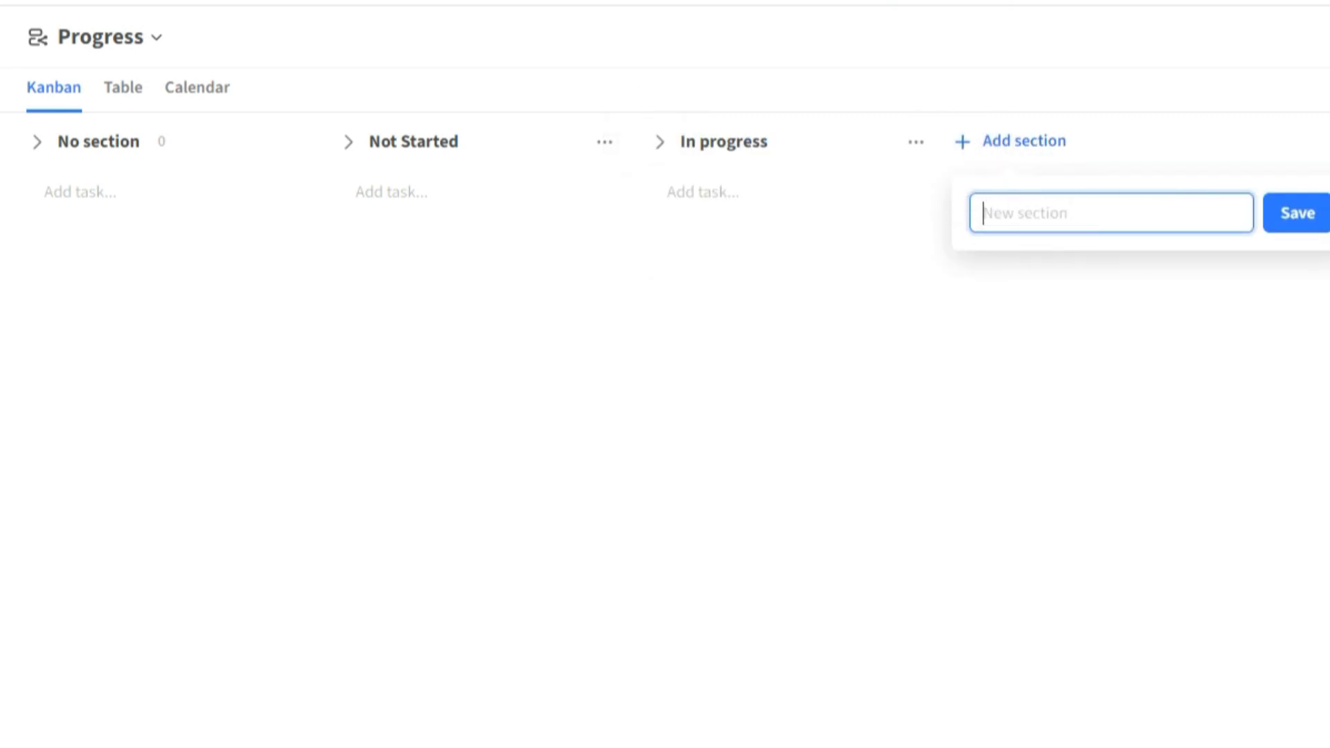
left_click(1296, 213)
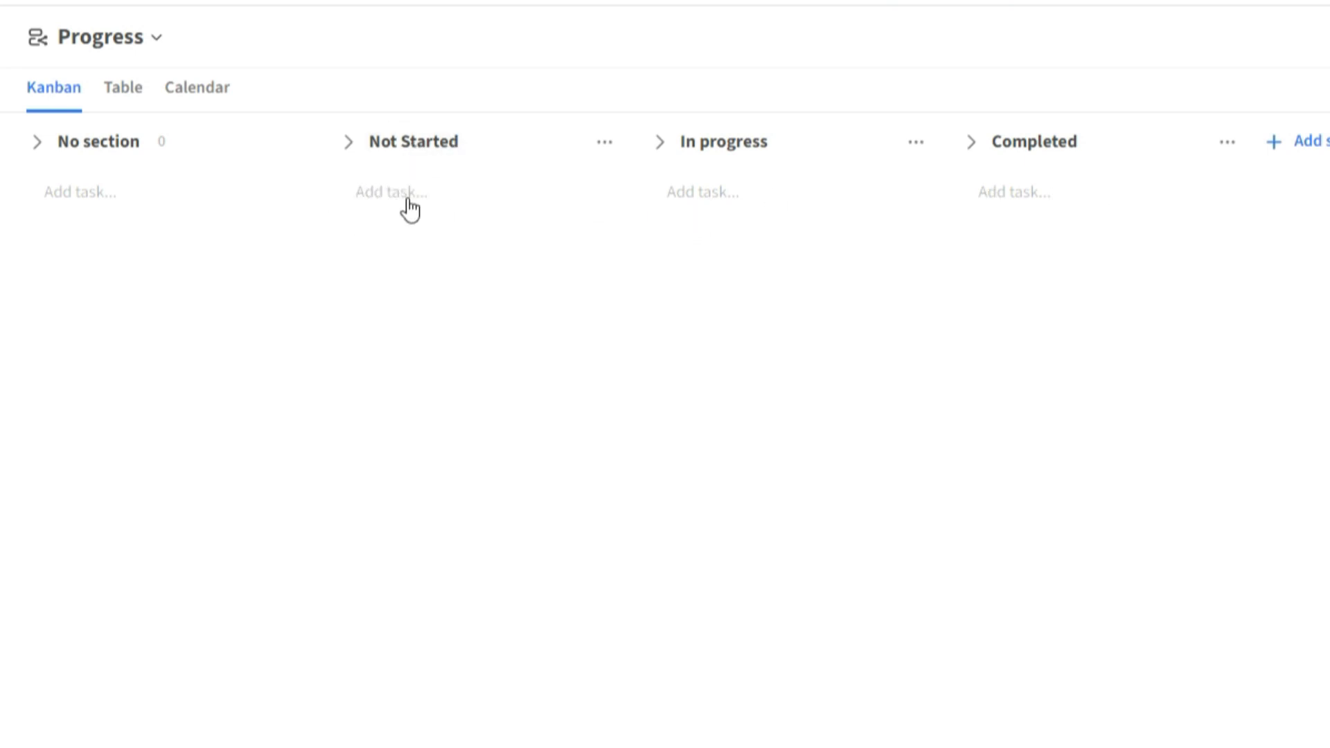
Add tasks starting with Fact Find under Not Started, review Design website's details, and move it to In progress.
left_click(392, 191)
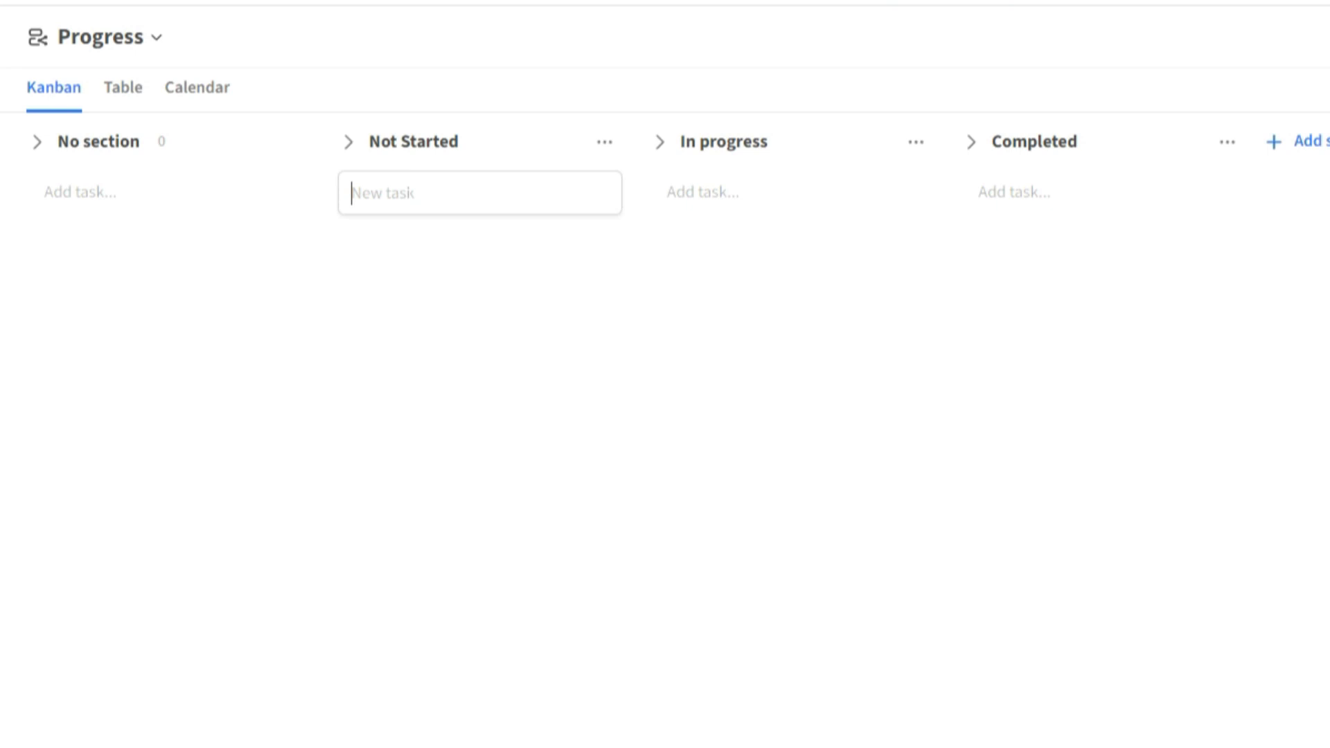
type("Fact Find")
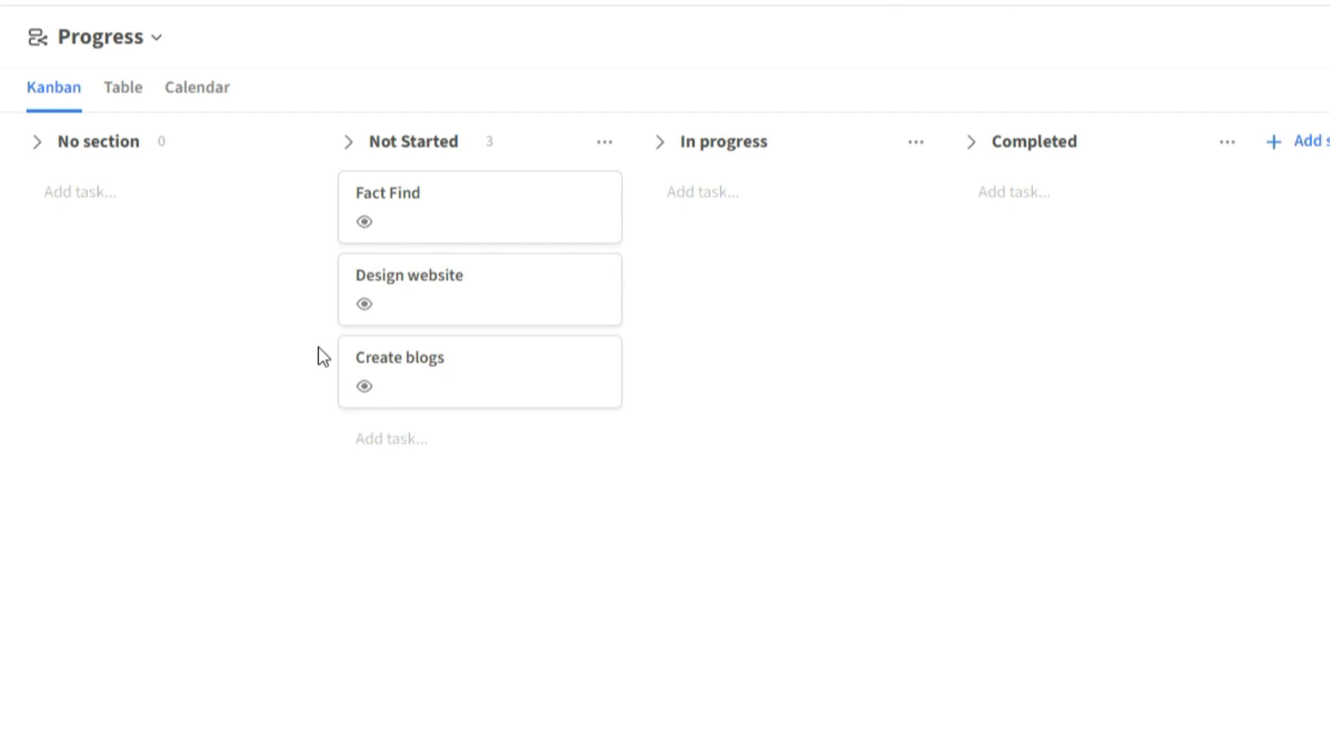
mouse_move(447, 307)
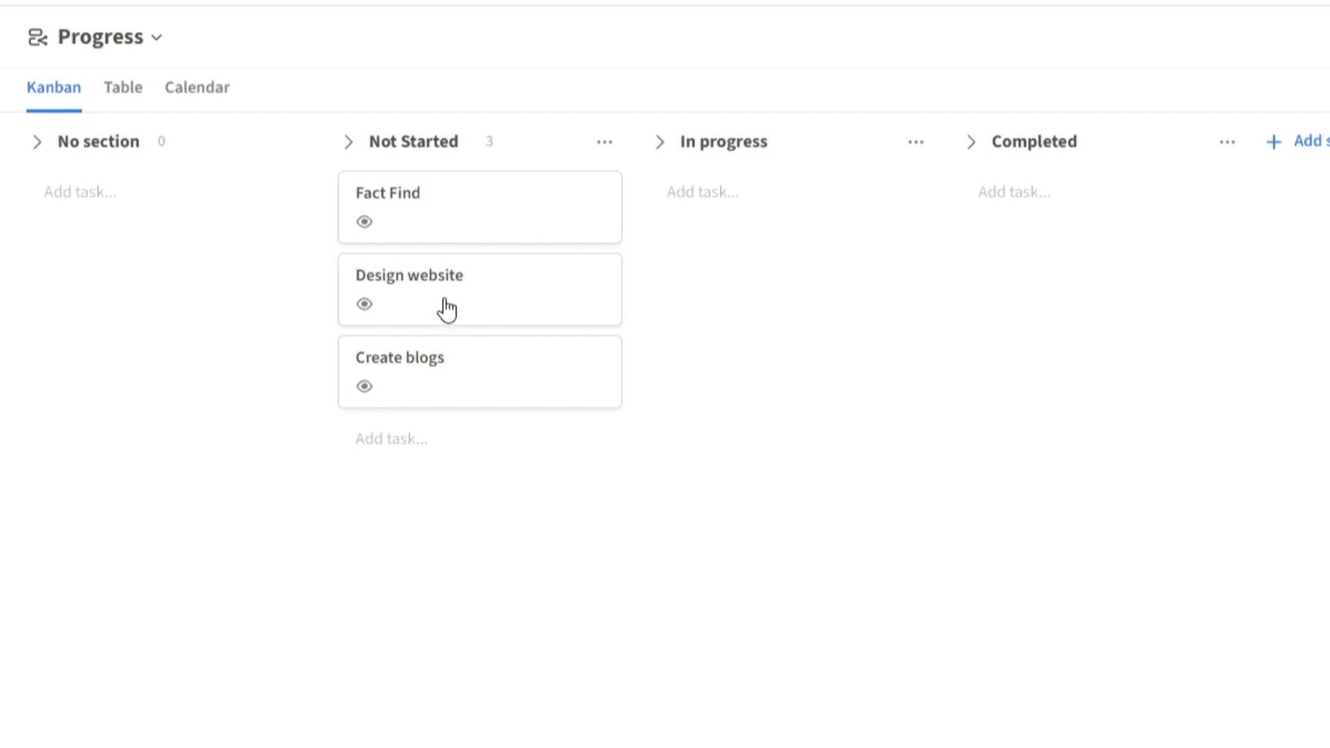
left_click(407, 275)
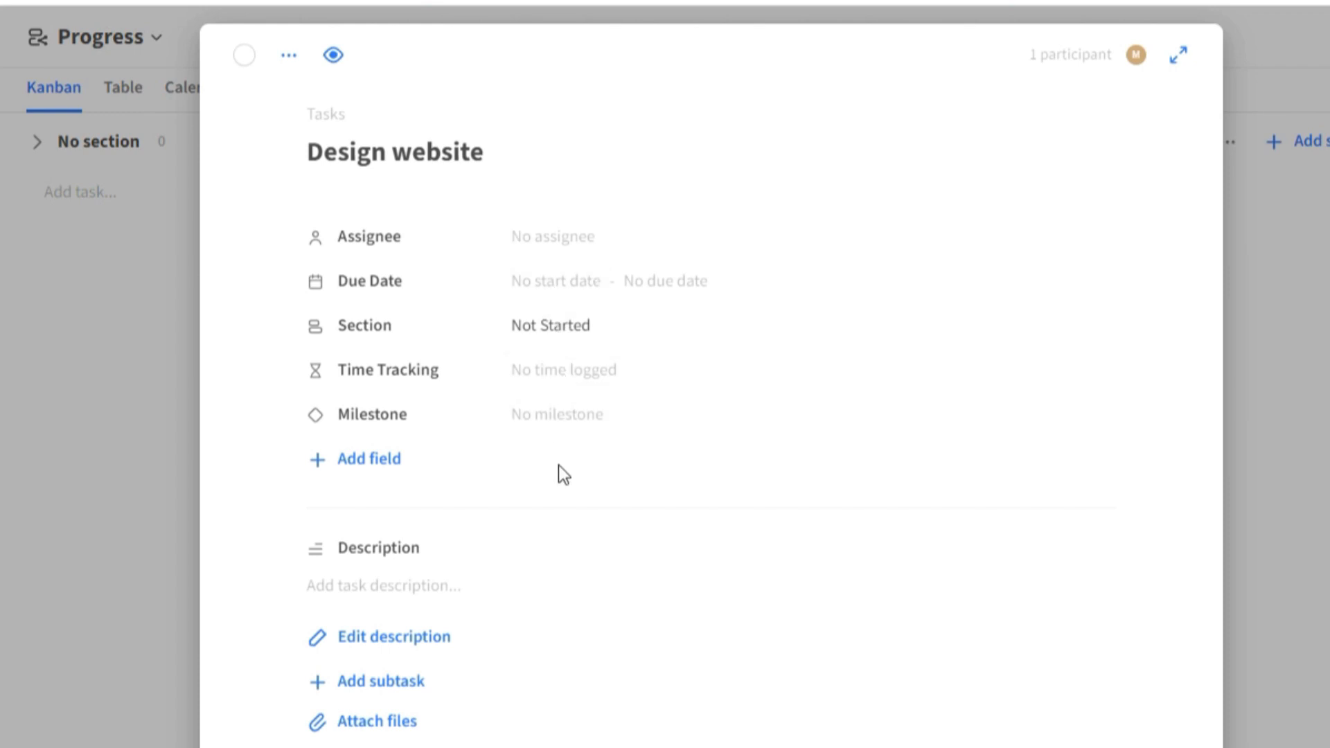
mouse_move(391, 746)
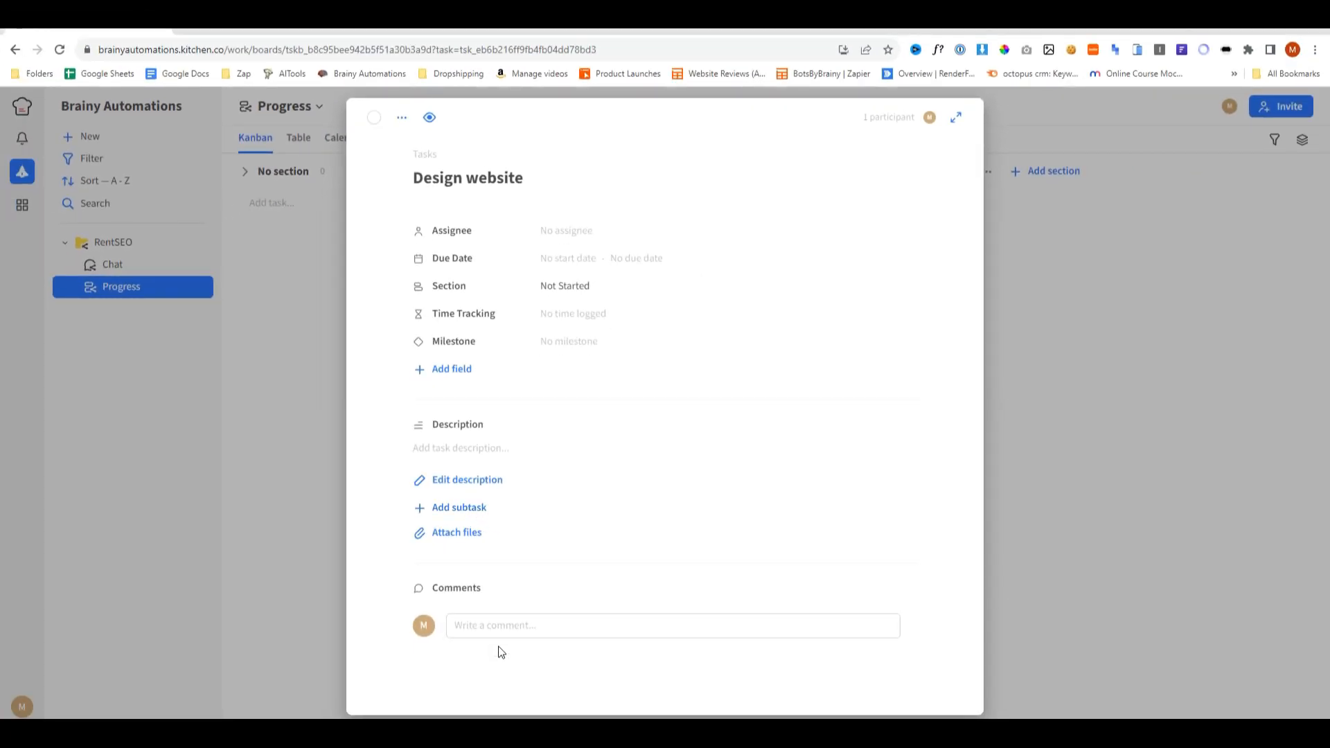
mouse_move(524, 402)
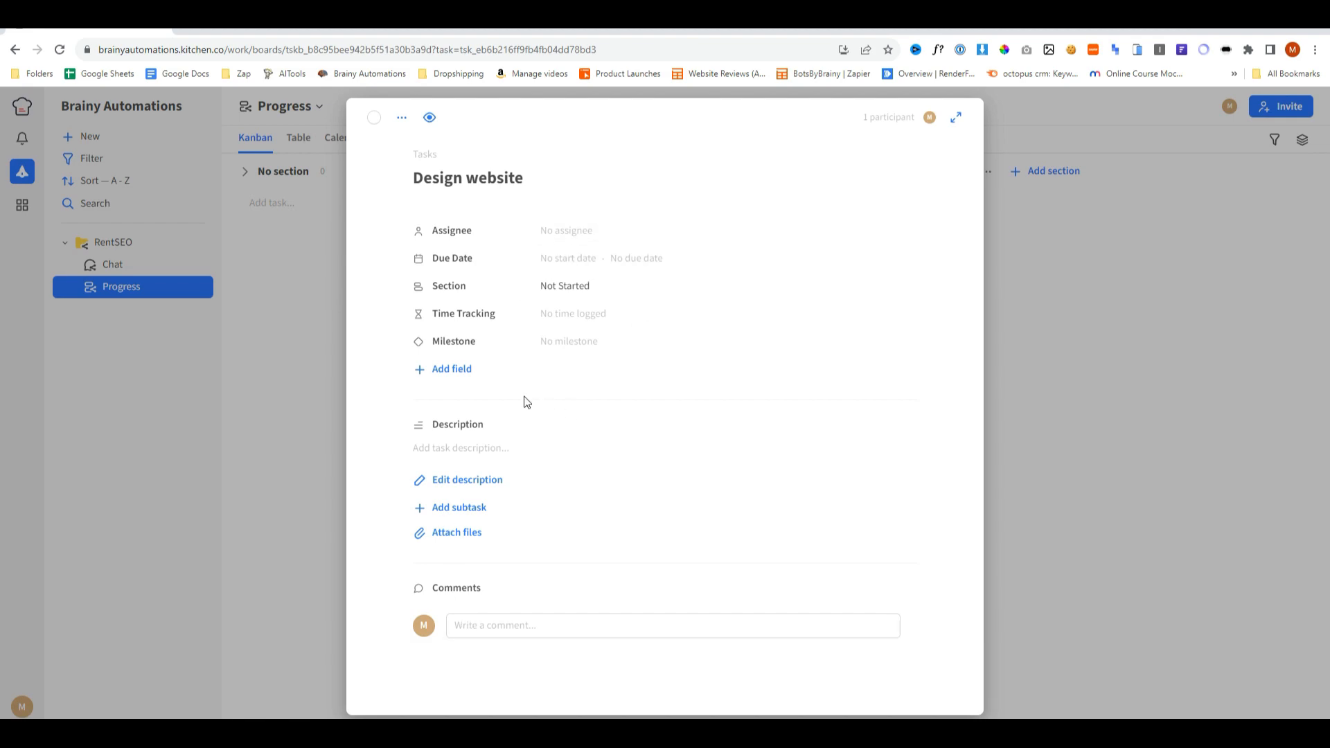
left_click(451, 369)
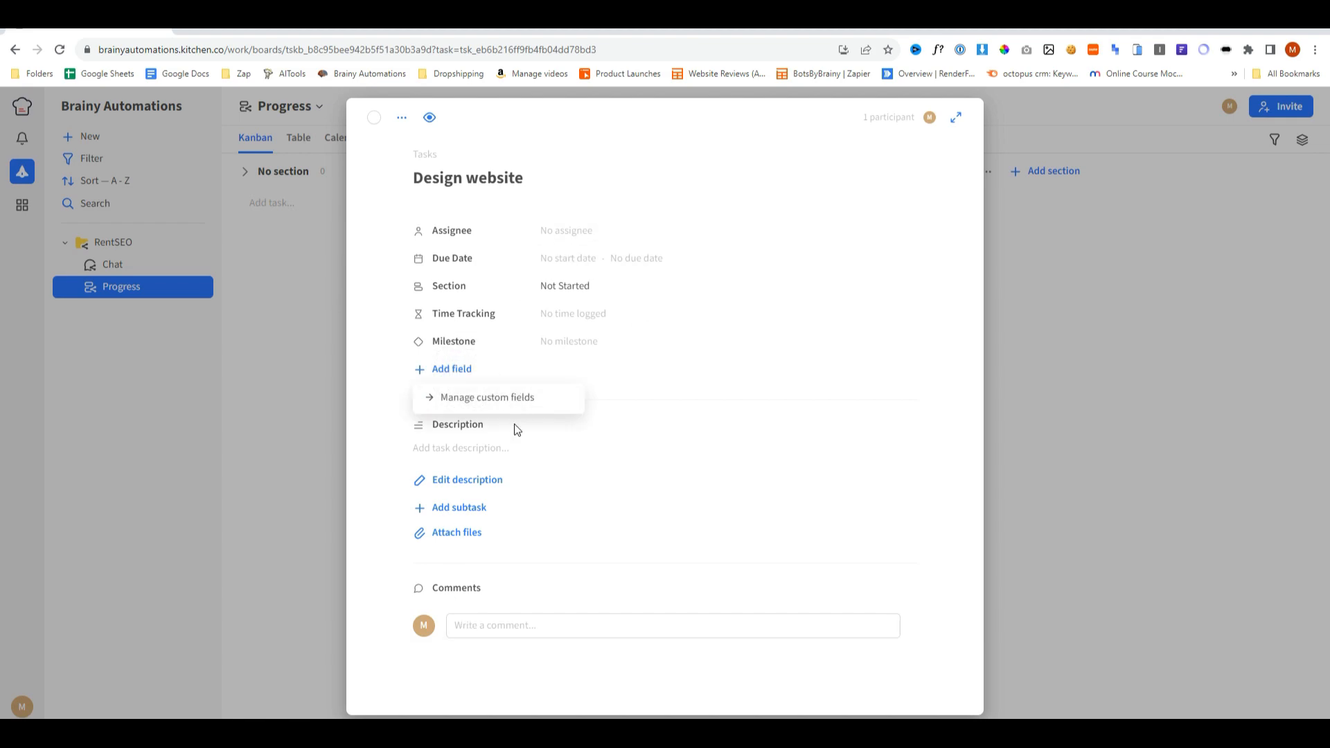
left_click(374, 117)
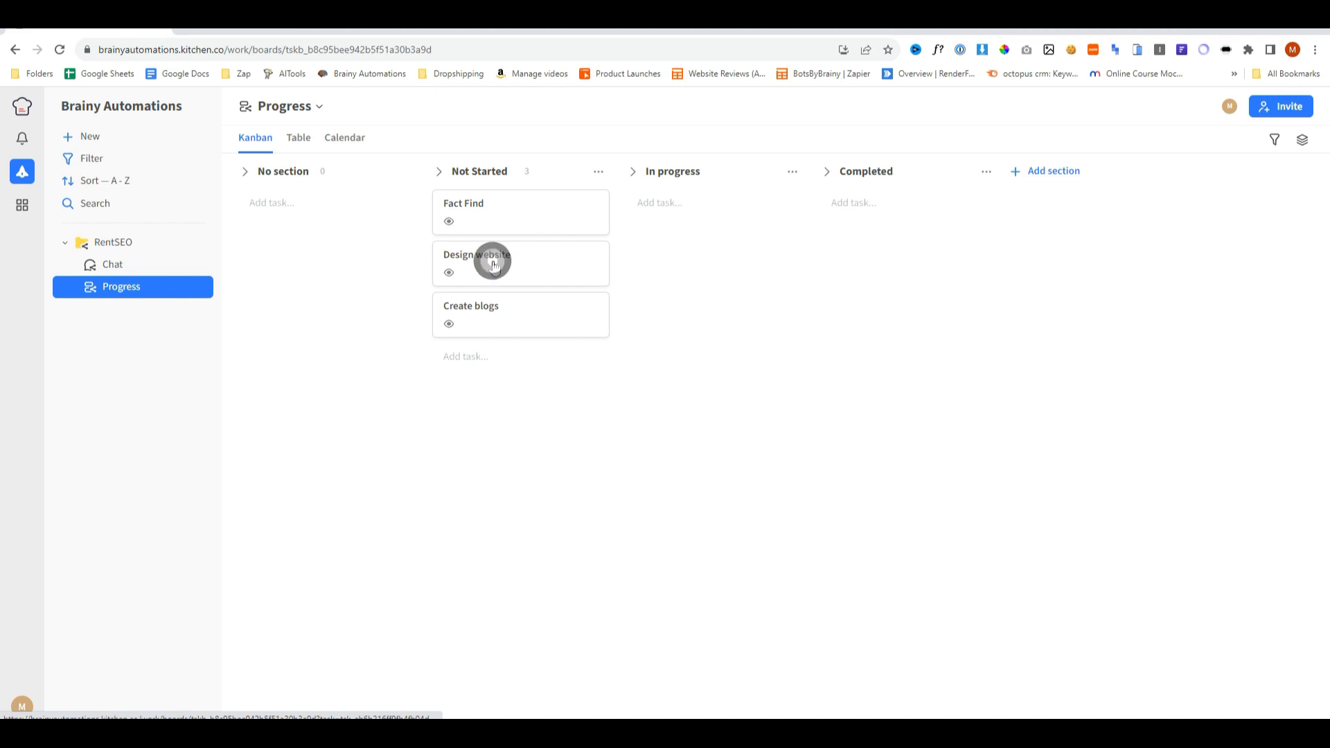
left_click_drag(493, 264, 684, 212)
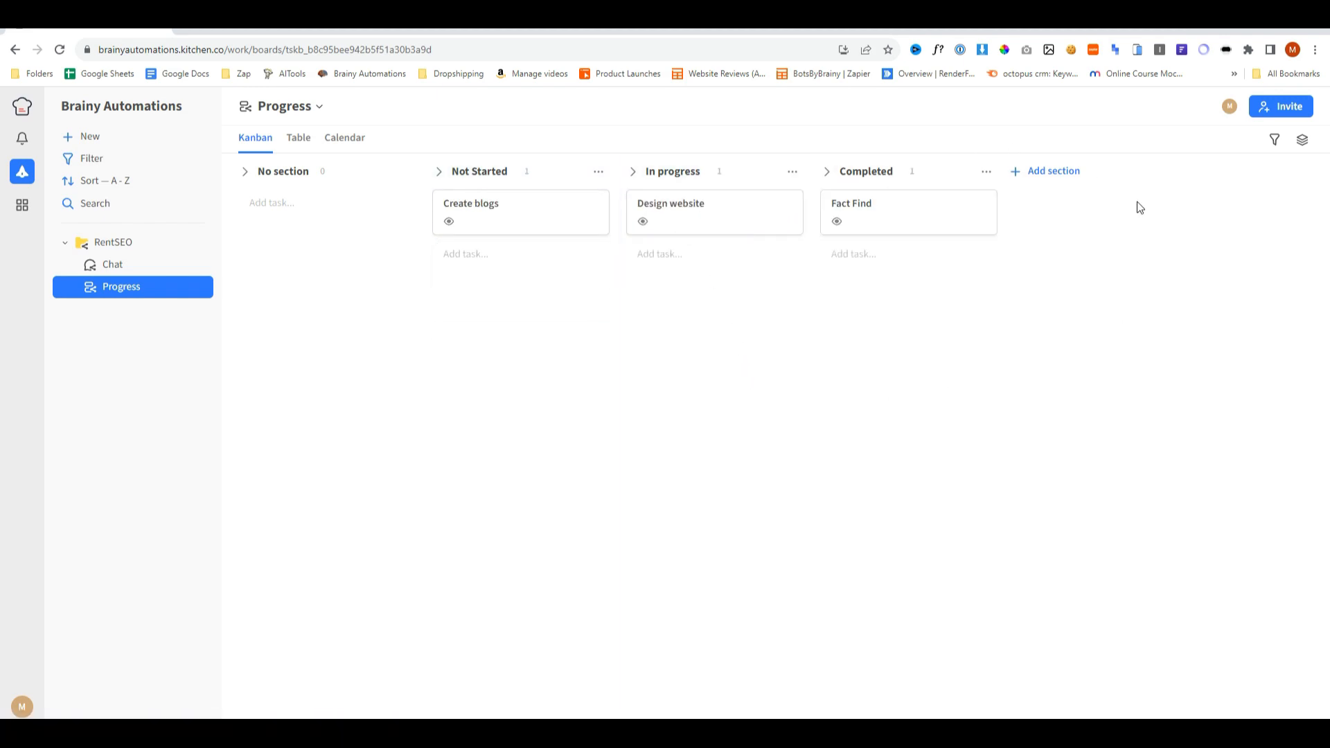
Look at RentSEO's add-item options, then return to the folder page listing Chat and Progress.
left_click(180, 244)
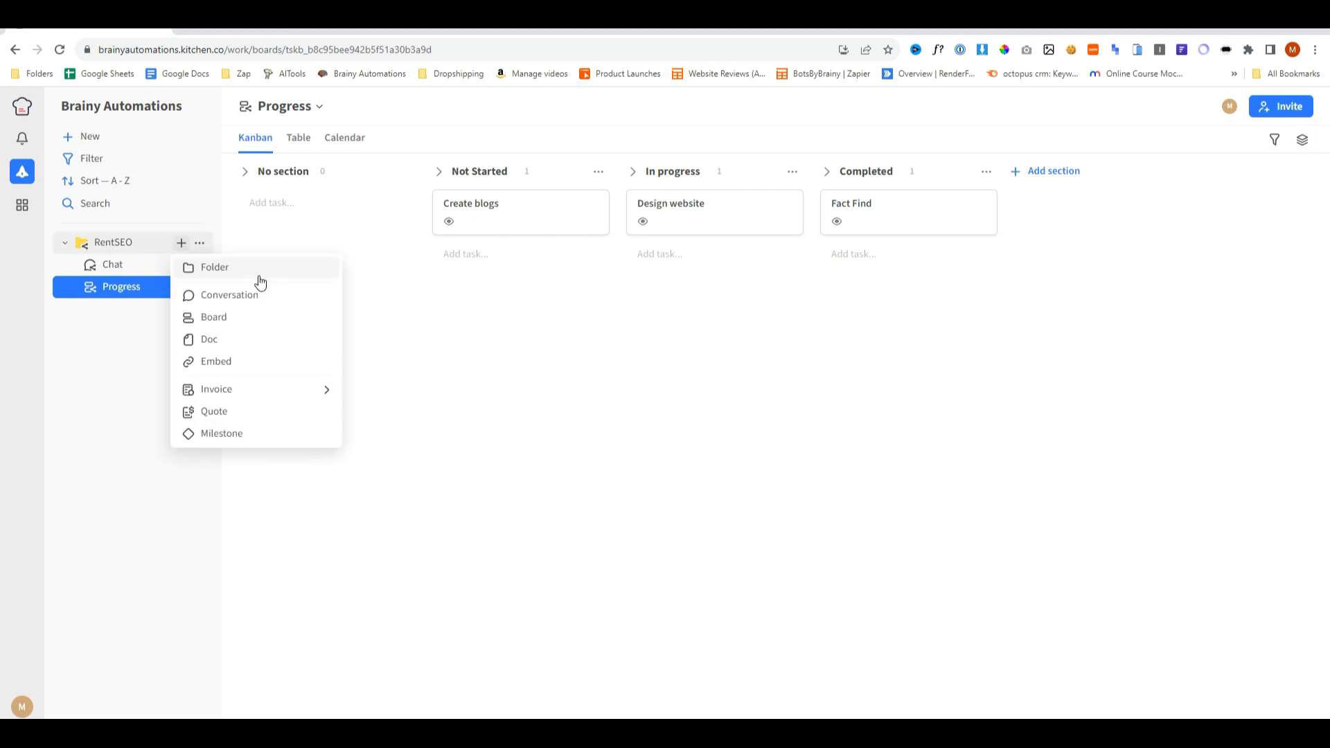
mouse_move(250, 323)
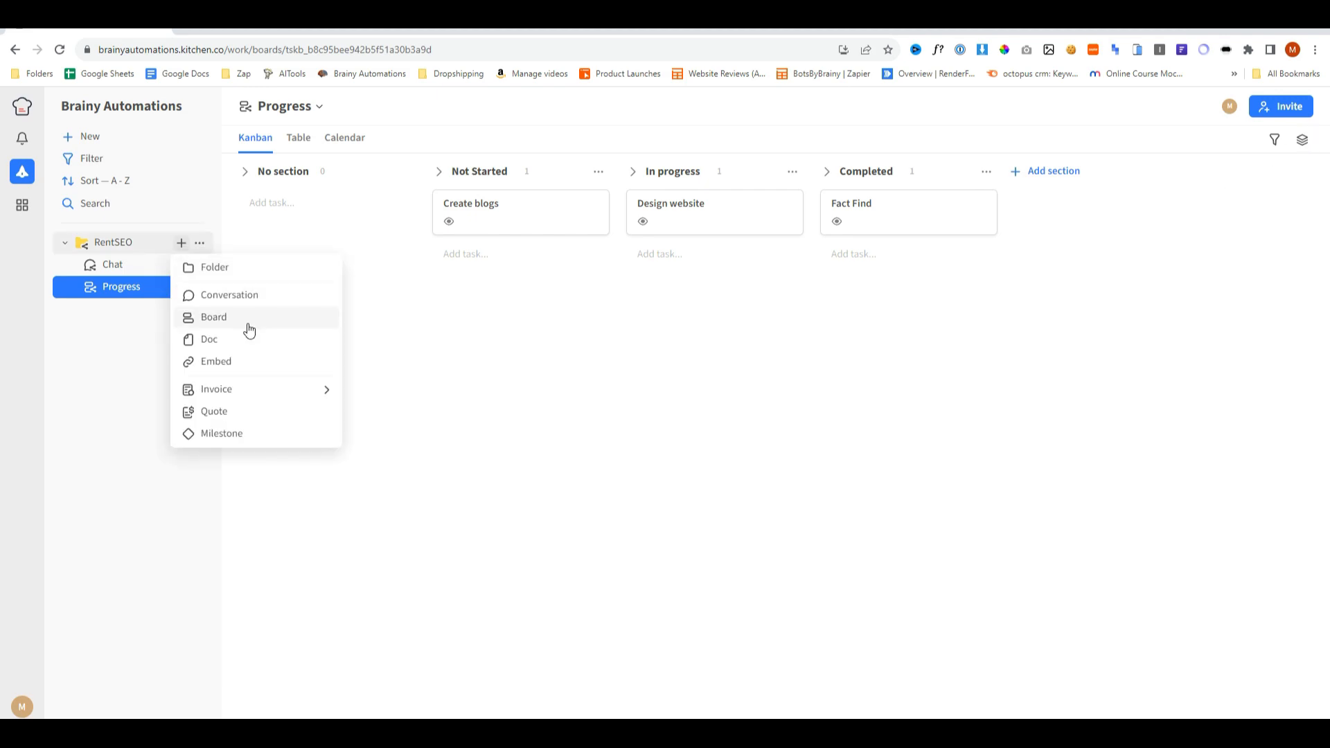
mouse_move(258, 345)
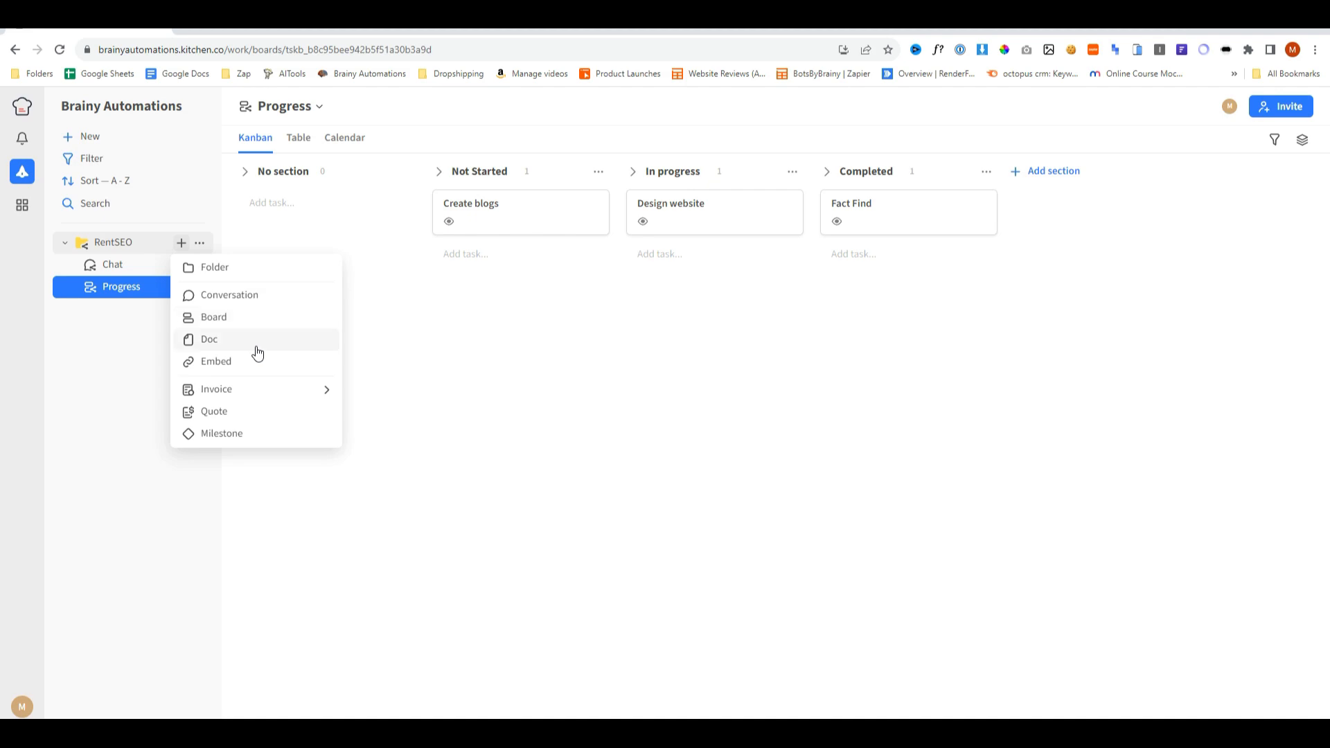
mouse_move(216, 389)
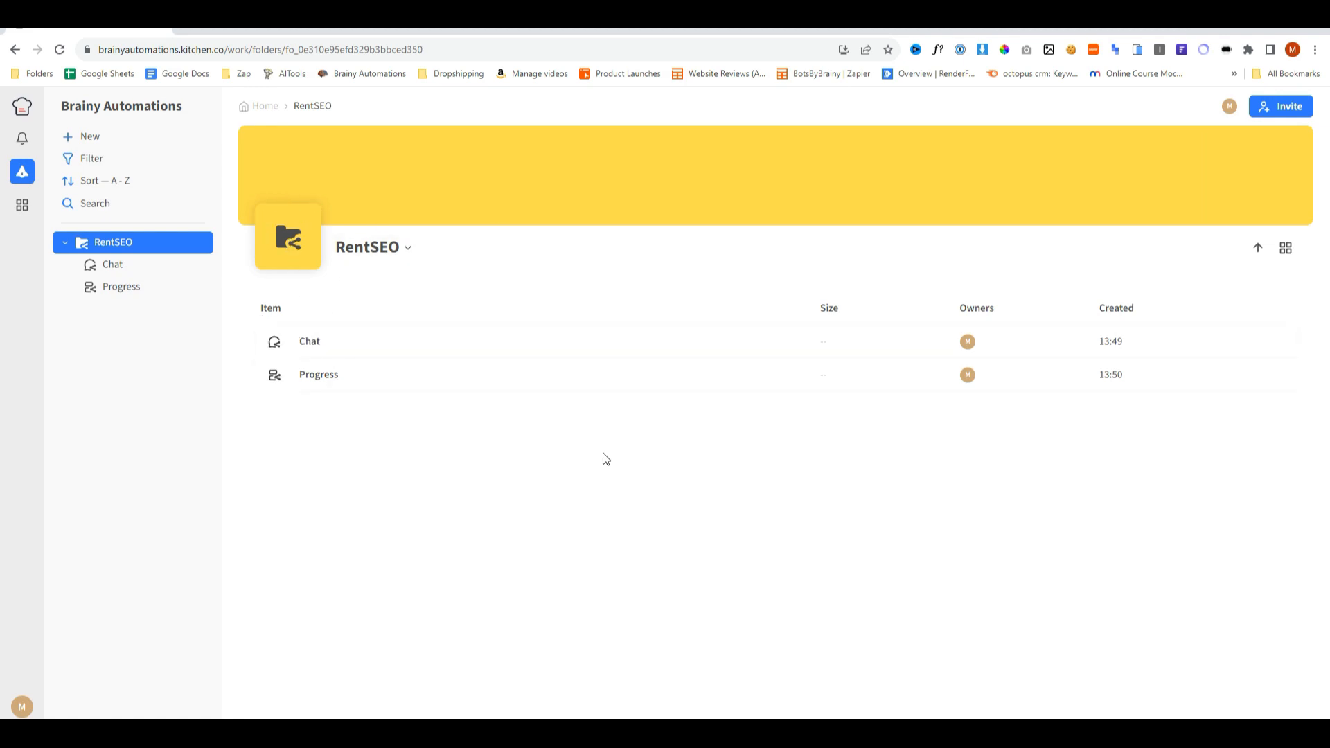
mouse_move(512, 432)
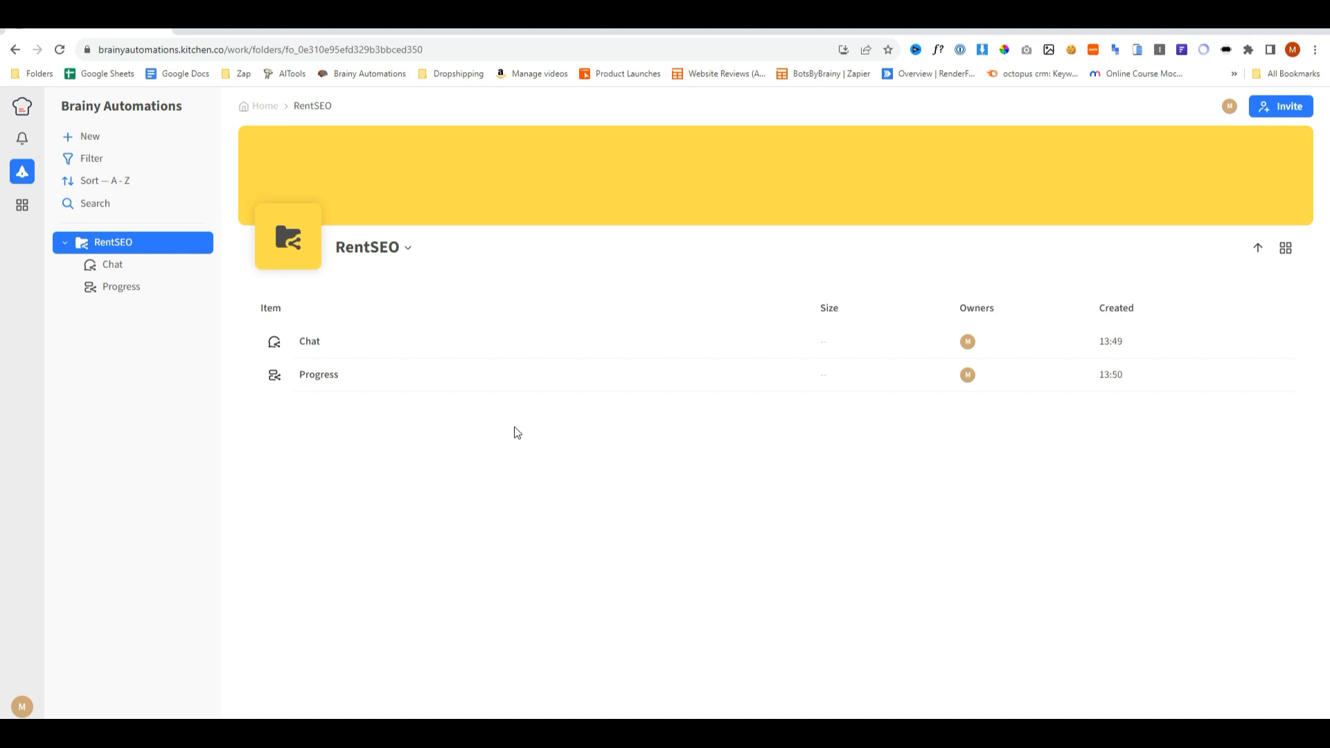
left_click(288, 239)
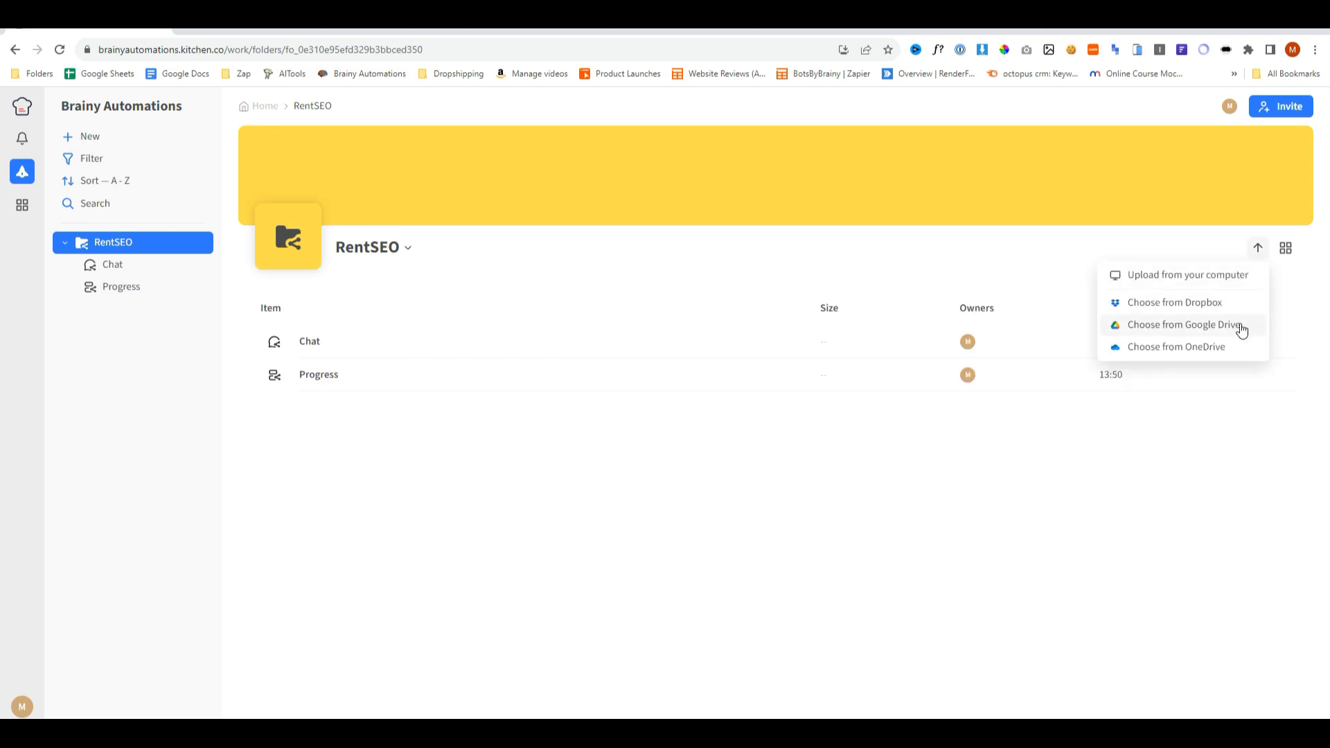
mouse_move(1202, 351)
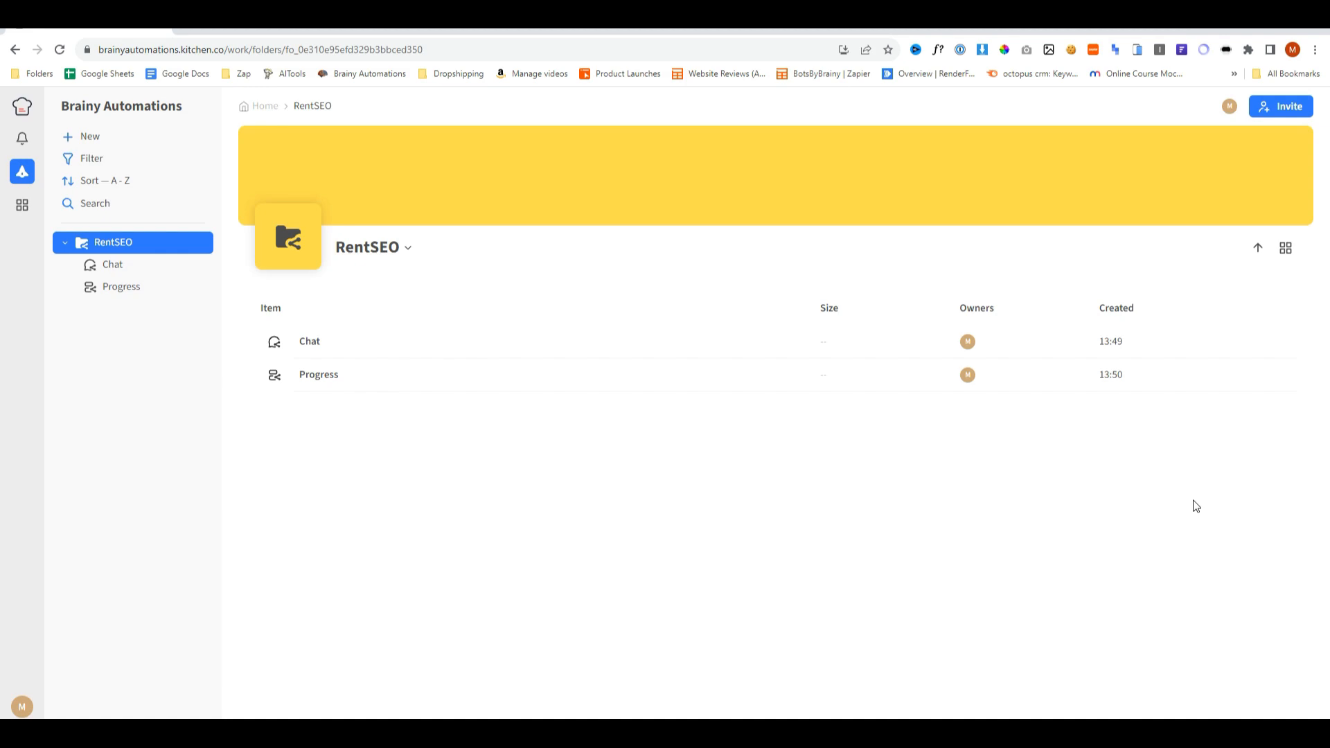
mouse_move(1150, 502)
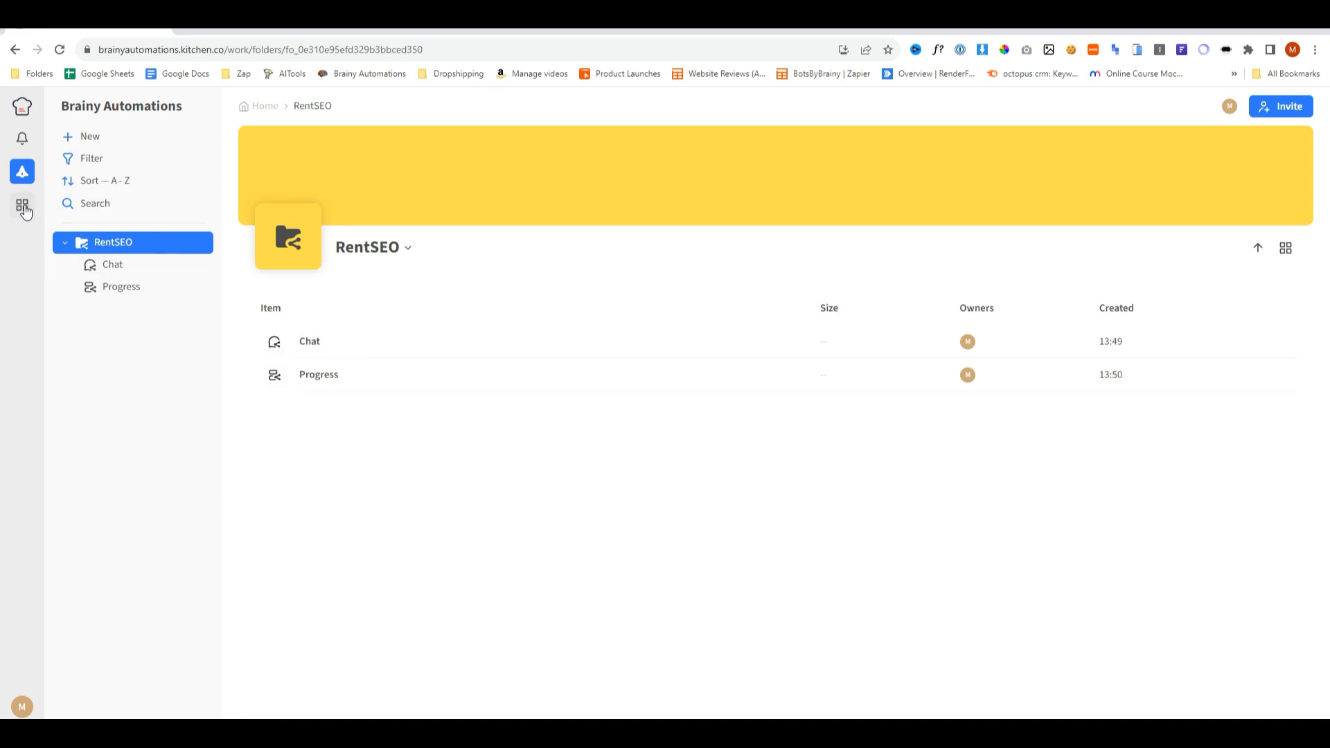
left_click(22, 172)
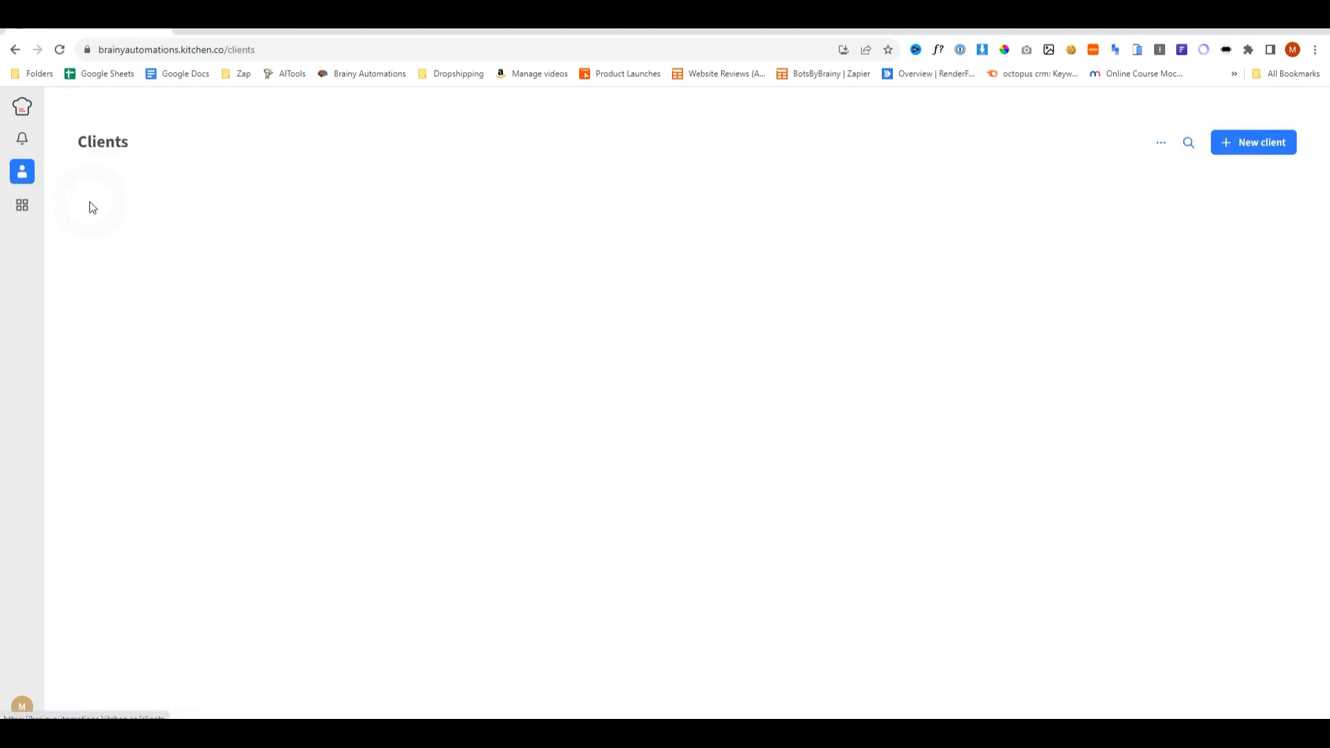
left_click(1252, 141)
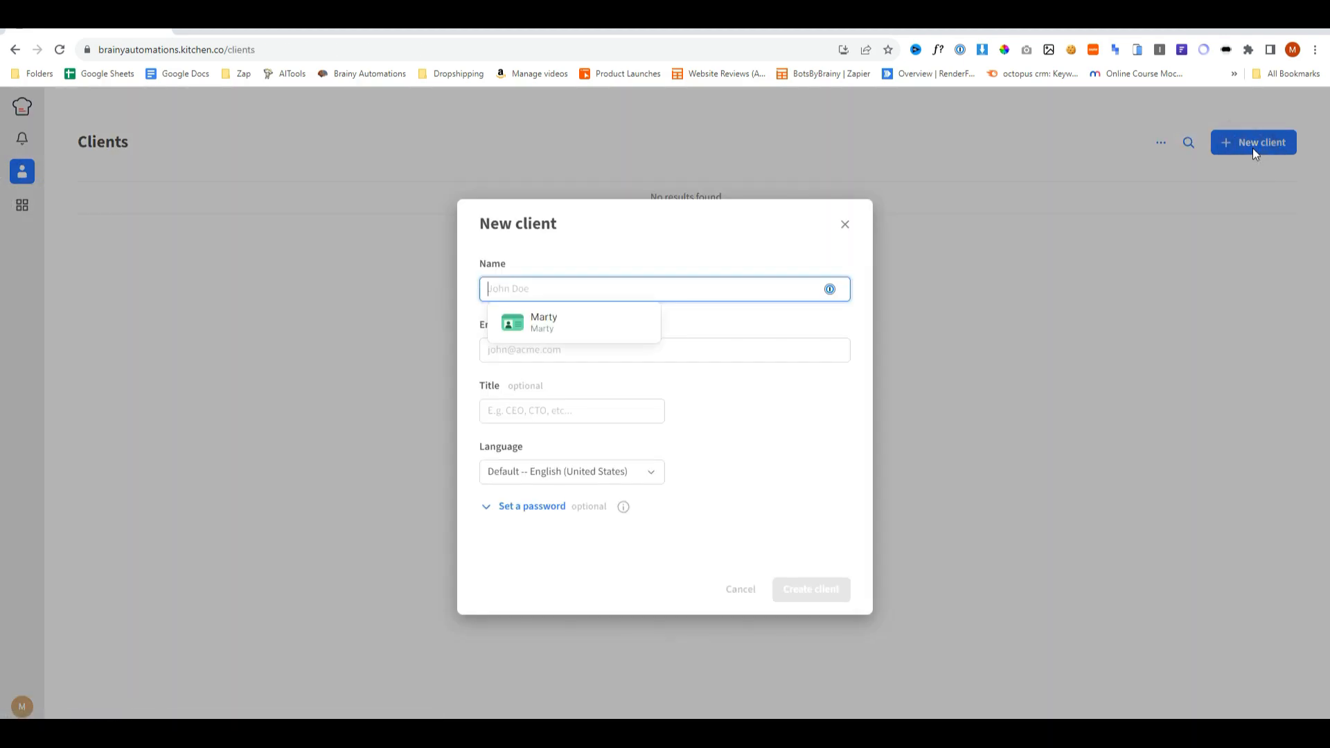
type("Marty Englander")
left_click(571, 410)
type("CEO")
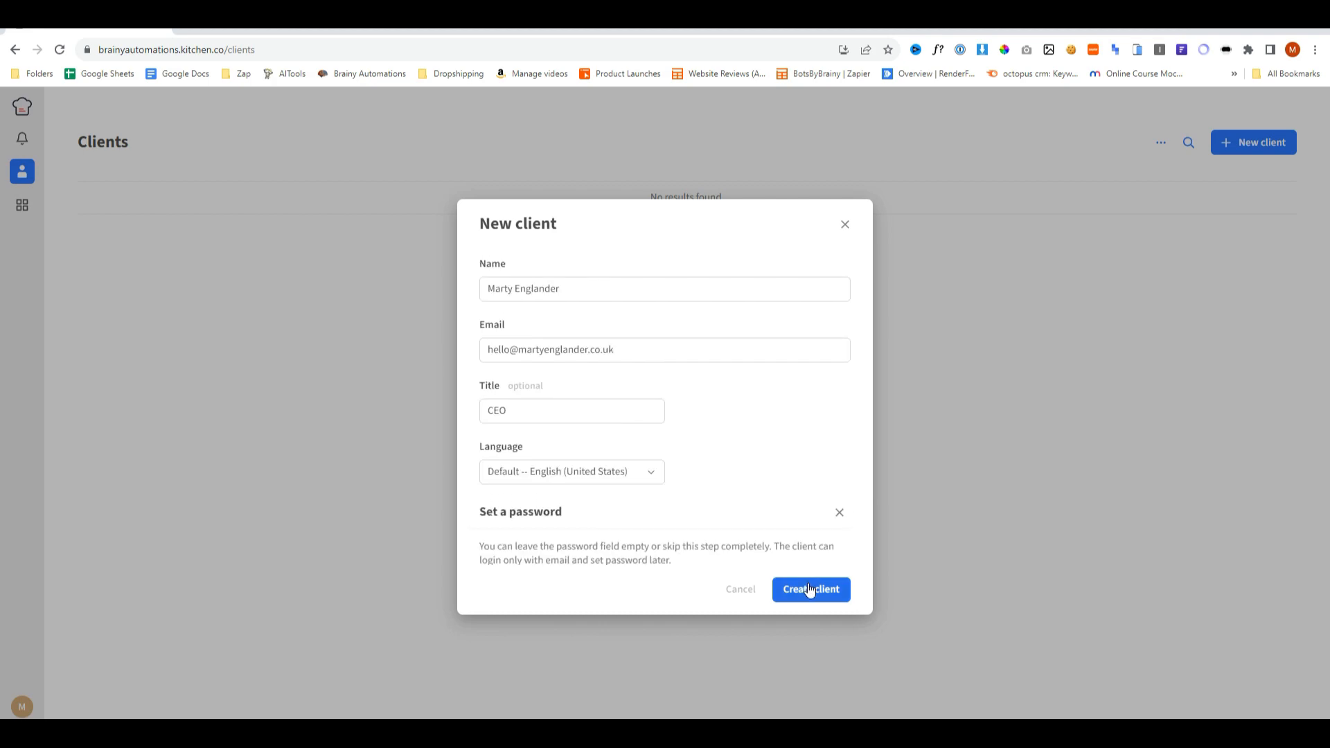
left_click(810, 588)
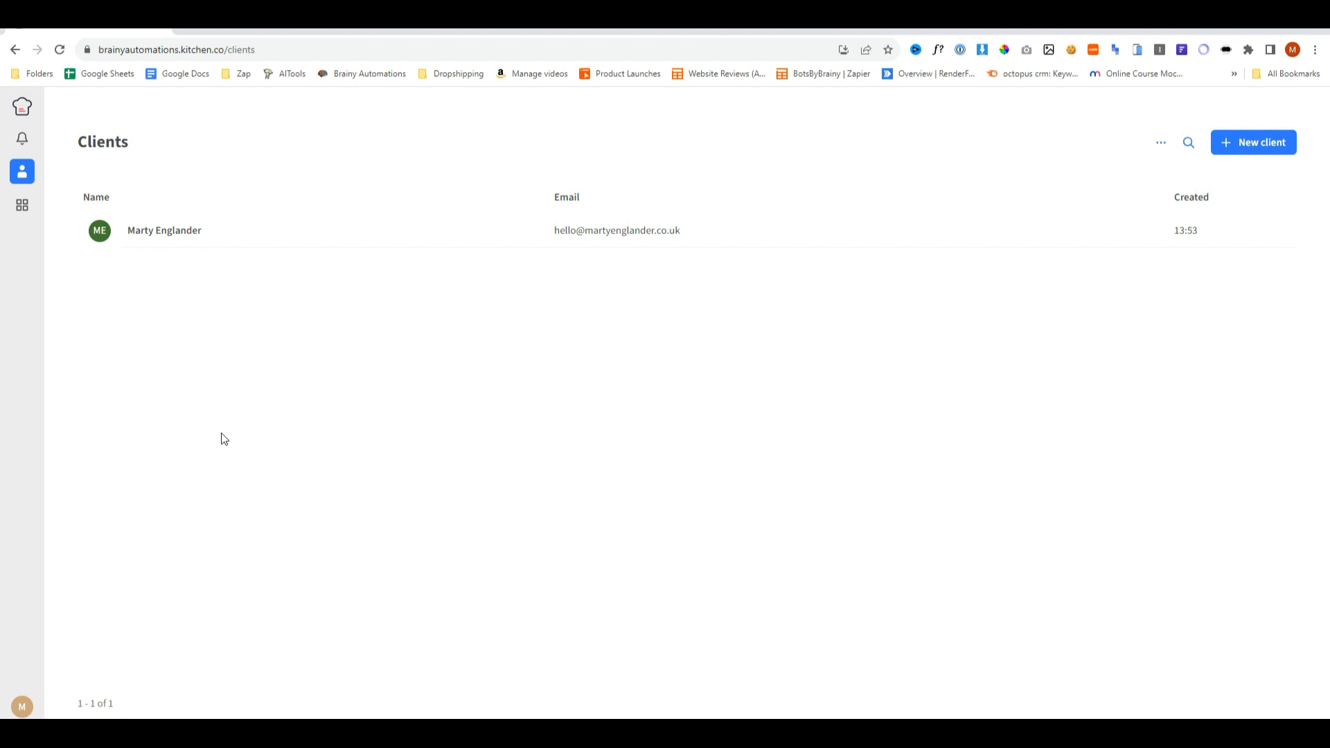
Go to the RentSEO folder and show its client members in the Invite window.
left_click(23, 106)
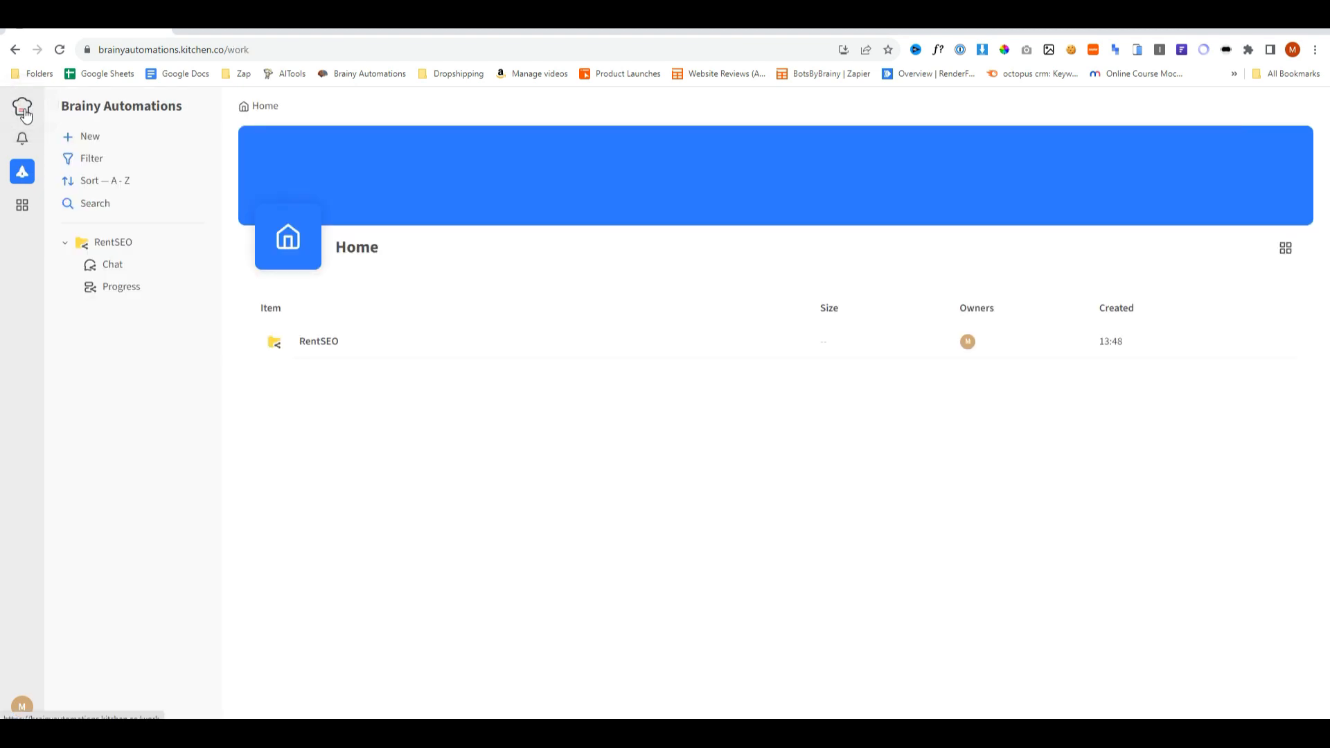
left_click(319, 341)
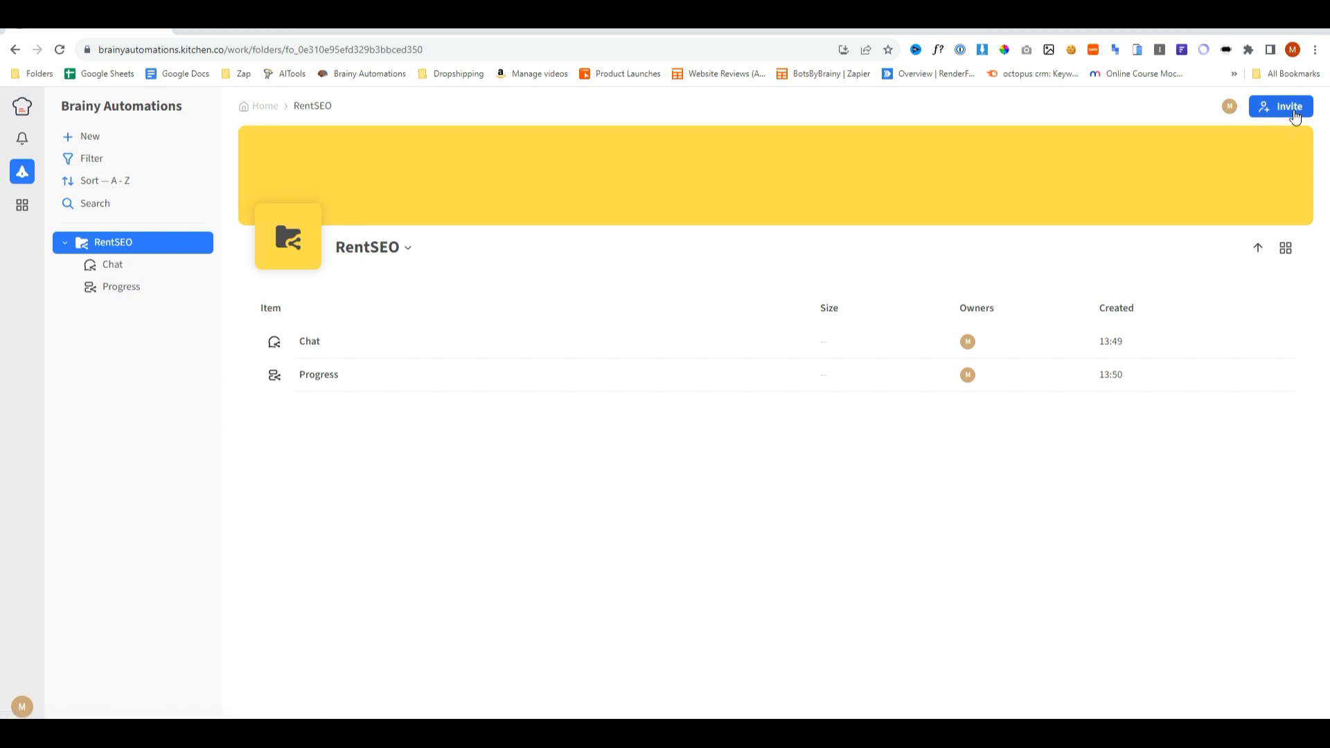
left_click(1283, 105)
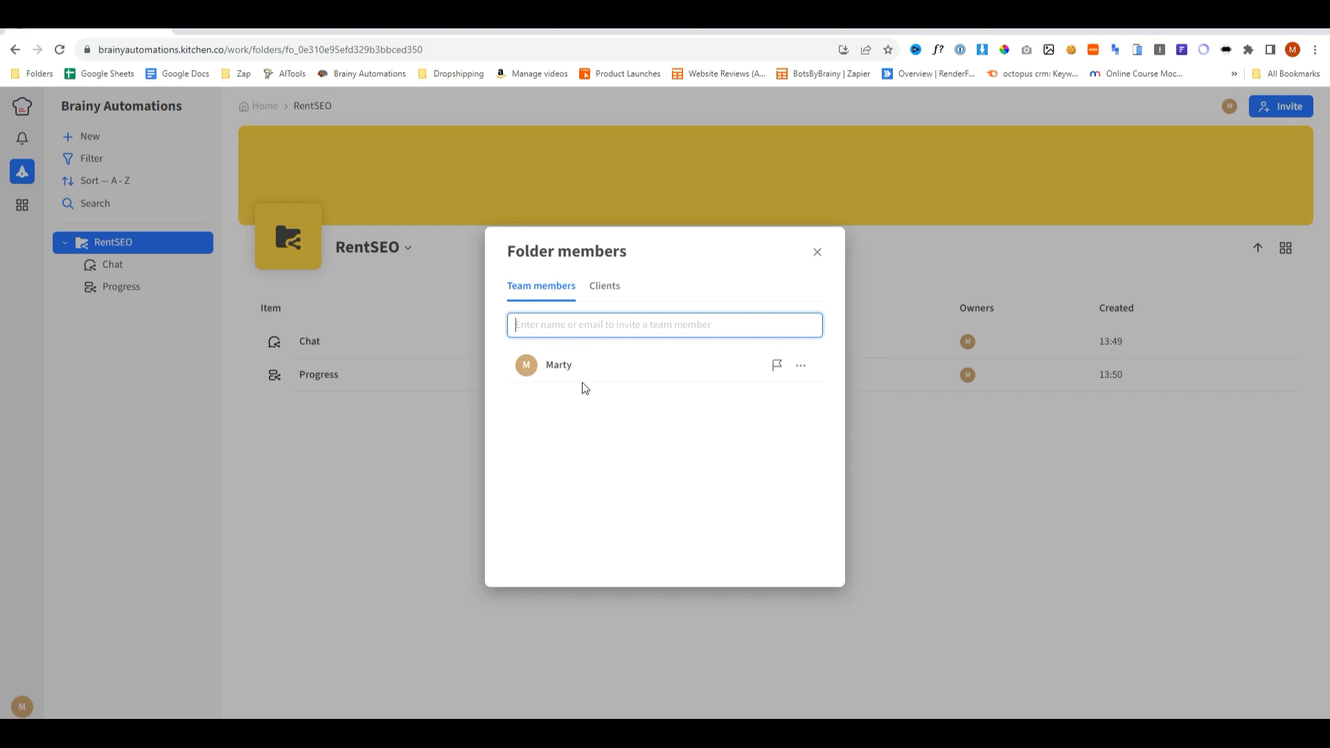
left_click(604, 286)
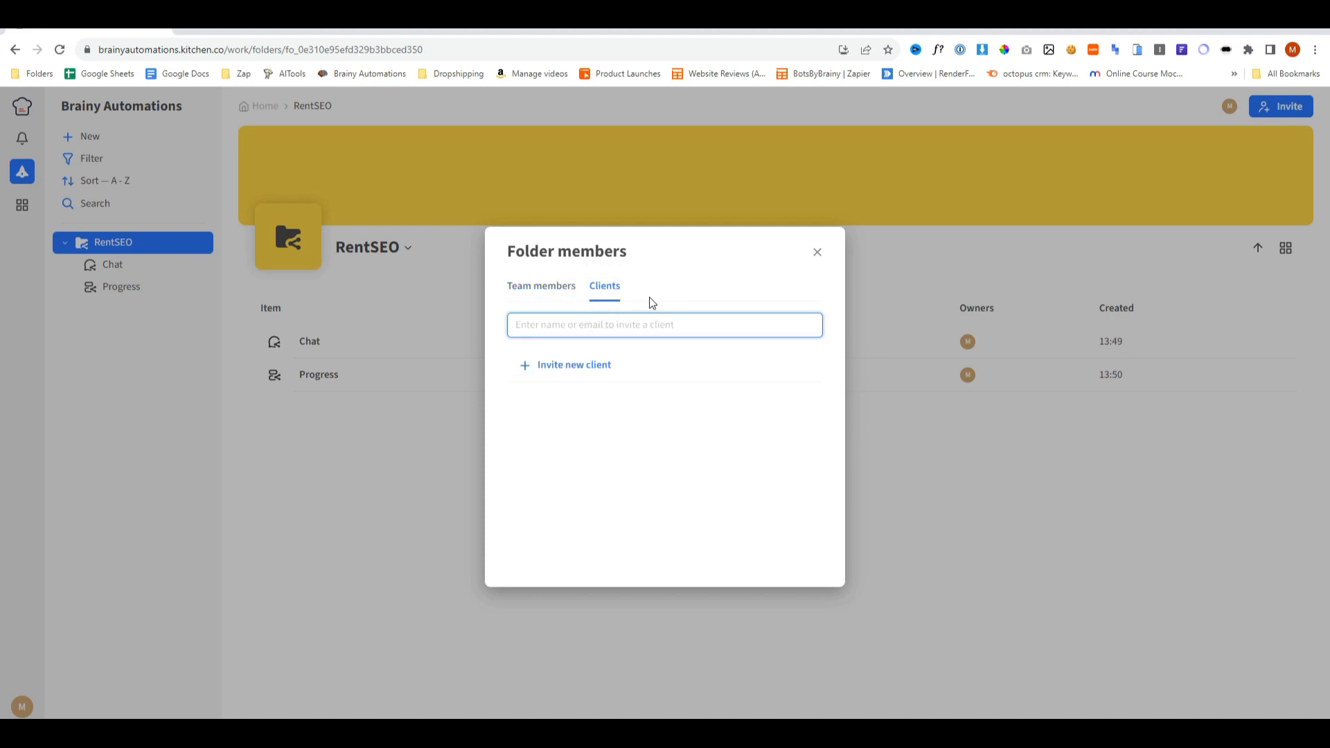
mouse_move(570, 410)
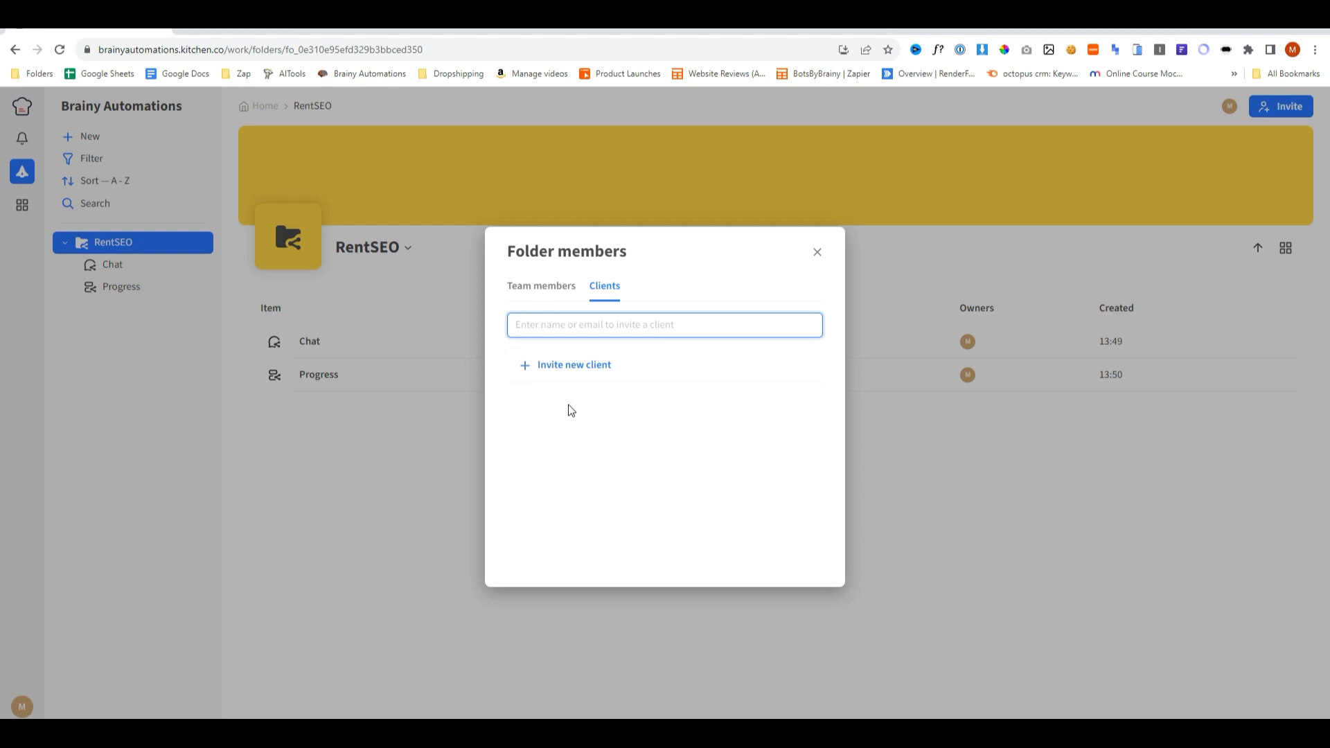
left_click(573, 364)
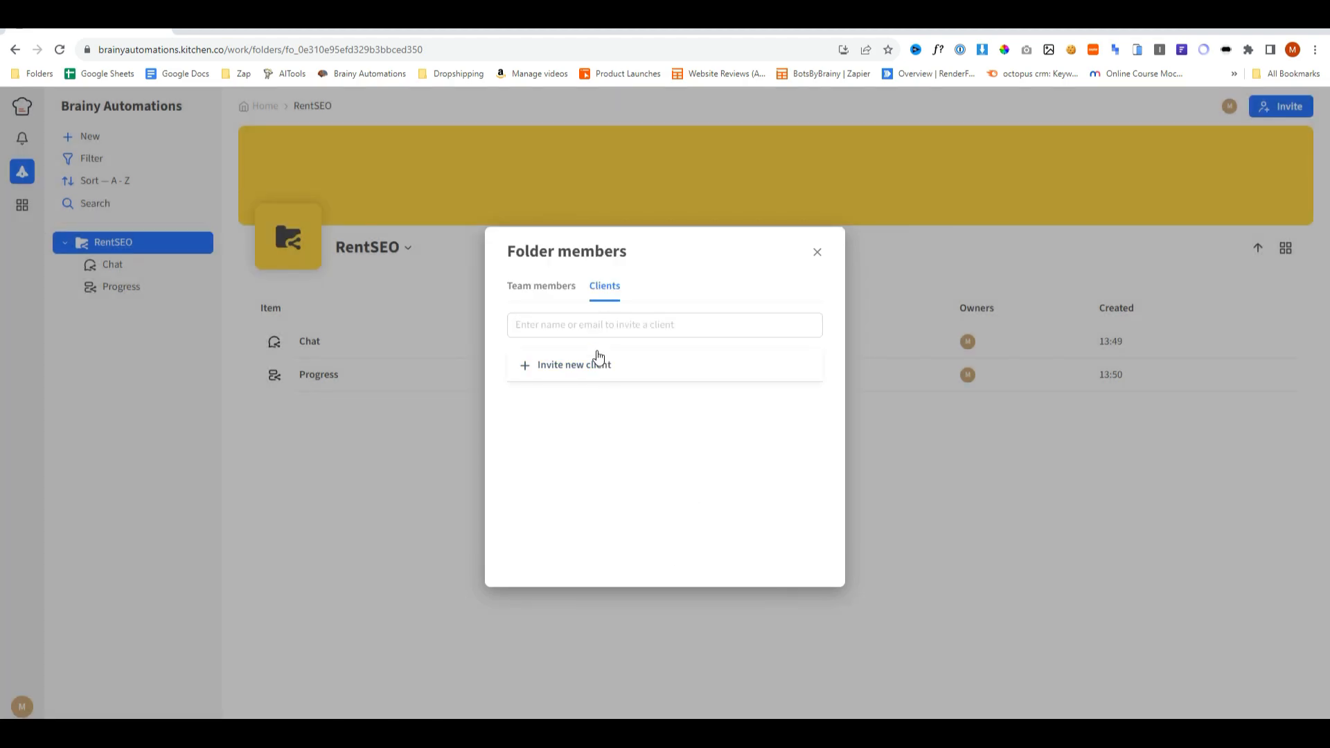
type("MARTY")
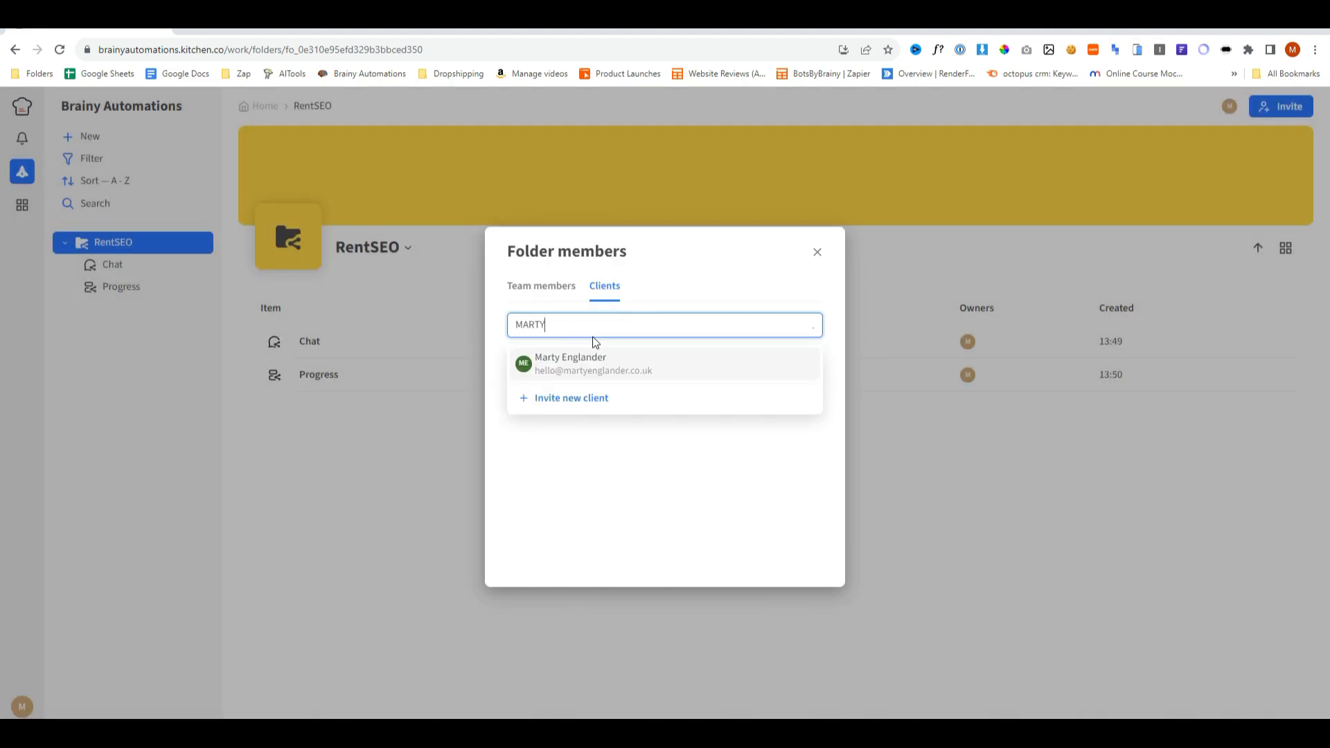
left_click(617, 363)
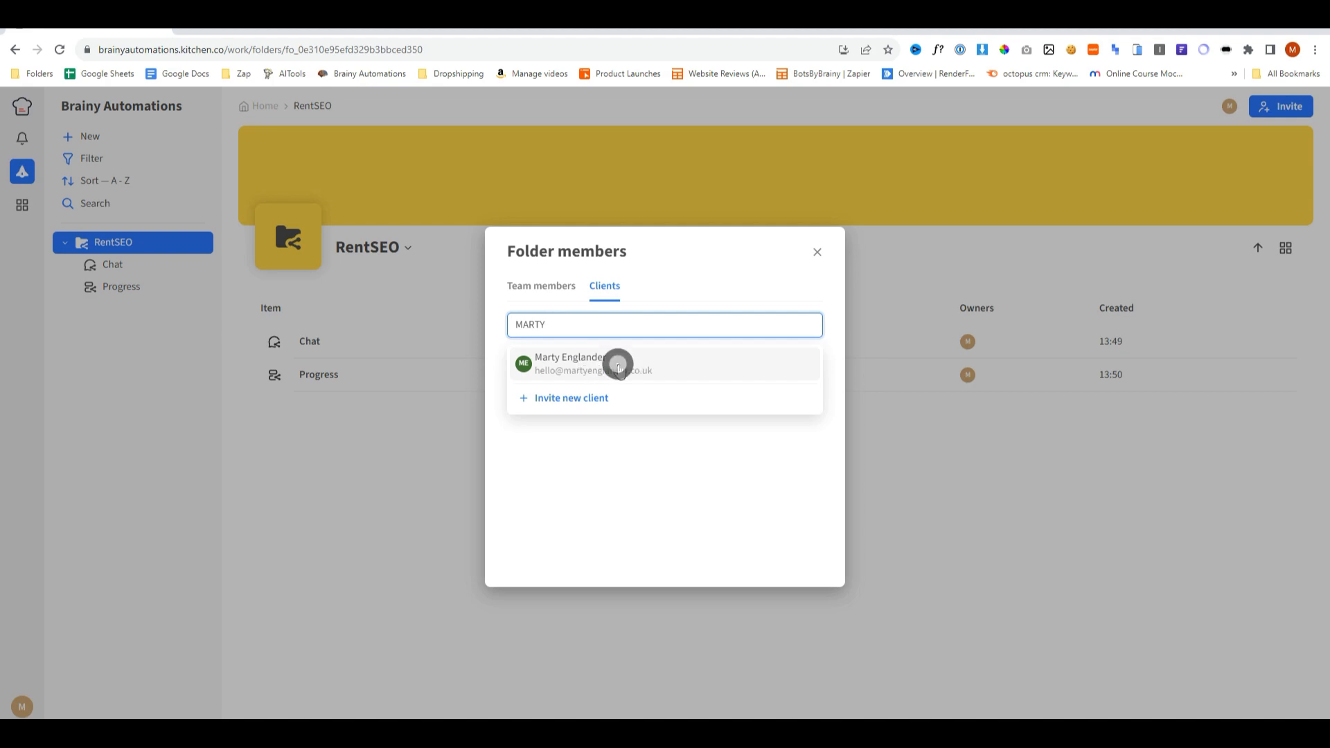
left_click(619, 364)
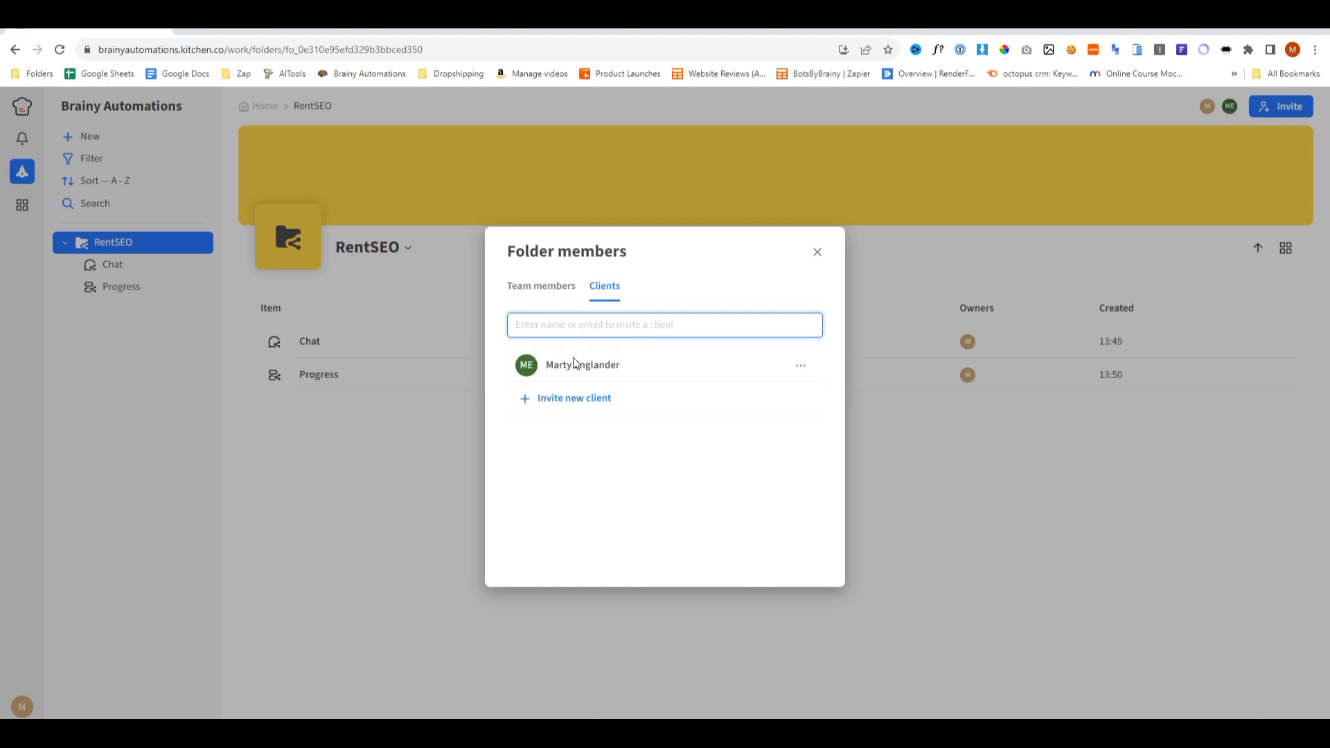
mouse_move(573, 397)
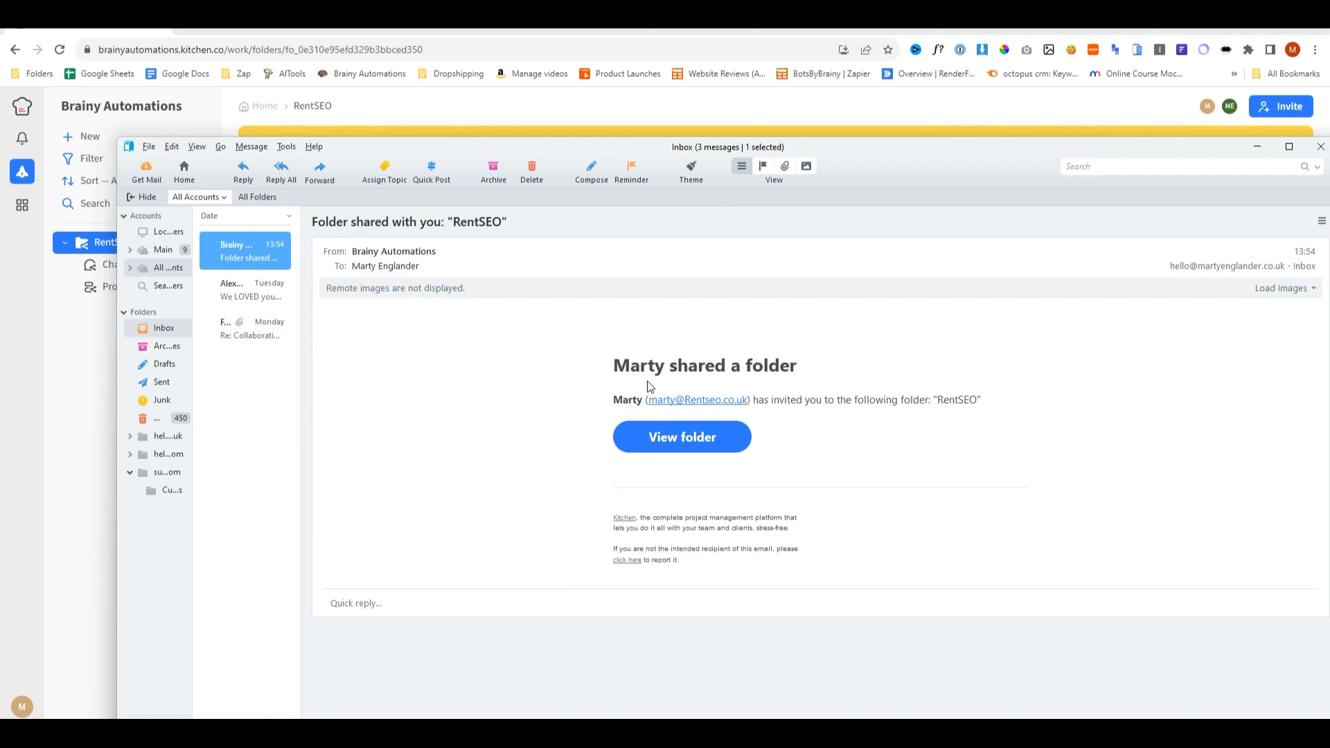
mouse_move(701, 388)
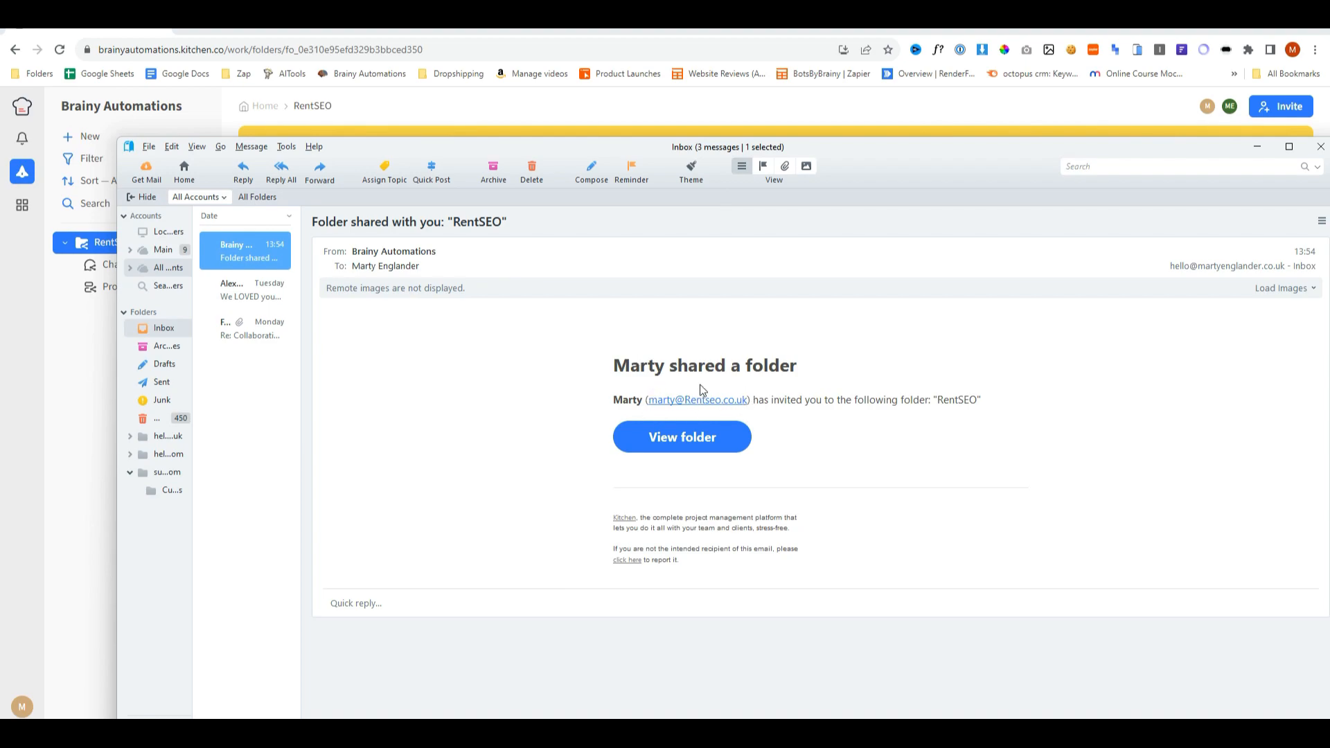
Follow View folder in the invitation email to the passwordless login page.
left_click(682, 436)
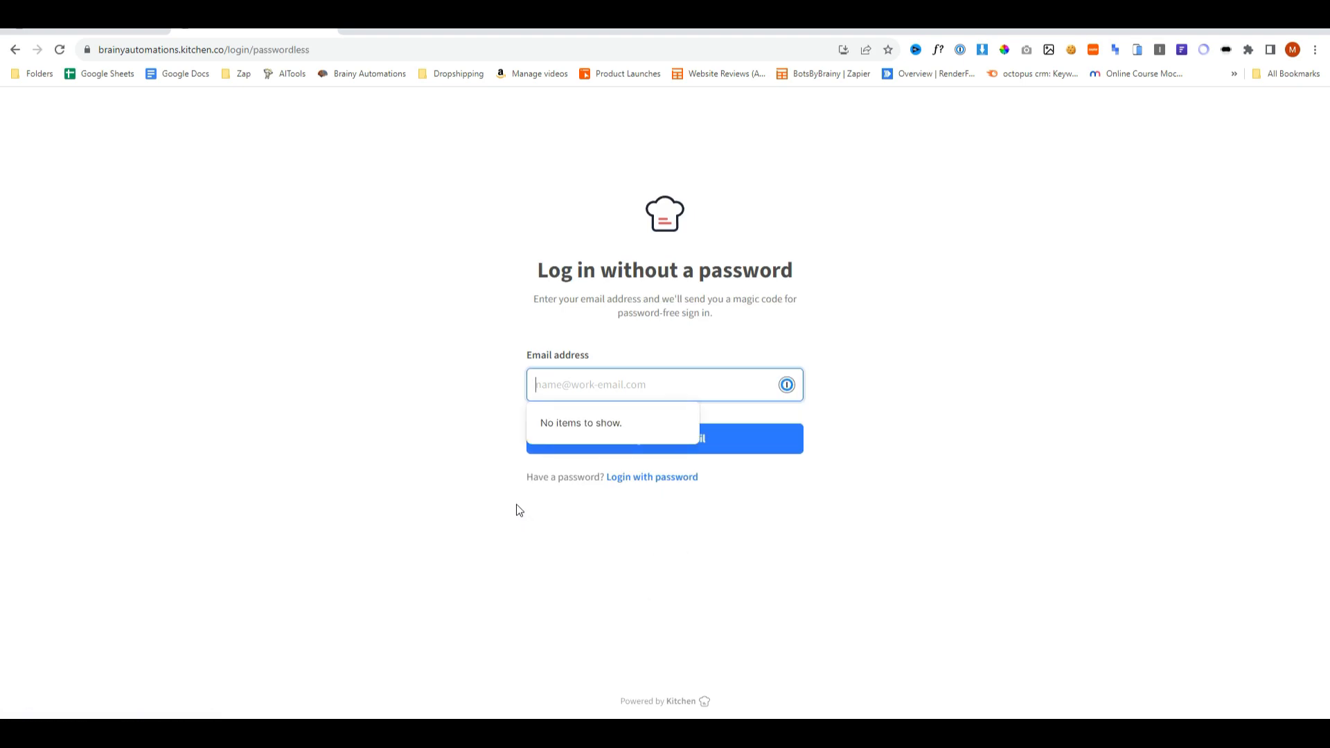
left_click(663, 439)
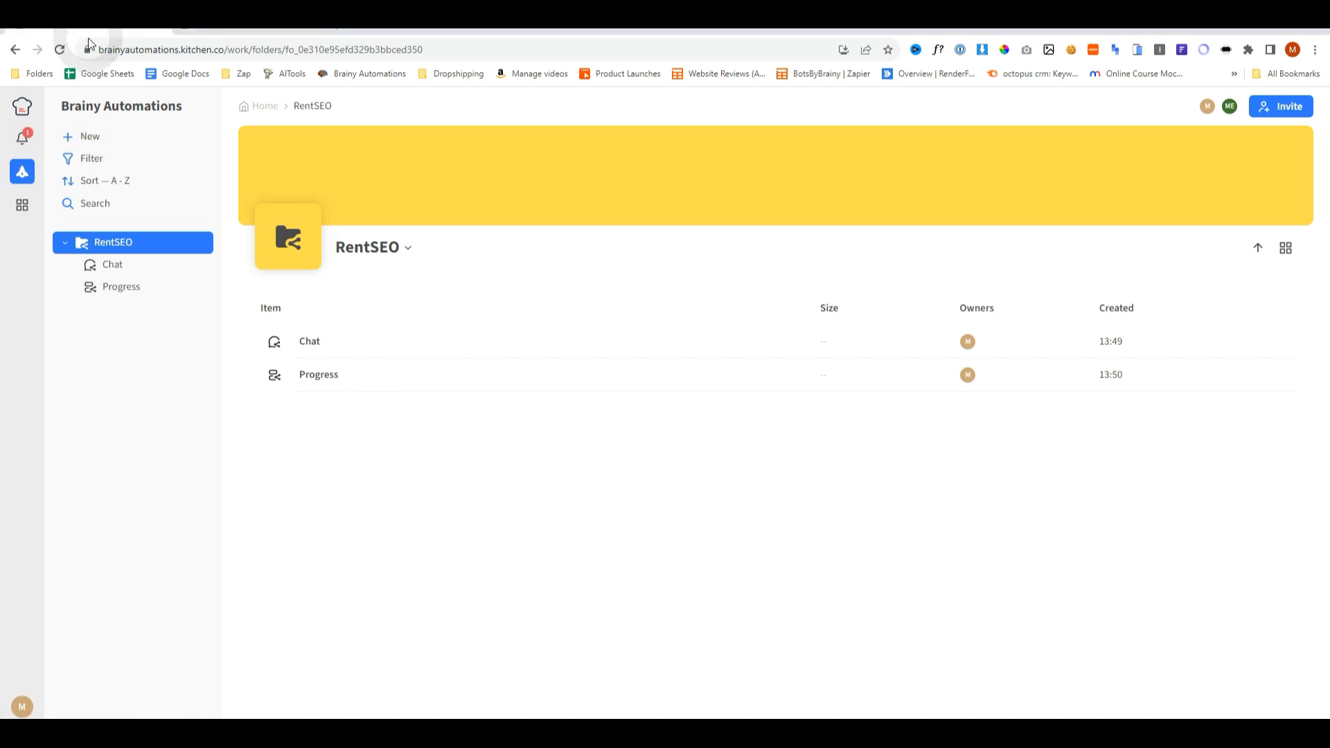
mouse_move(260, 32)
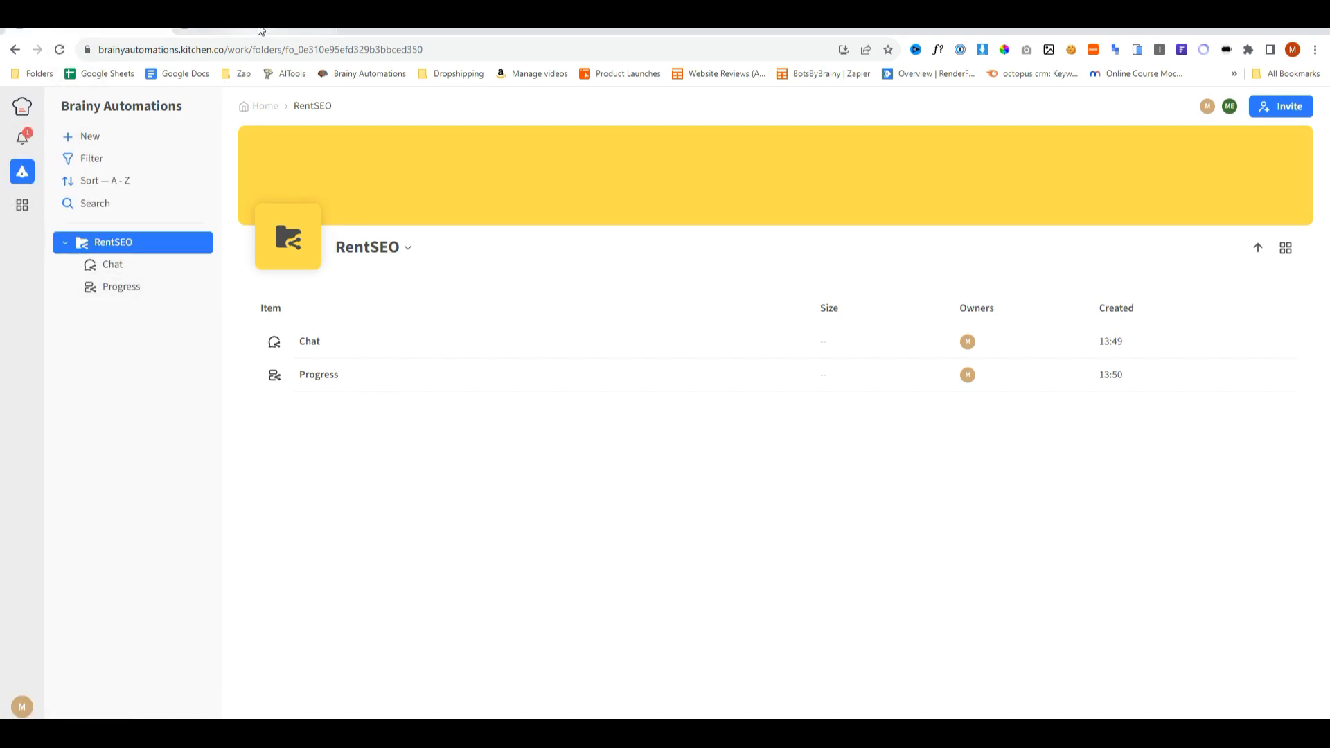
From the client's view, send "Hello how are you?" in the RentSEO Chat.
left_click(198, 106)
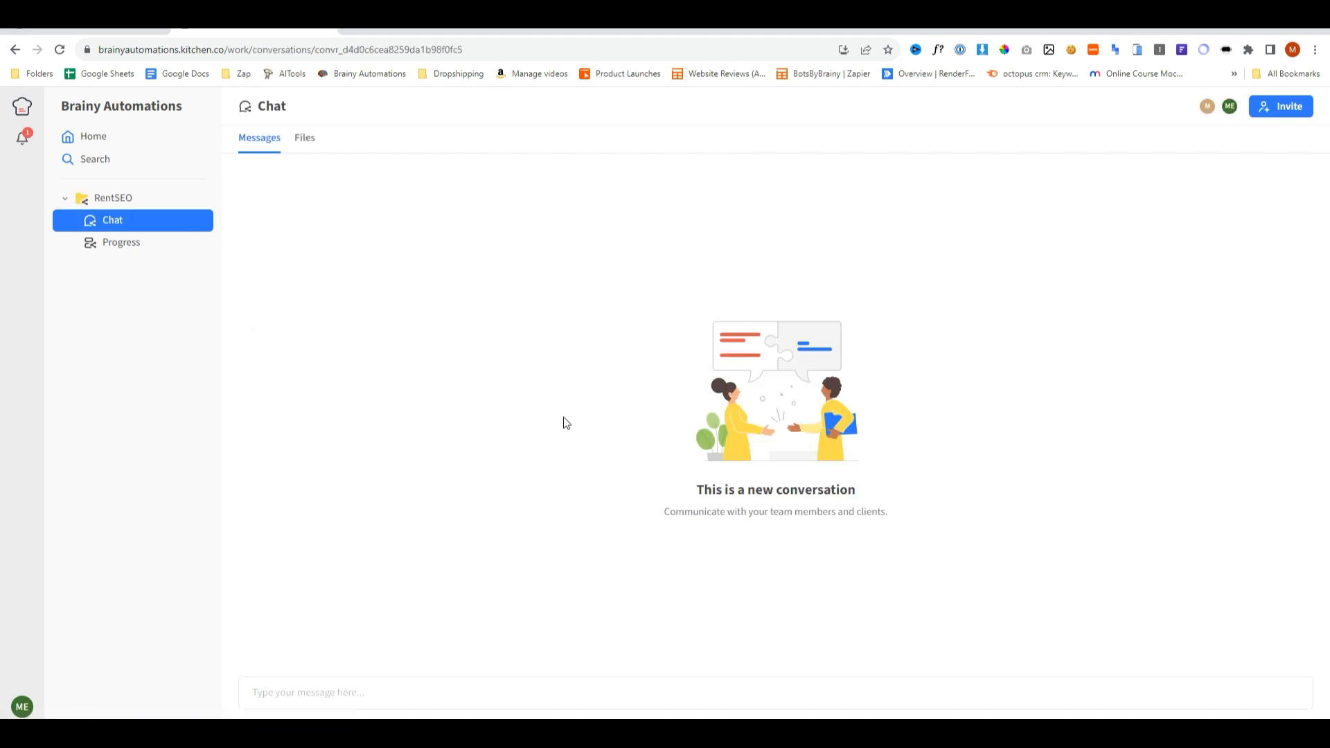
type("Hell")
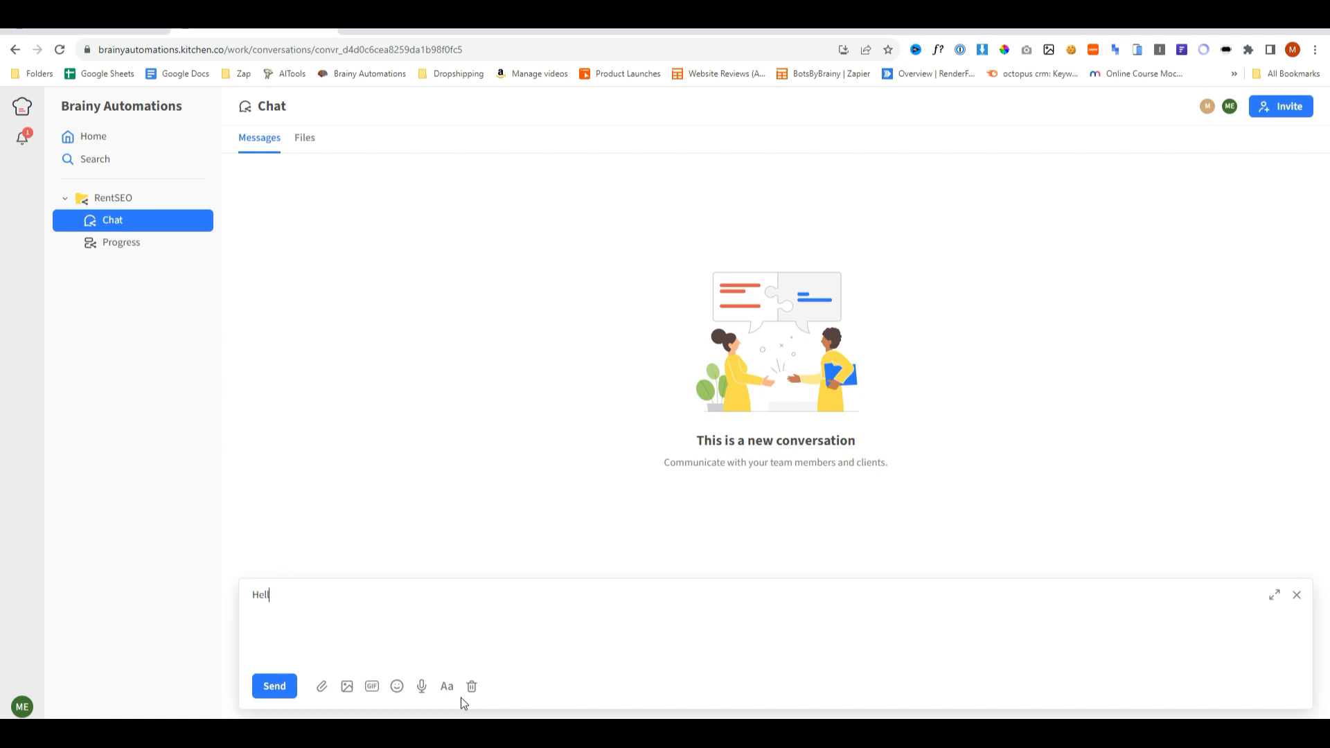
left_click(274, 685)
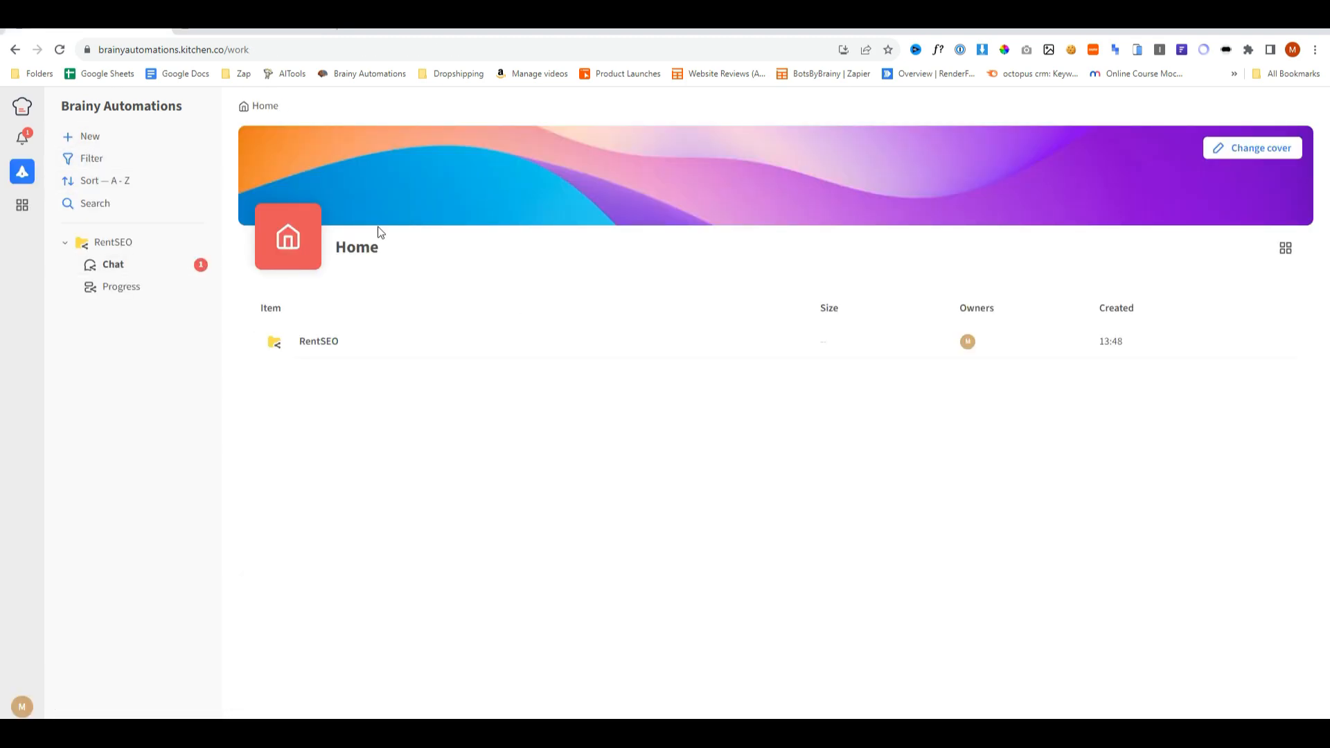
Read the new message in the Chat conversation on the team side.
left_click(112, 263)
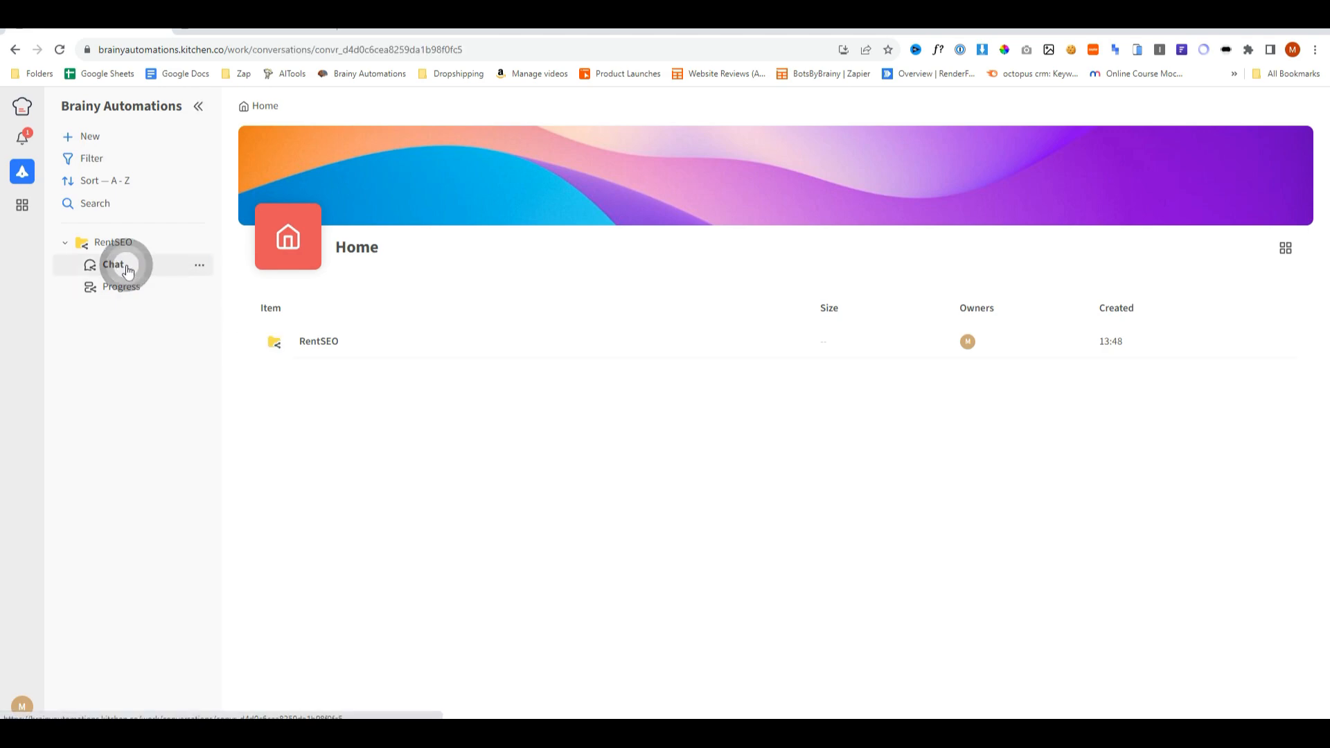
left_click(112, 263)
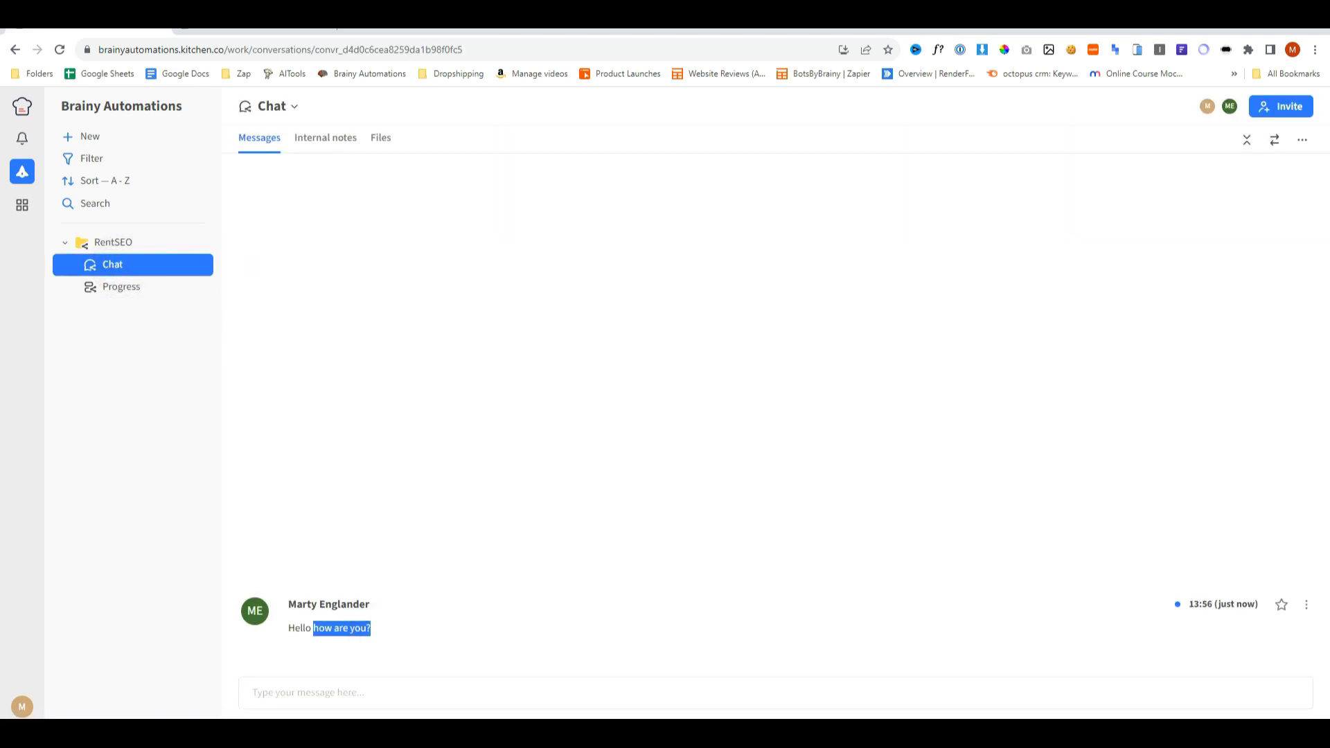